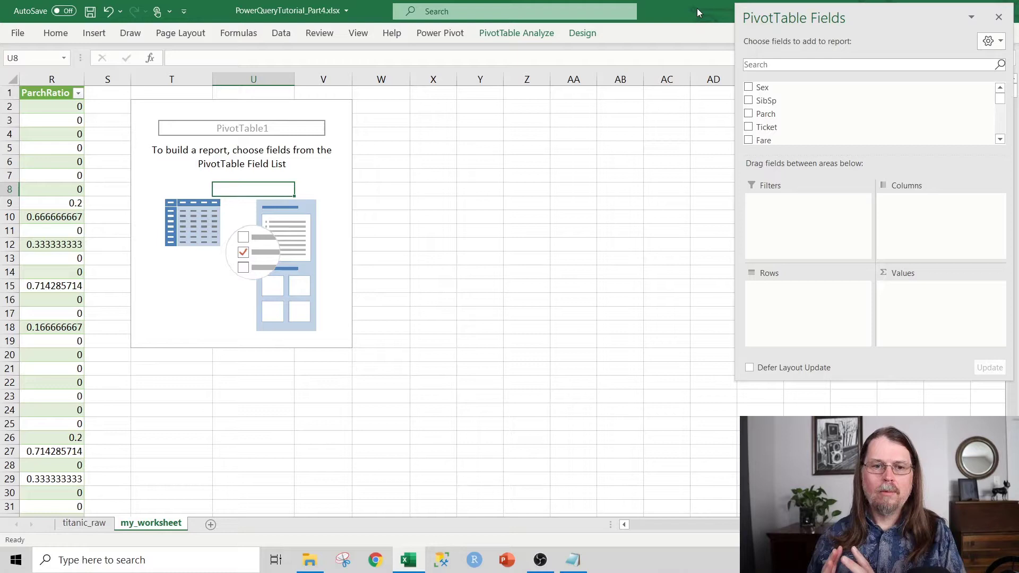
pyautogui.moveTo(546, 385)
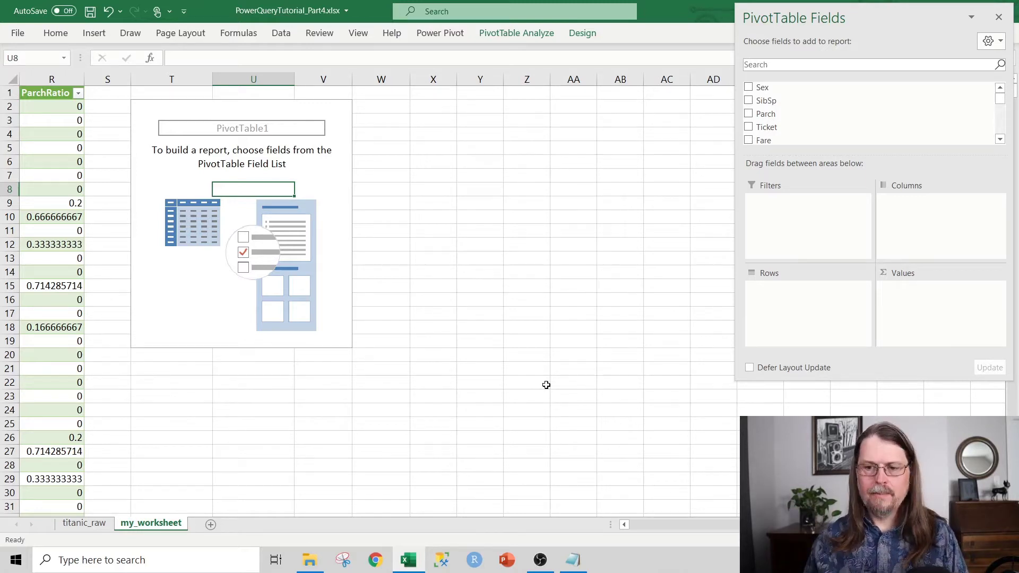
pyautogui.moveTo(393, 191)
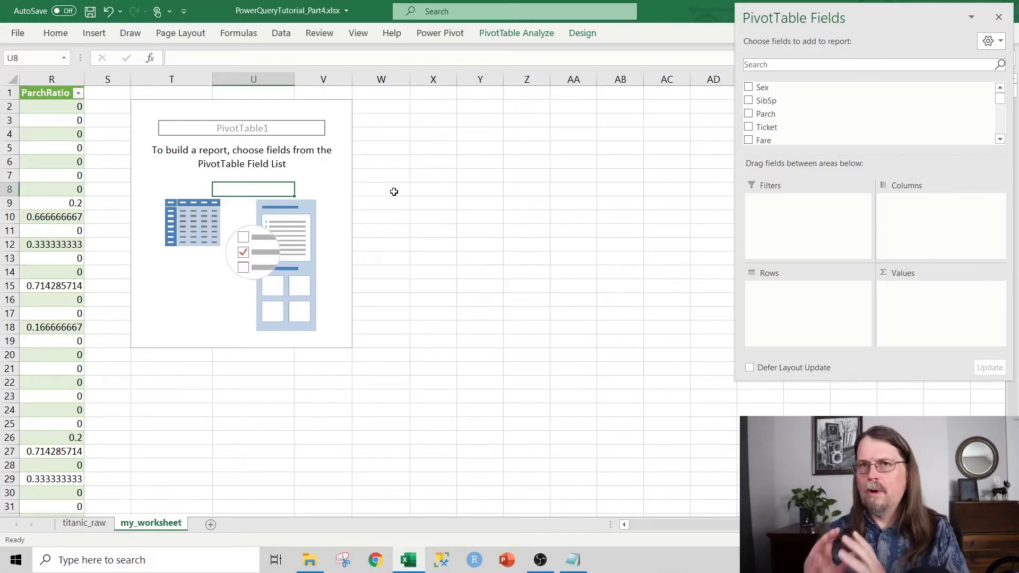
pyautogui.moveTo(628, 530)
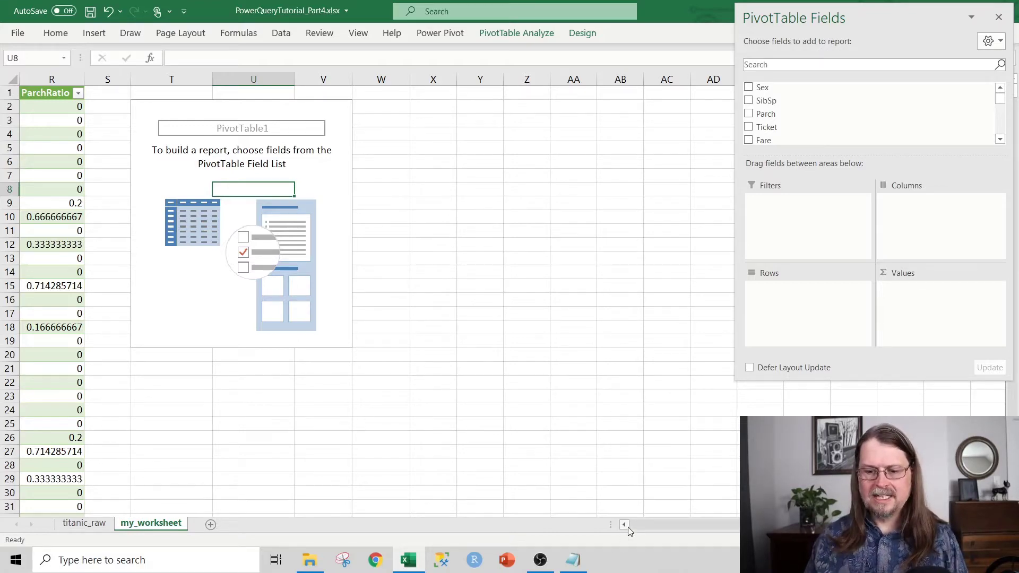
# Review the distinct values in the Title column filter, then click back into PivotTable1
pyautogui.hscroll(-3)
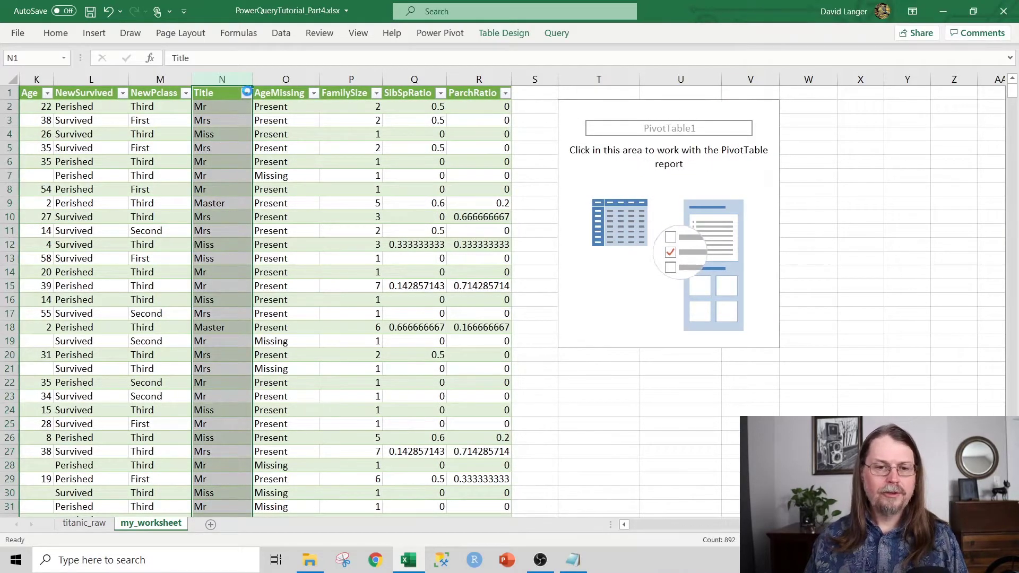
pyautogui.click(246, 92)
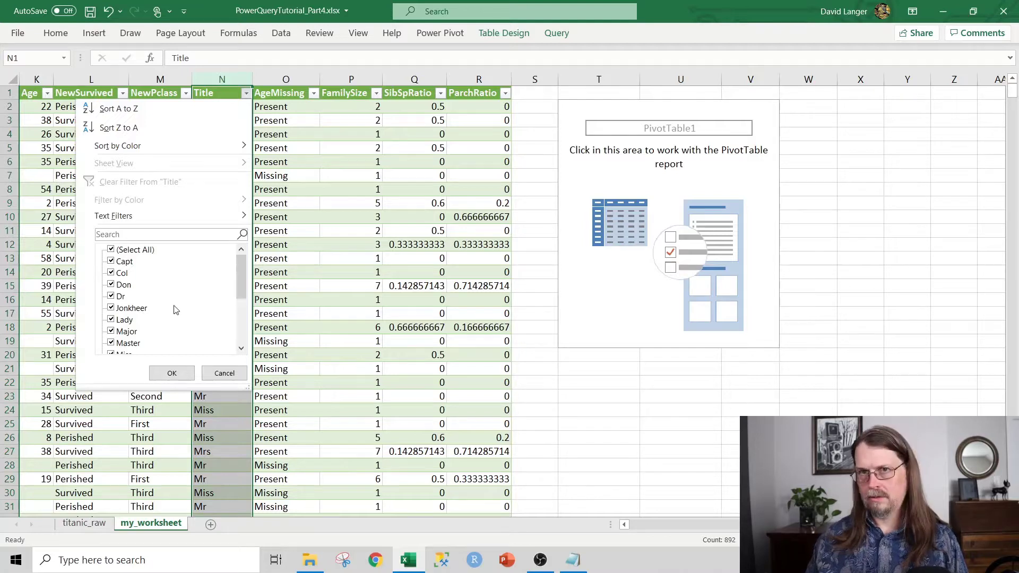
pyautogui.moveTo(126, 273)
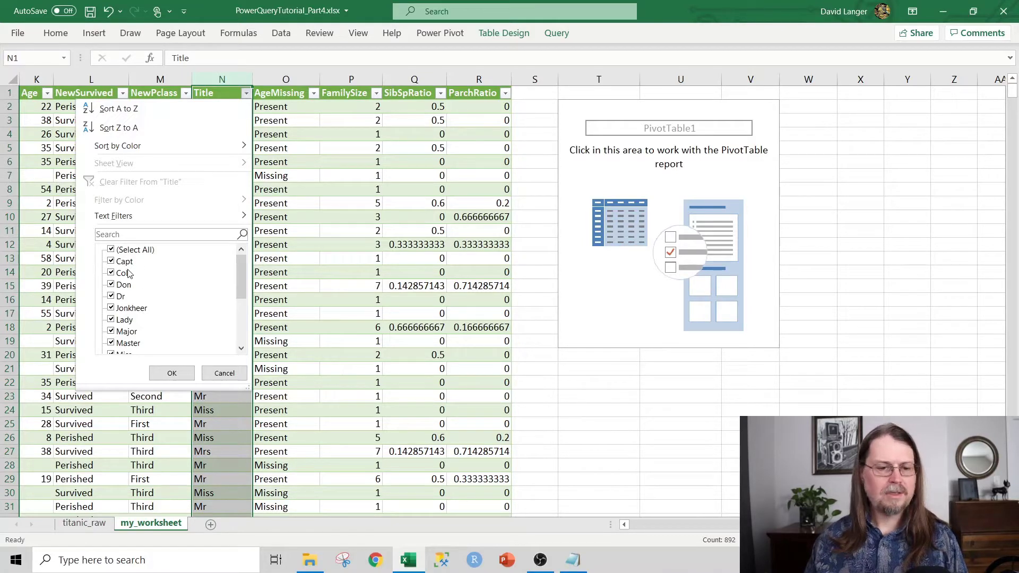
pyautogui.moveTo(137, 318)
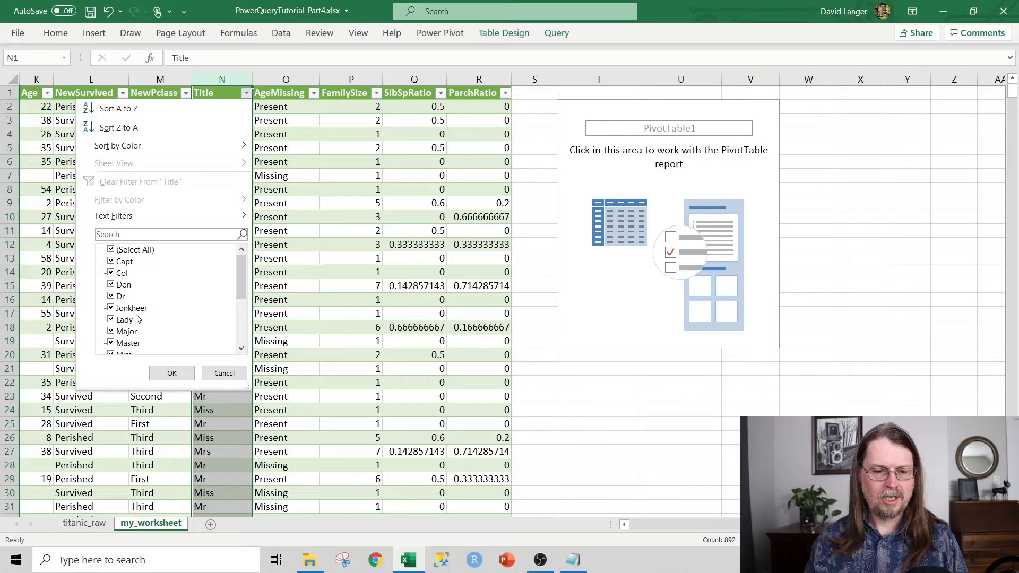
pyautogui.moveTo(180, 317)
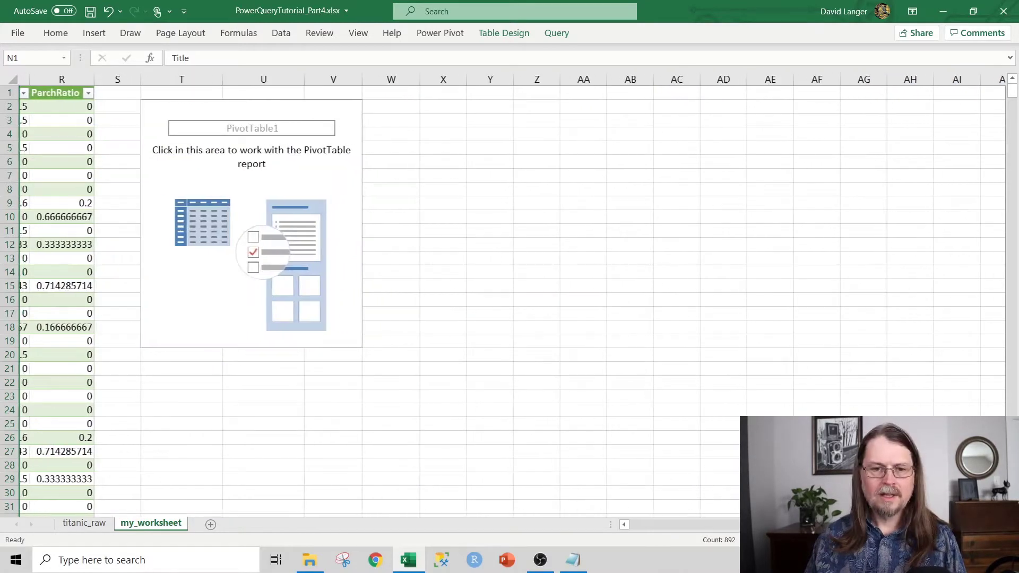
pyautogui.click(251, 156)
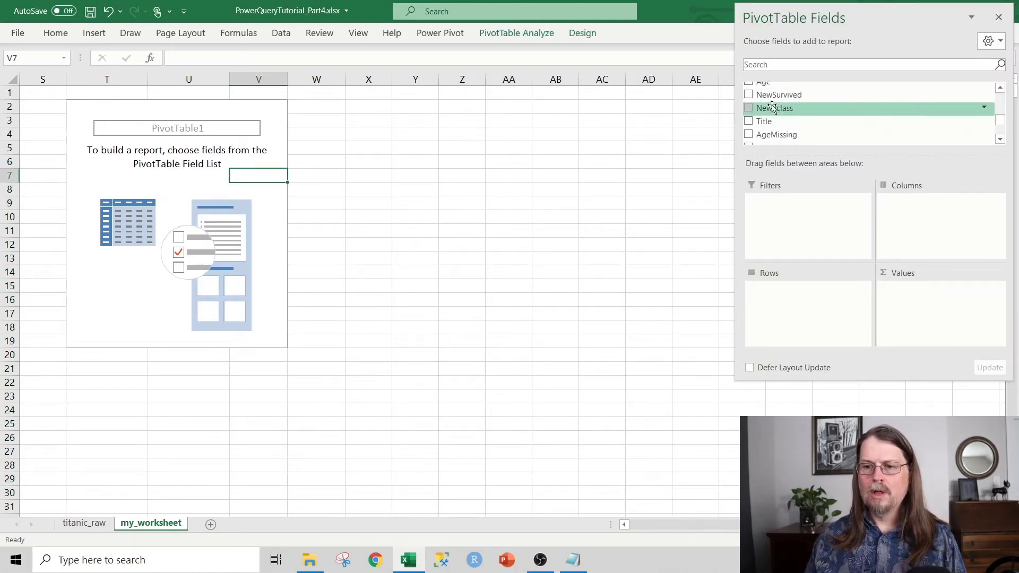
# Put Title in pivot rows and Sex in columns and values, then select the Capt and Col rows
pyautogui.click(748, 111)
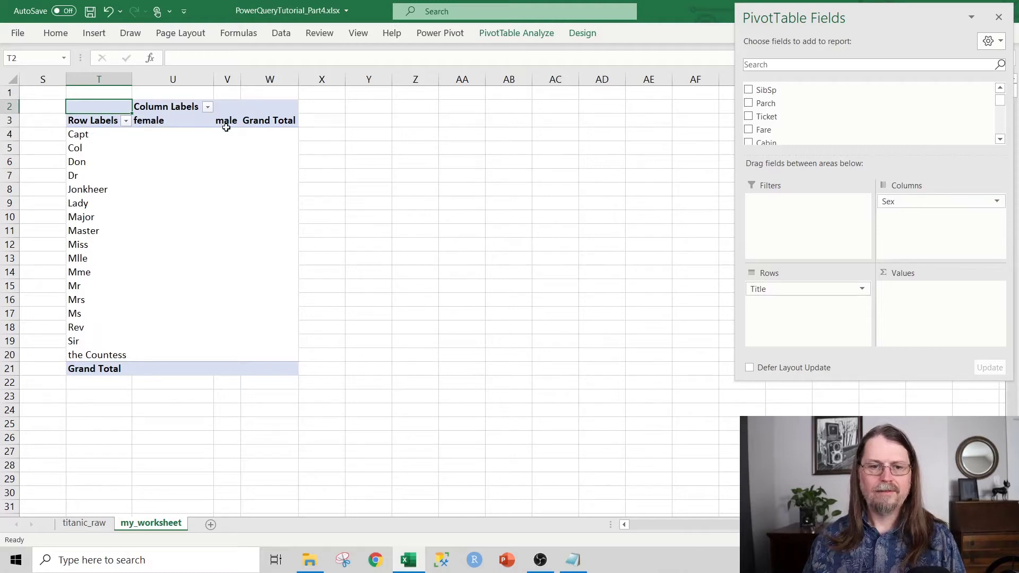
pyautogui.scroll(3)
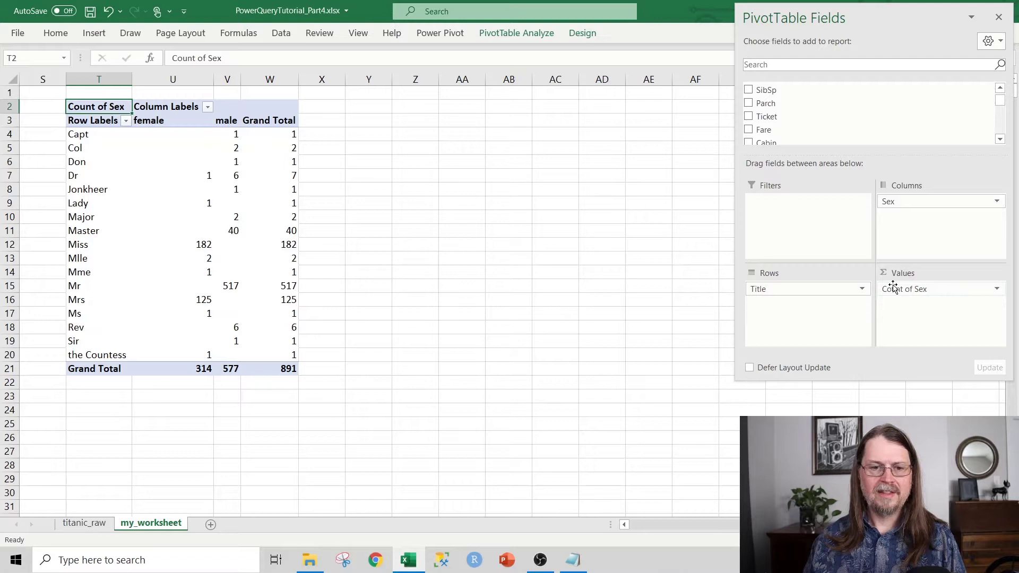
pyautogui.moveTo(140, 176)
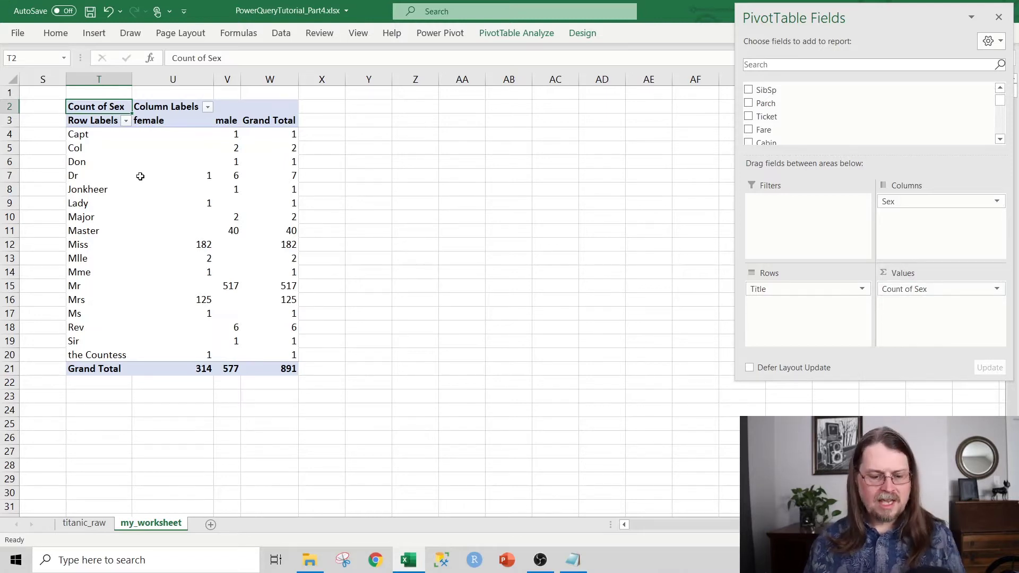
pyautogui.click(98, 134)
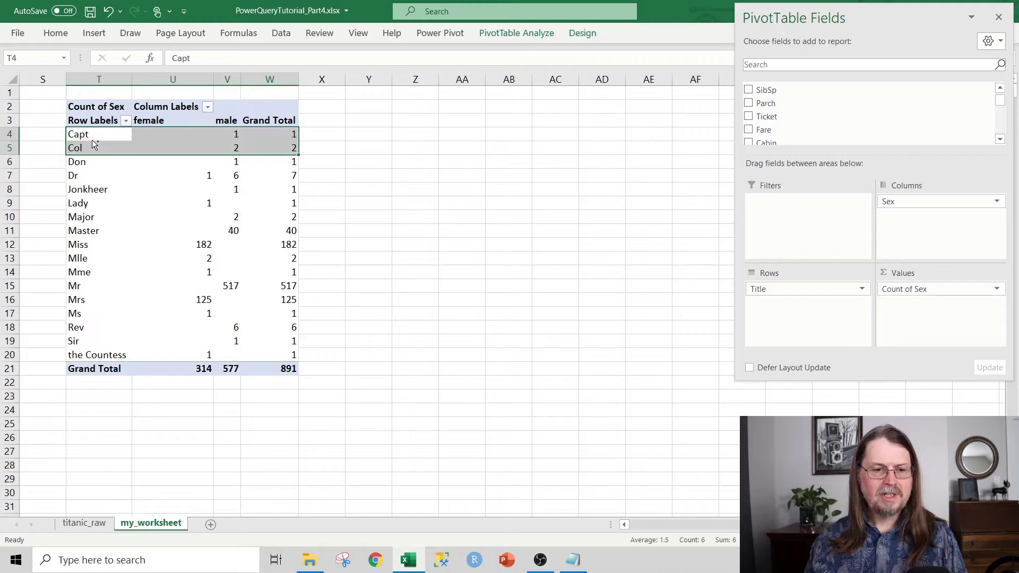
pyautogui.click(81, 216)
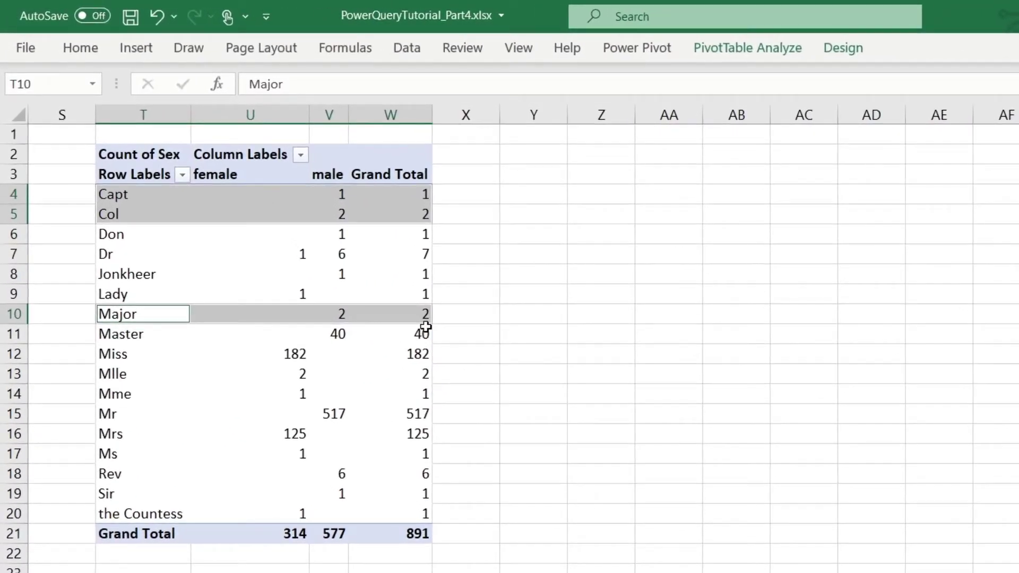
pyautogui.moveTo(425, 333)
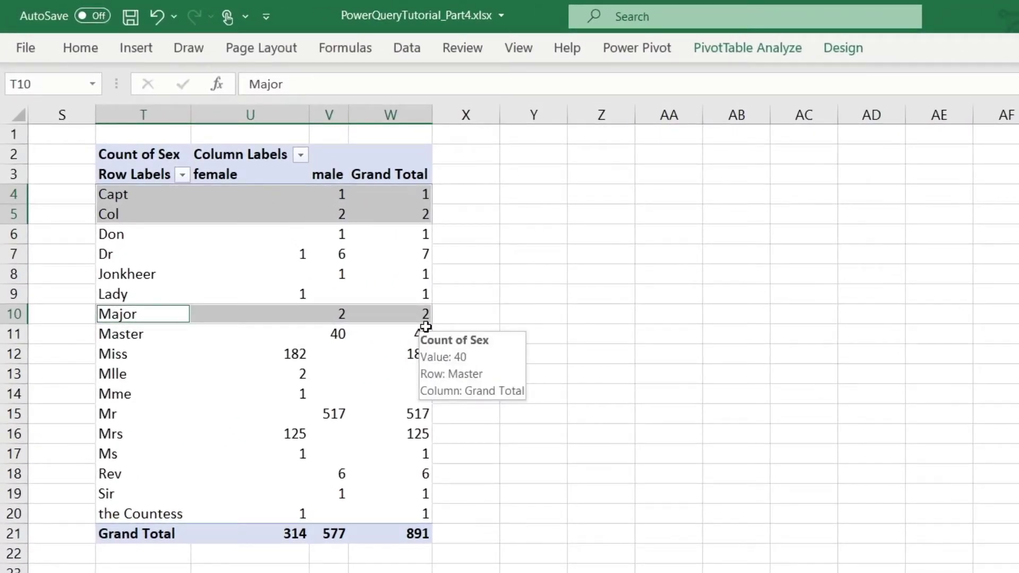
pyautogui.moveTo(477, 309)
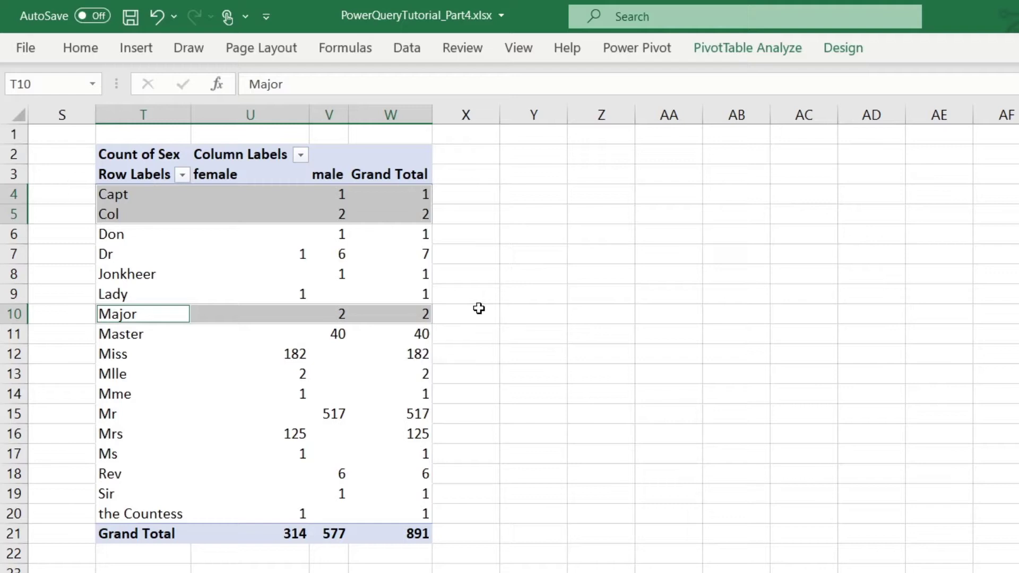
pyautogui.moveTo(432, 318)
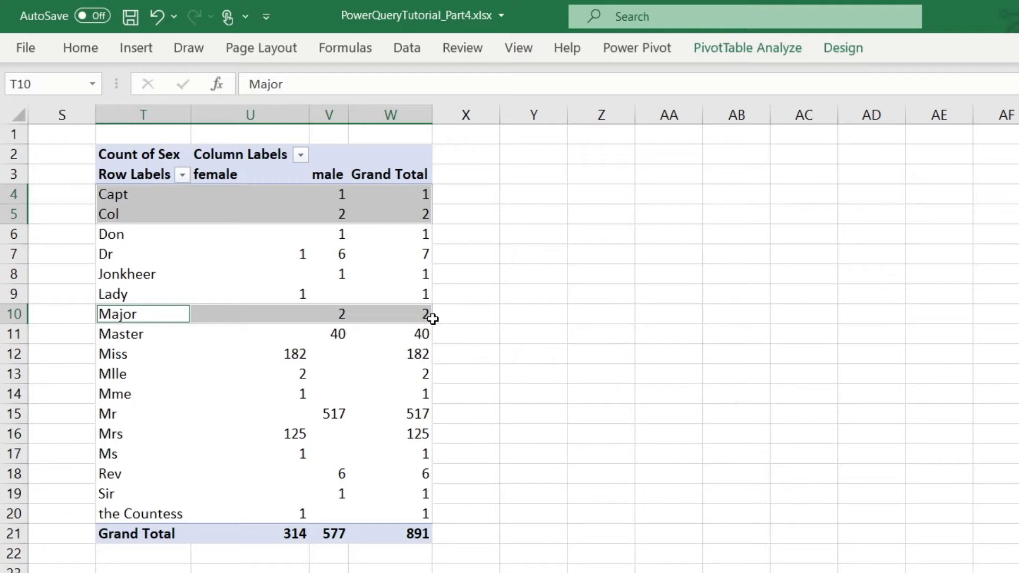
pyautogui.moveTo(418, 198)
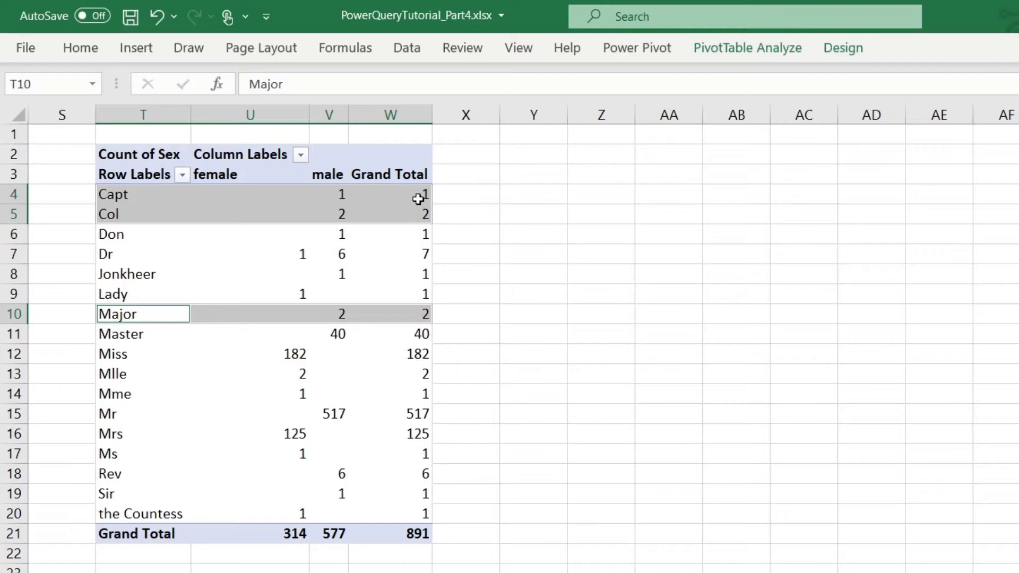
pyautogui.moveTo(403, 214)
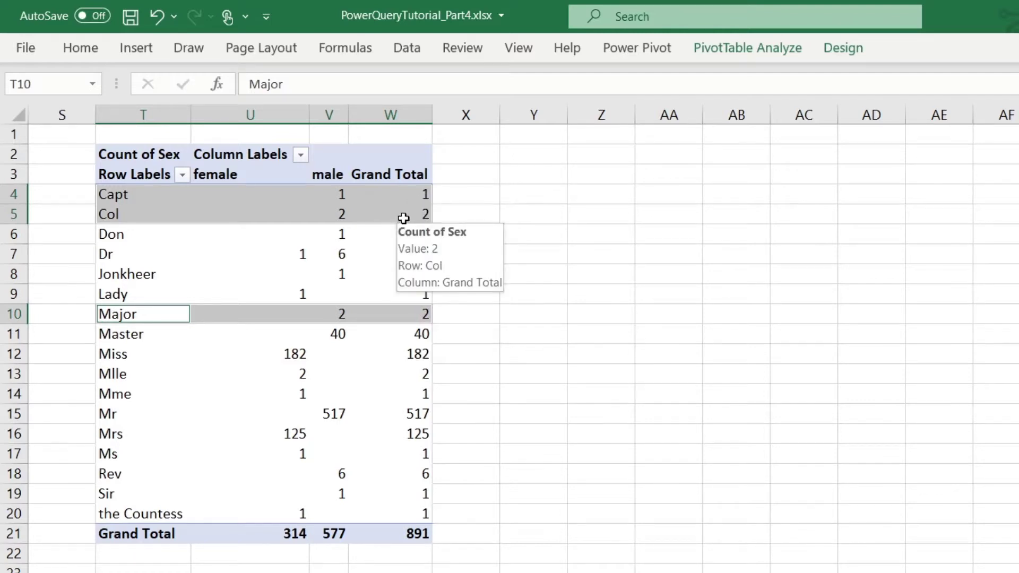
pyautogui.moveTo(510, 330)
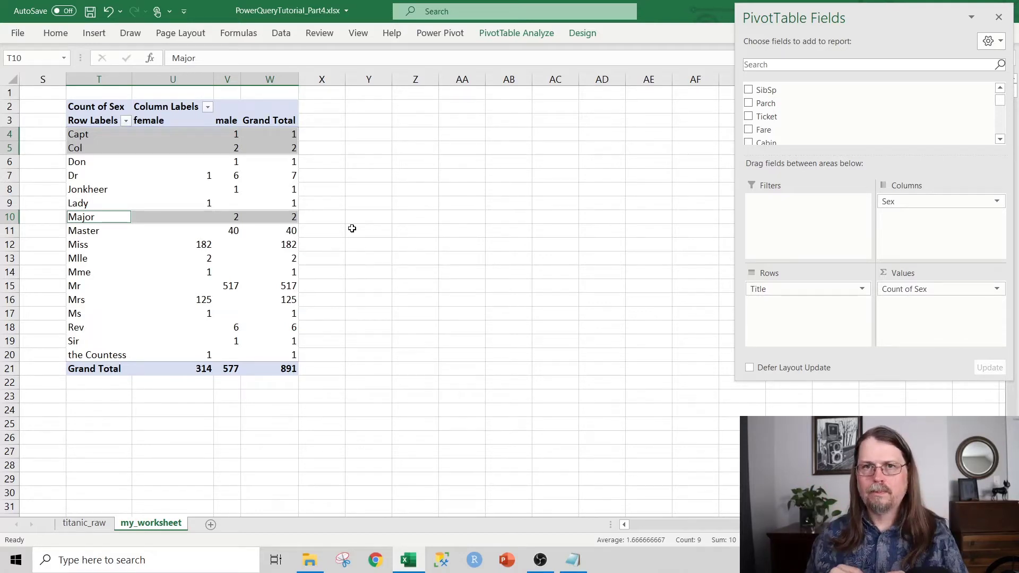
pyautogui.moveTo(78, 134)
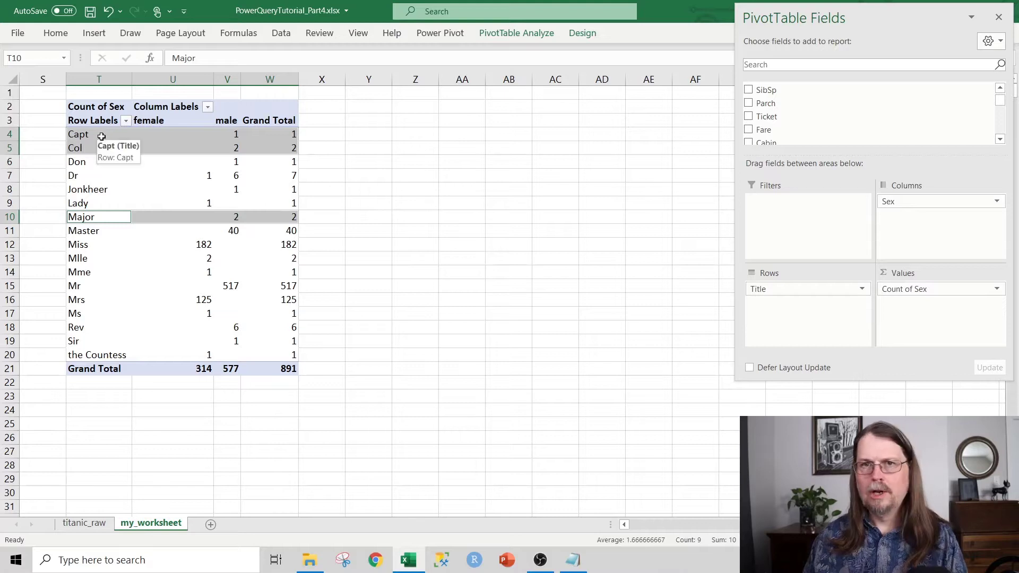
pyautogui.moveTo(96, 144)
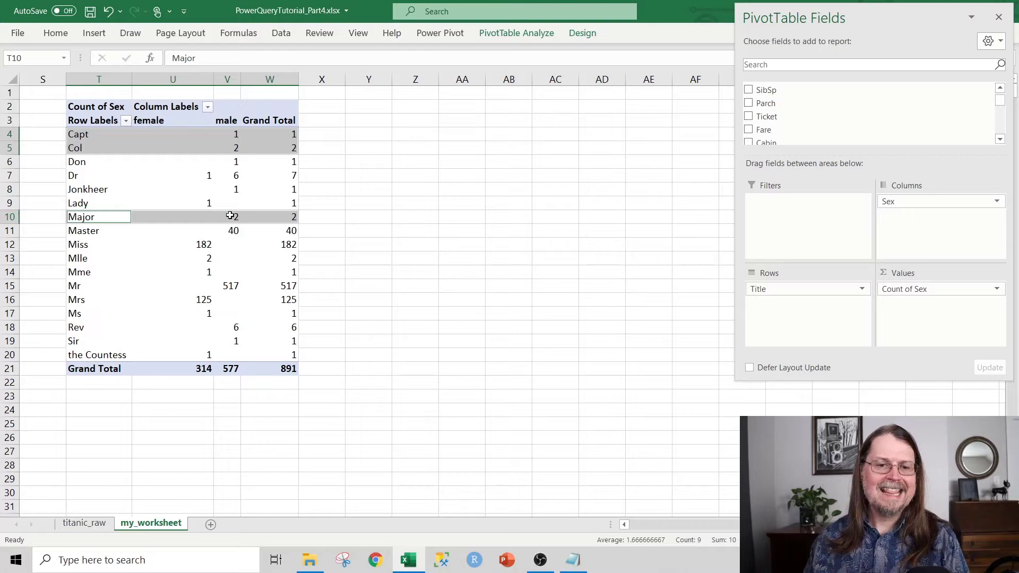
pyautogui.moveTo(258, 214)
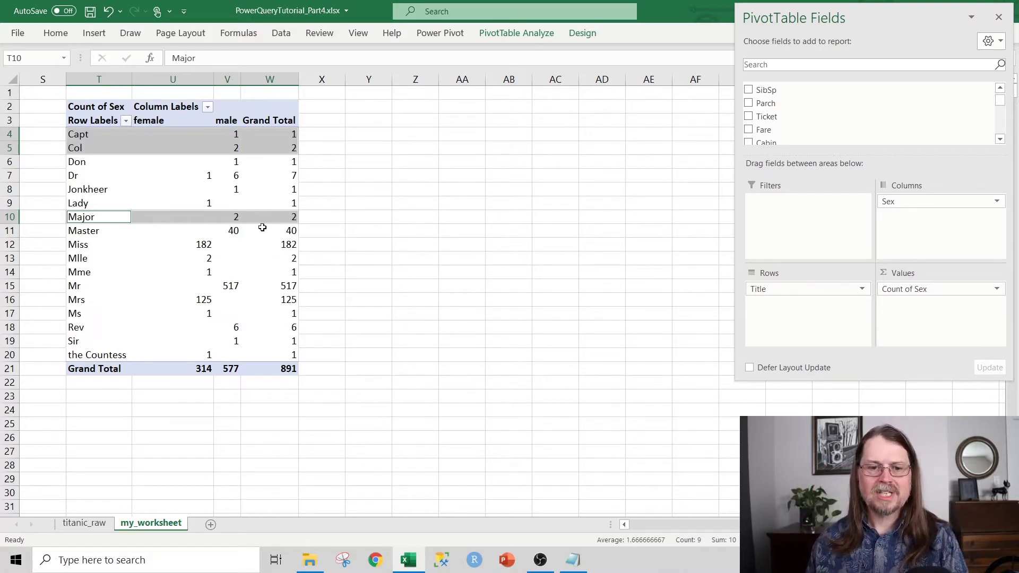
pyautogui.moveTo(289, 368)
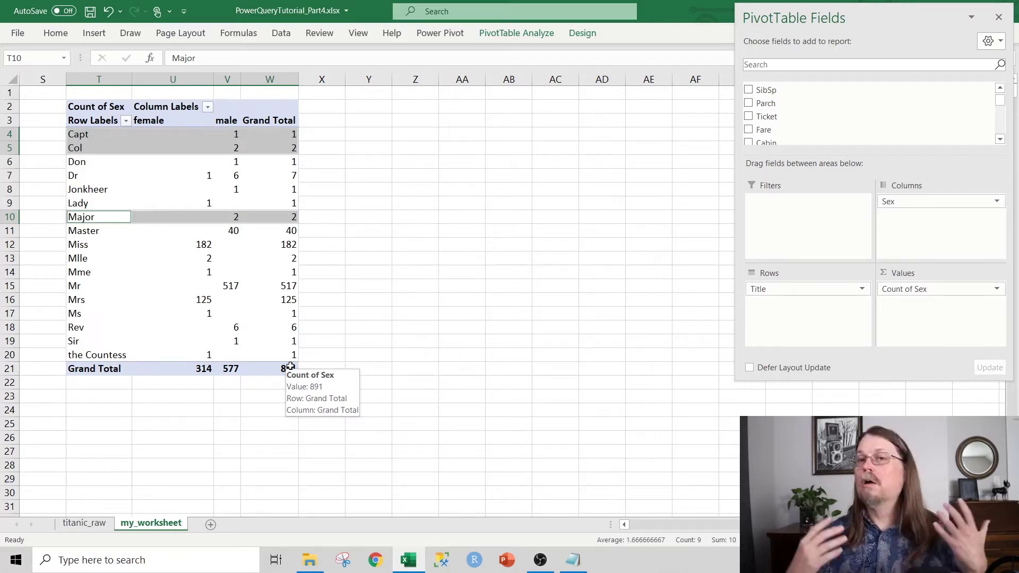
pyautogui.moveTo(227, 223)
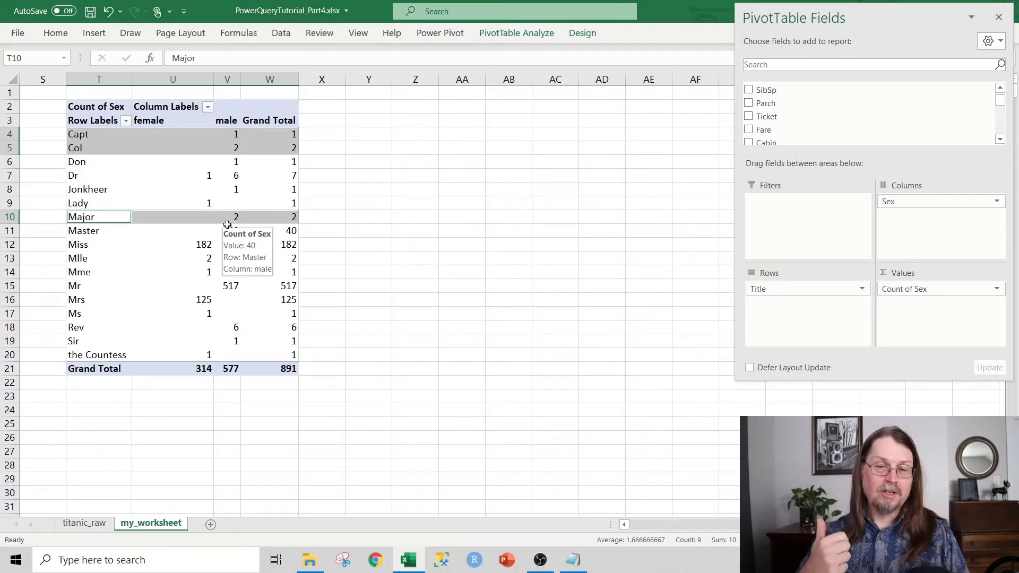
pyautogui.moveTo(232, 162)
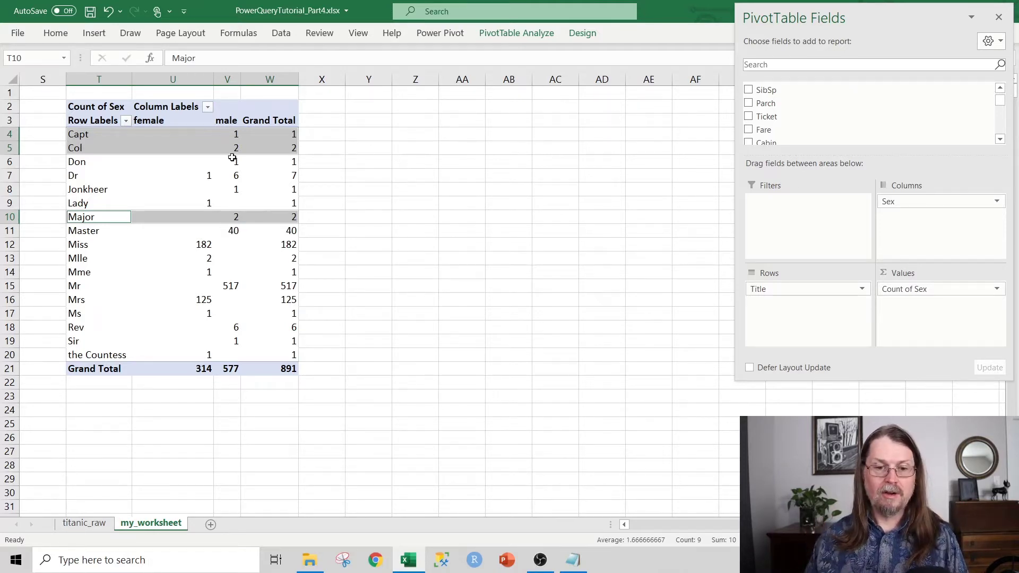
pyautogui.moveTo(232, 161)
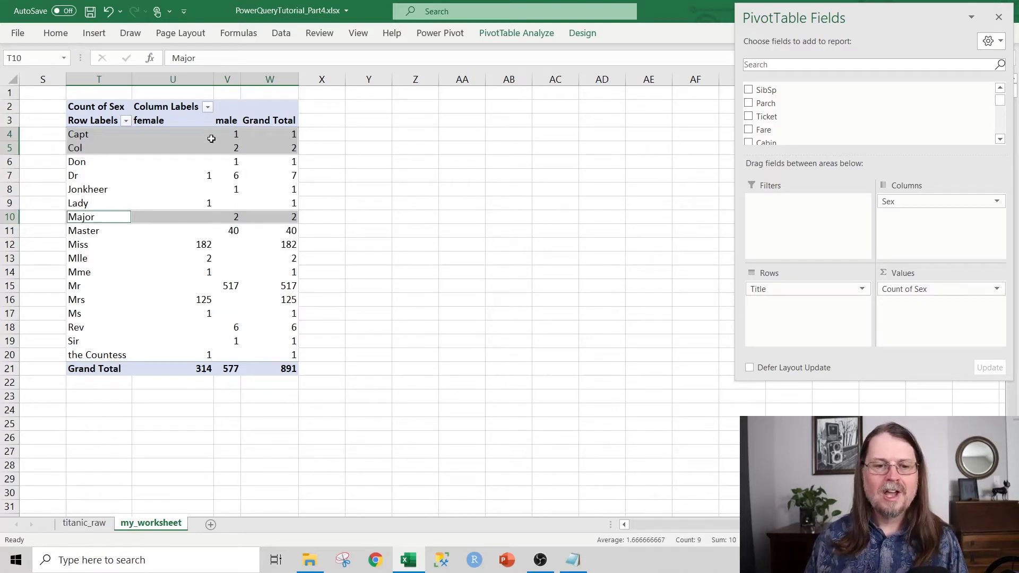
pyautogui.moveTo(91, 147)
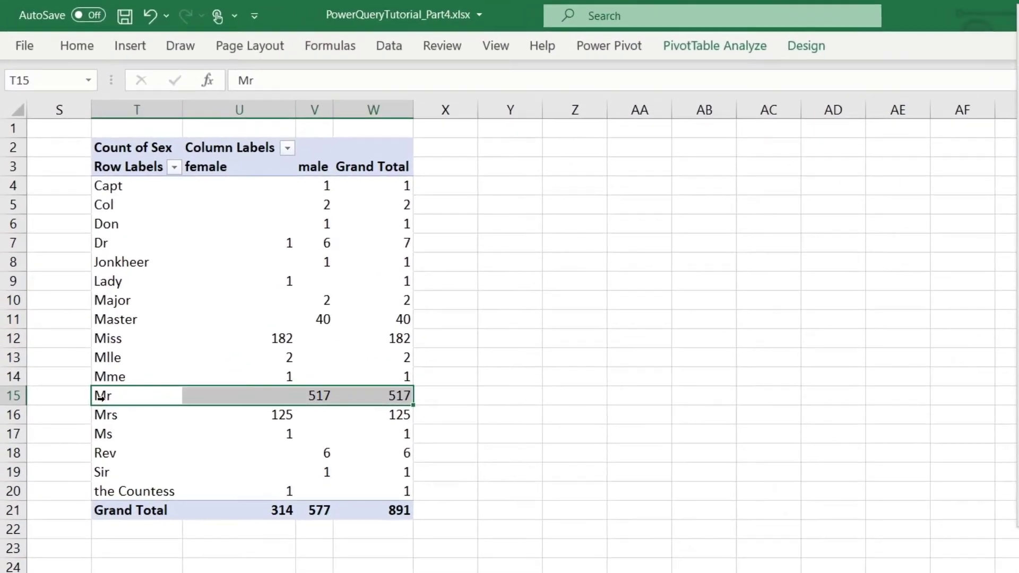
pyautogui.moveTo(400, 510)
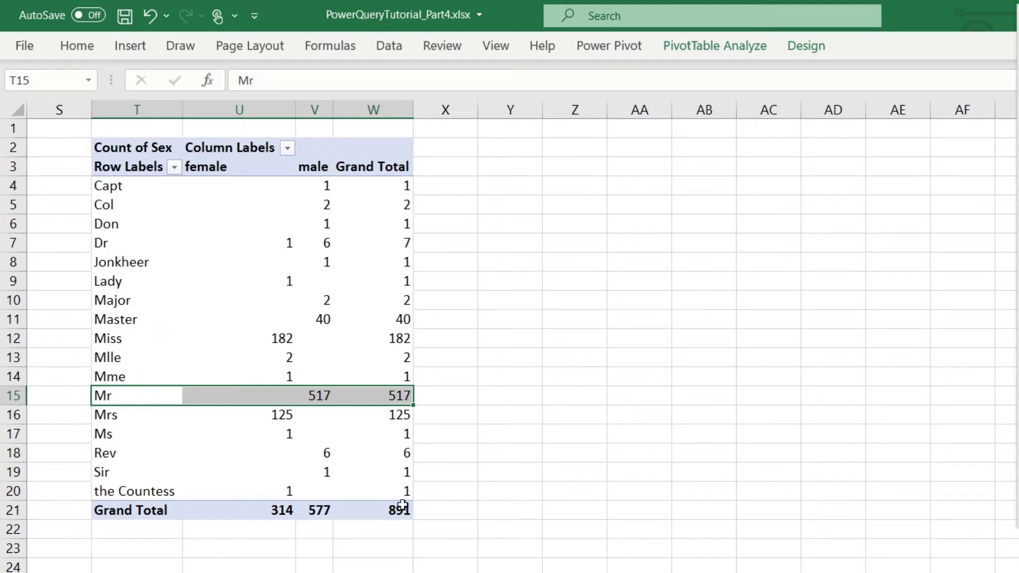
pyautogui.moveTo(324, 395)
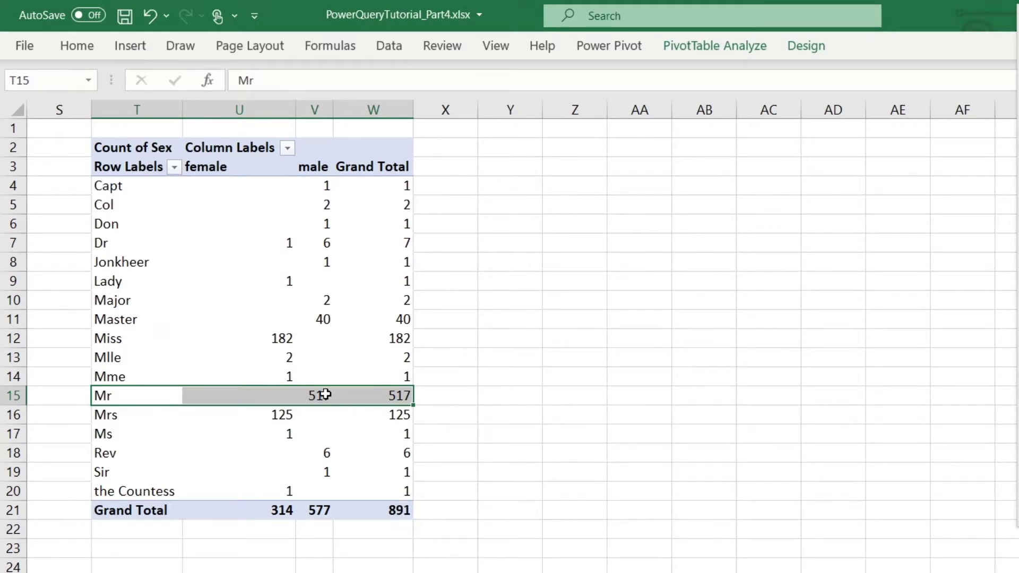
pyautogui.moveTo(318, 395)
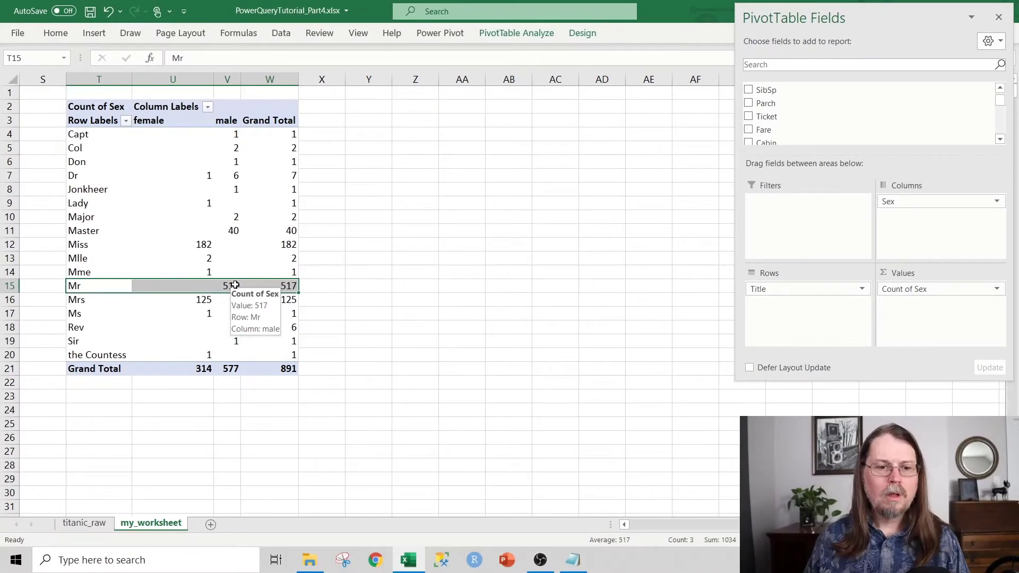
# Select the Rev and Dr pivot rows to inspect their passenger counts
pyautogui.click(99, 327)
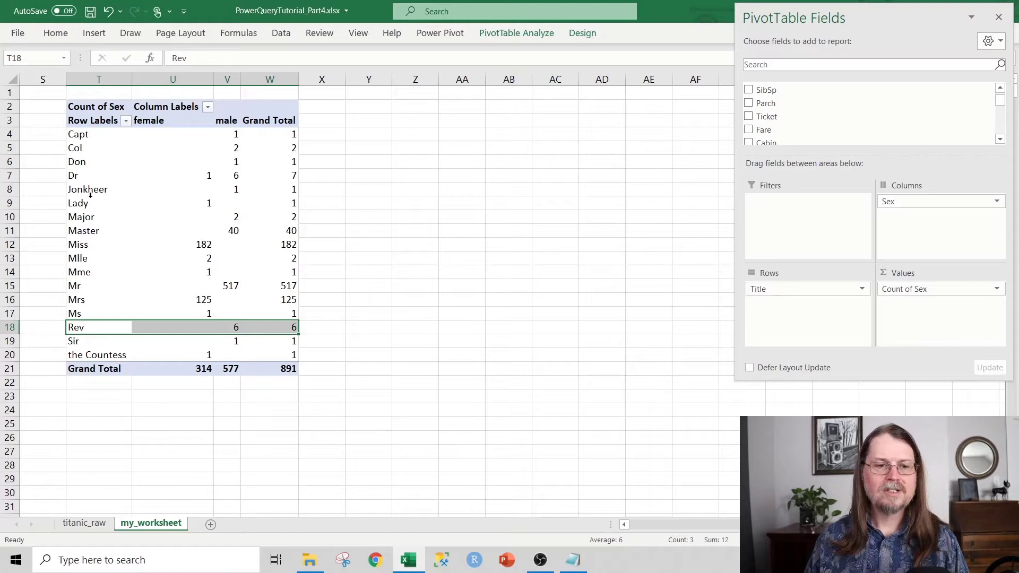
pyautogui.click(99, 175)
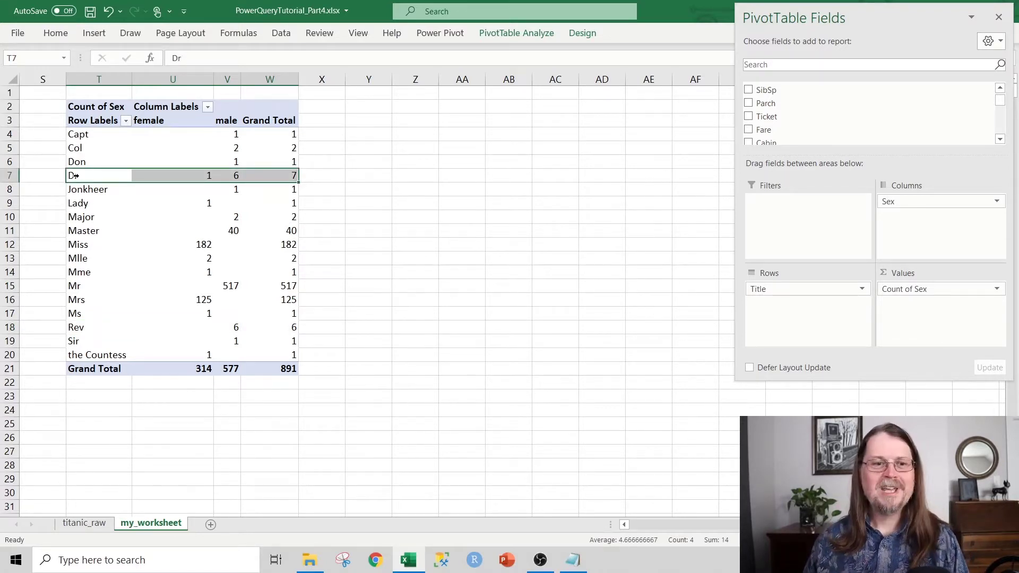
pyautogui.moveTo(91, 189)
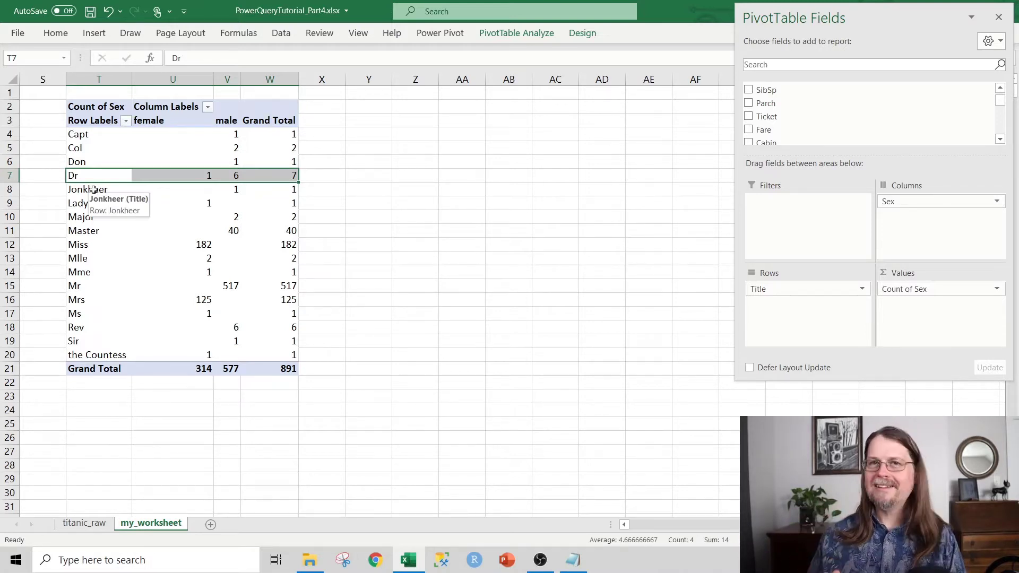
pyautogui.moveTo(209, 199)
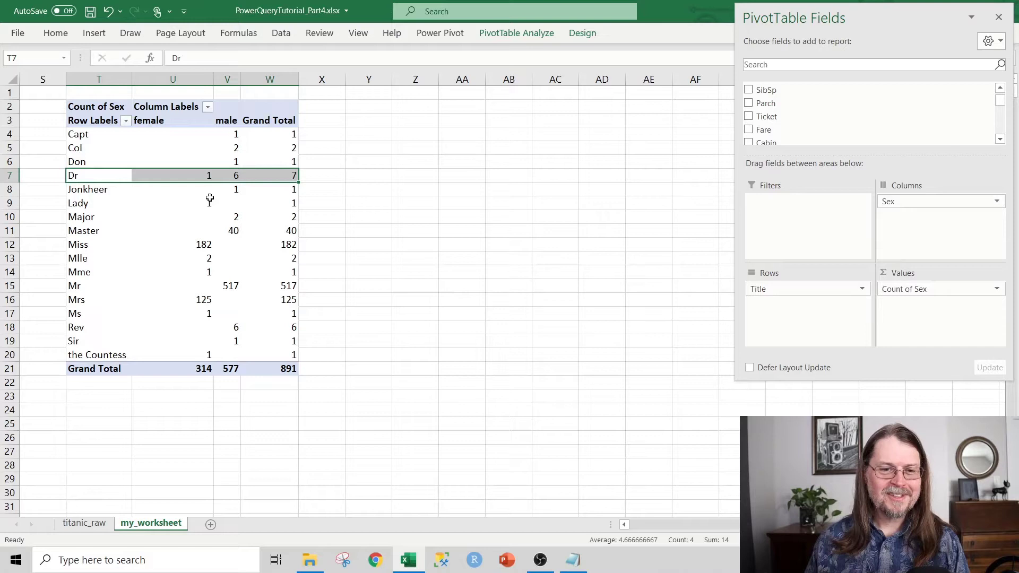
pyautogui.moveTo(211, 189)
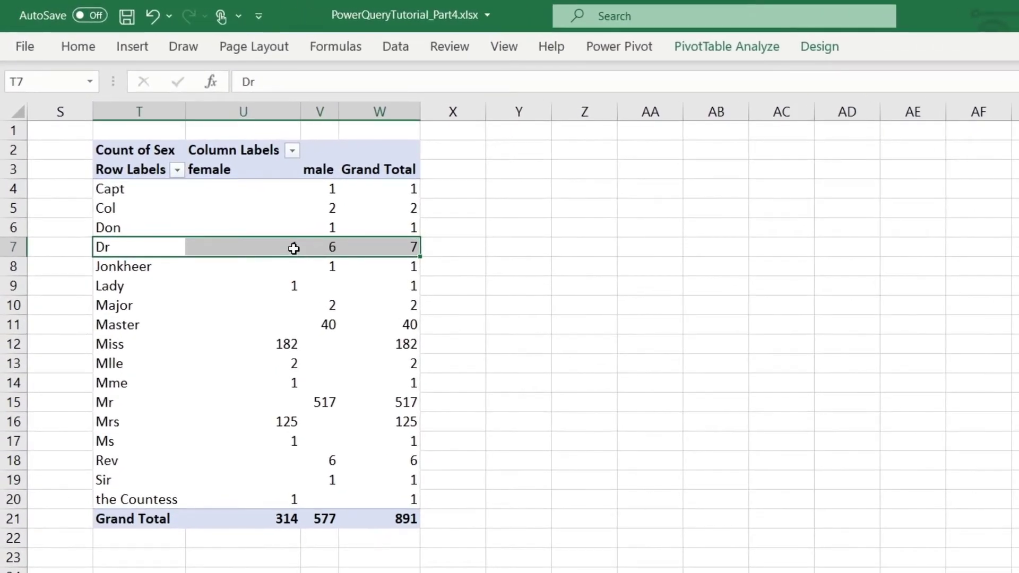
pyautogui.moveTo(293, 248)
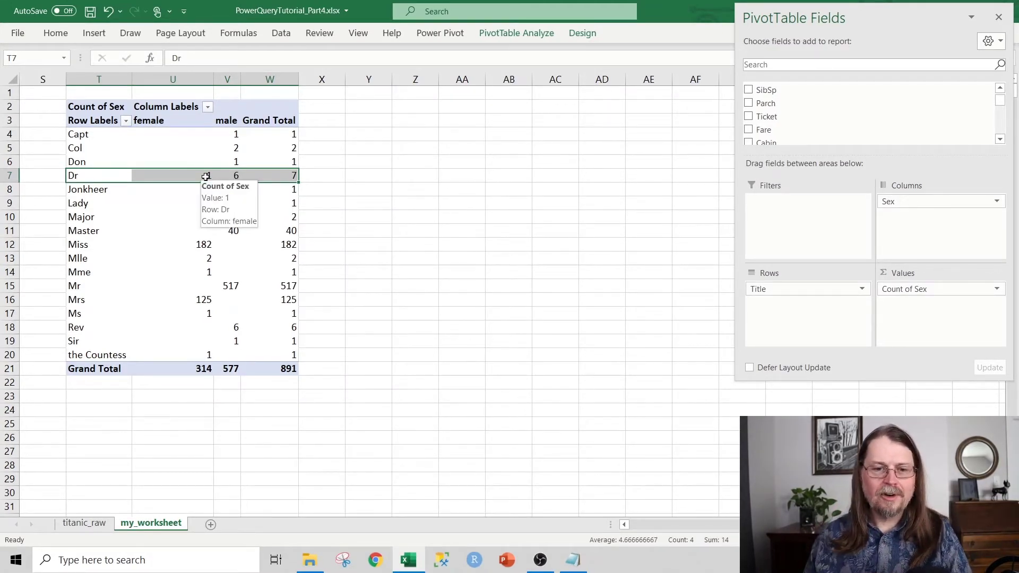
pyautogui.moveTo(206, 189)
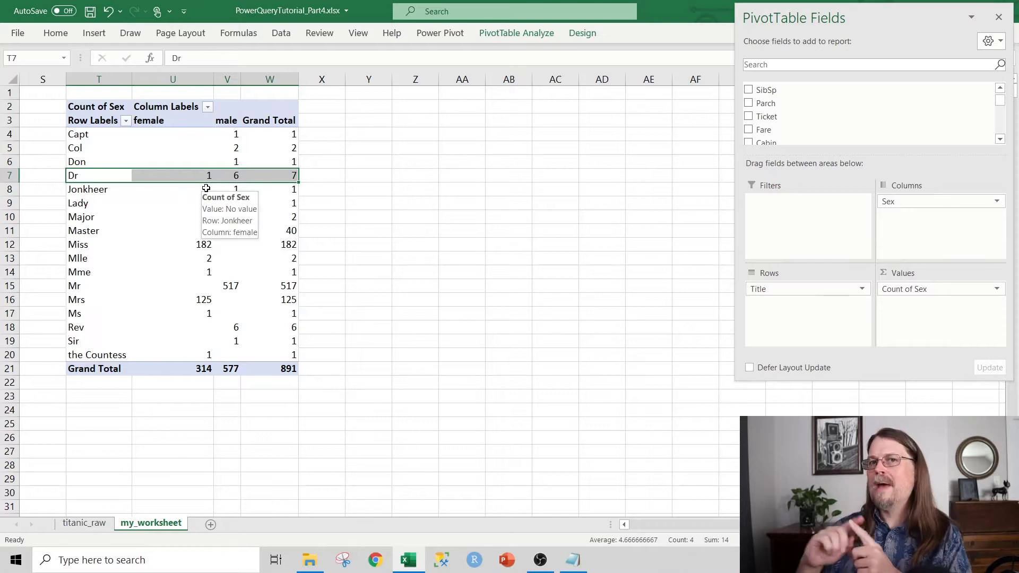
pyautogui.moveTo(244, 176)
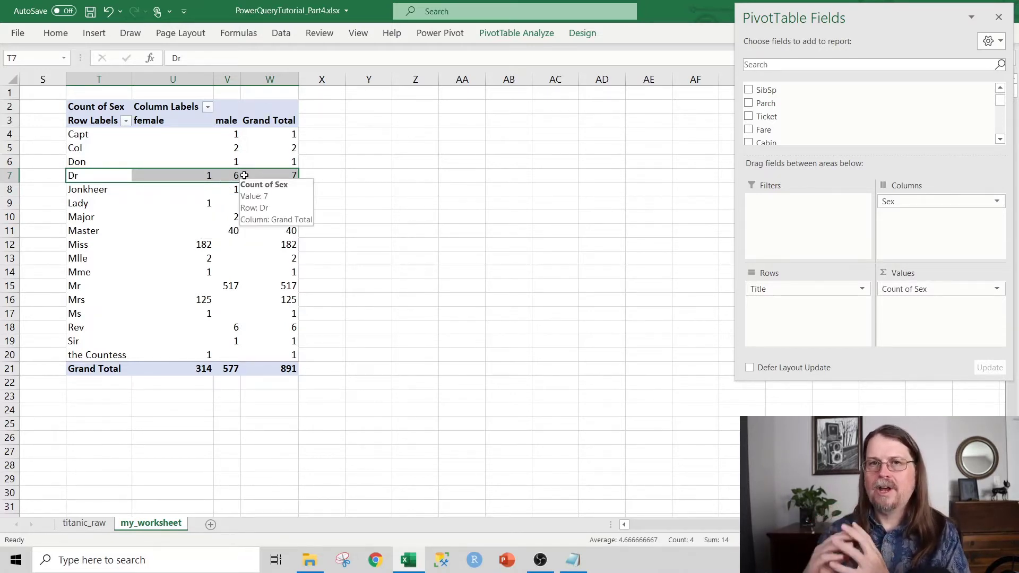
pyautogui.moveTo(235, 176)
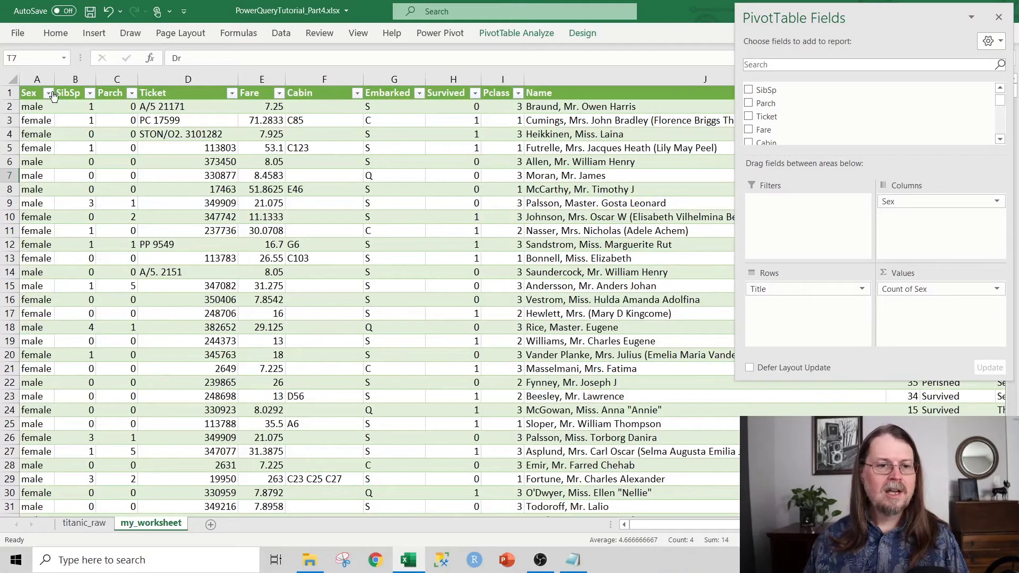
# Filter the passenger table to female passengers and to the Dr title
pyautogui.click(47, 93)
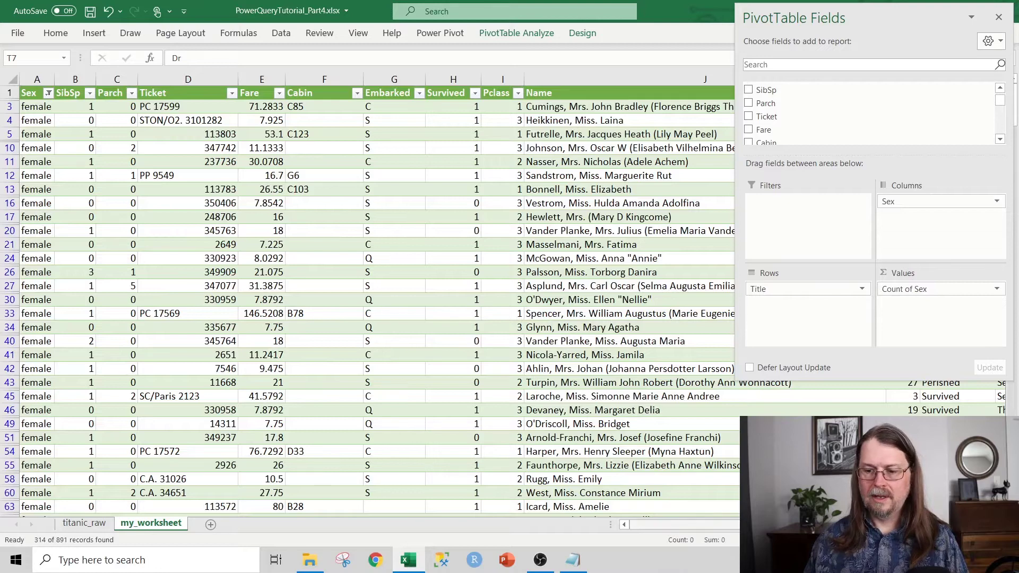
pyautogui.hscroll(3)
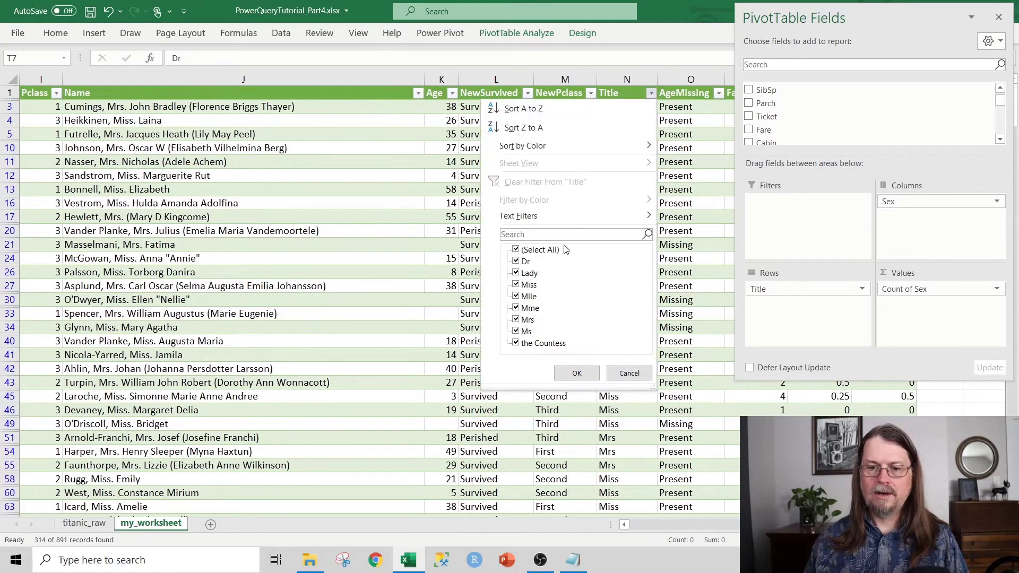
pyautogui.click(574, 372)
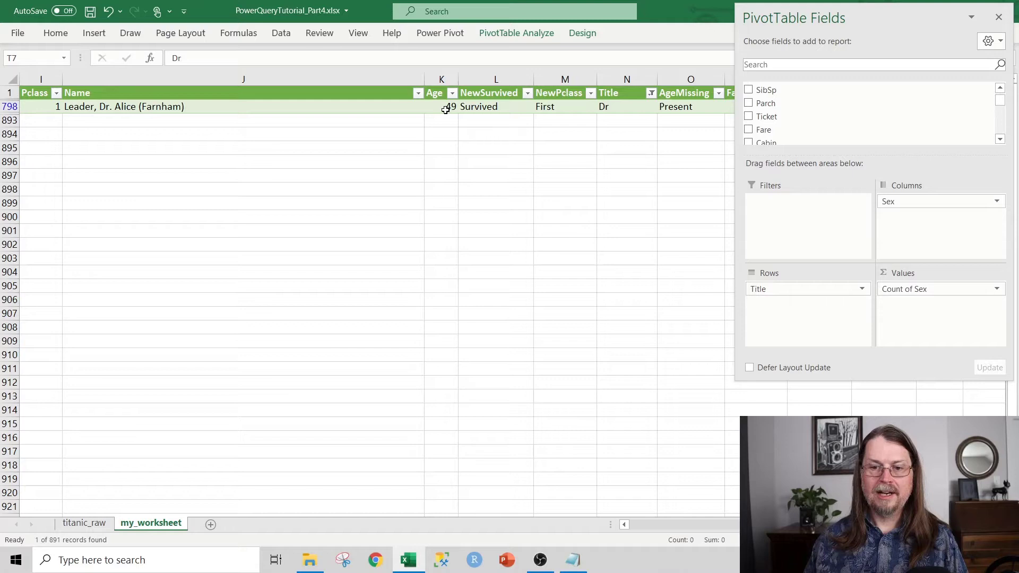
pyautogui.moveTo(548, 115)
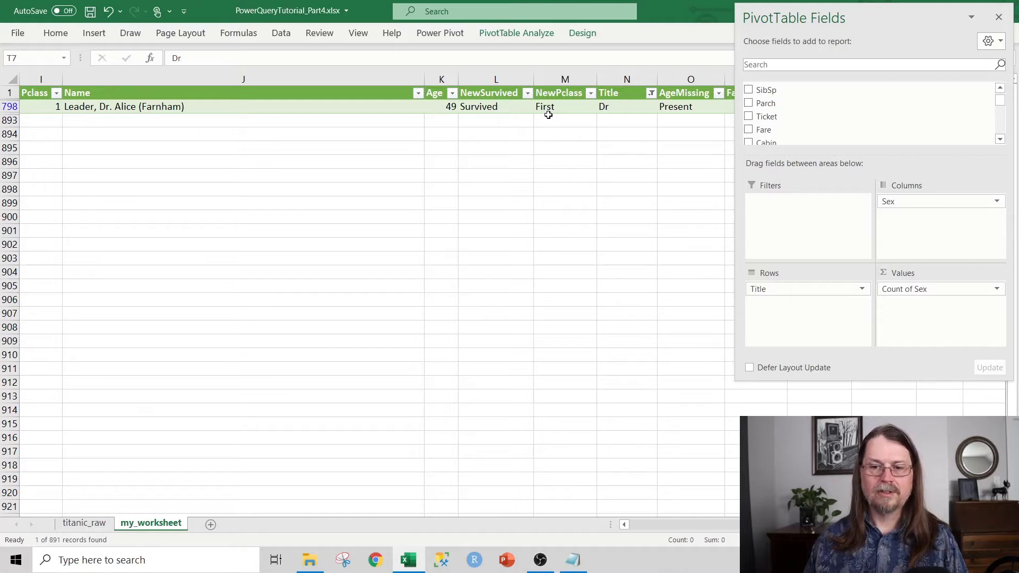
pyautogui.moveTo(232, 112)
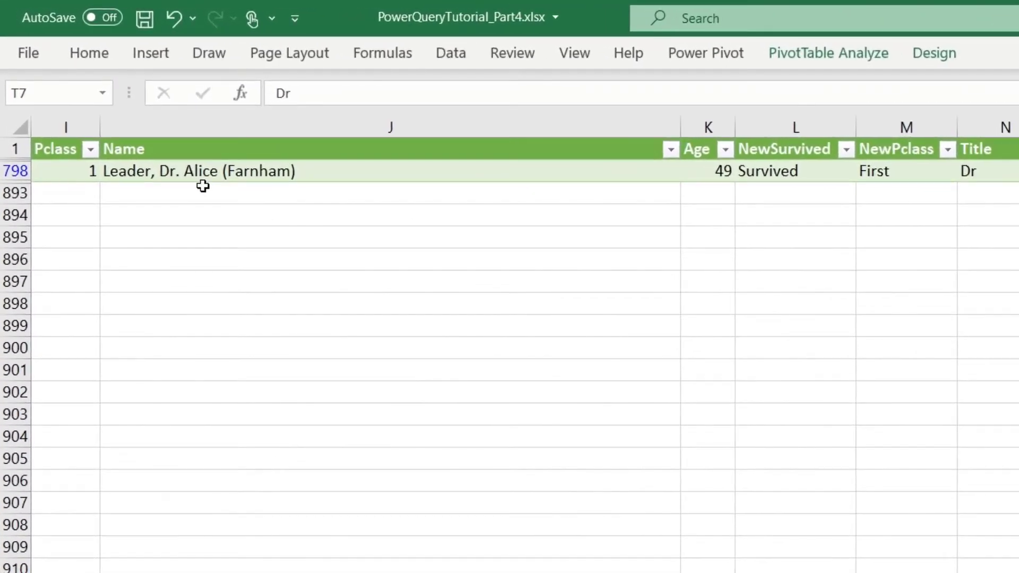
pyautogui.moveTo(136, 179)
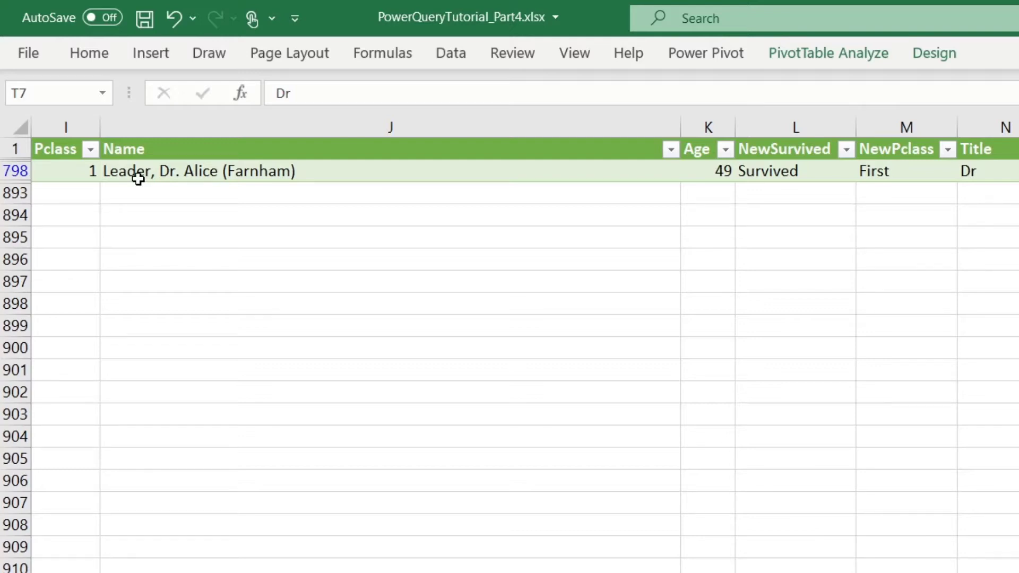
pyautogui.moveTo(160, 181)
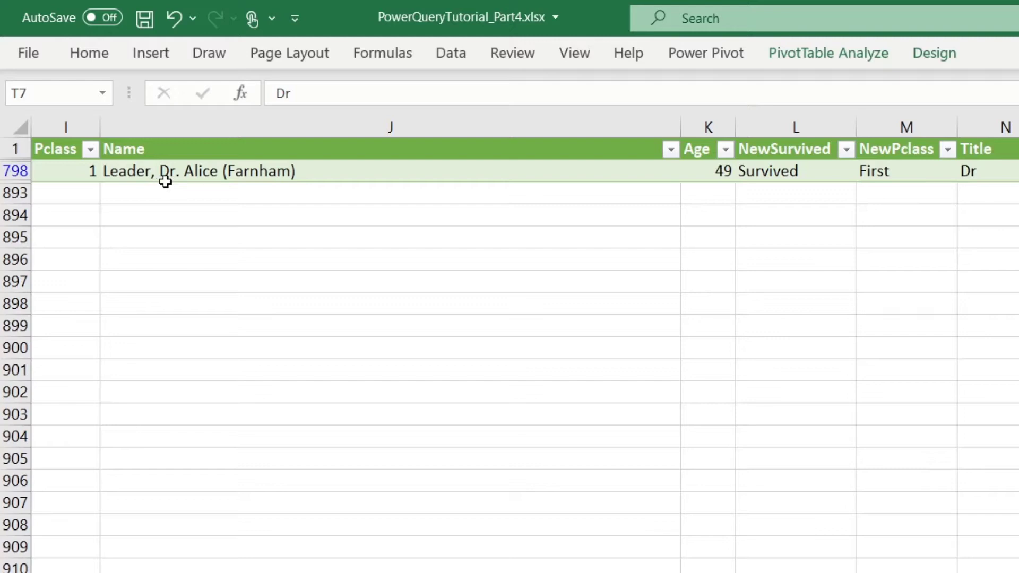
pyautogui.moveTo(213, 182)
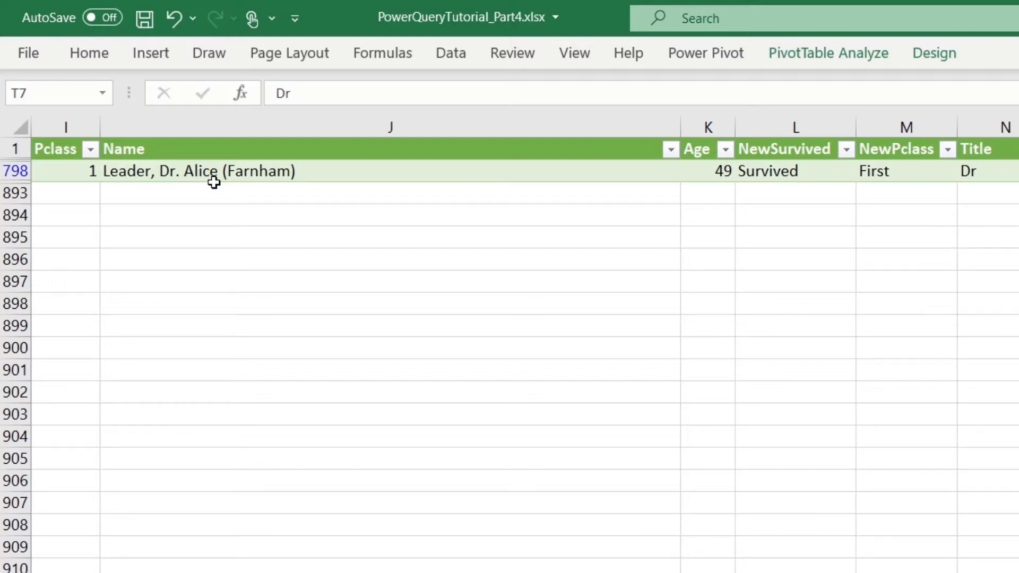
pyautogui.moveTo(224, 182)
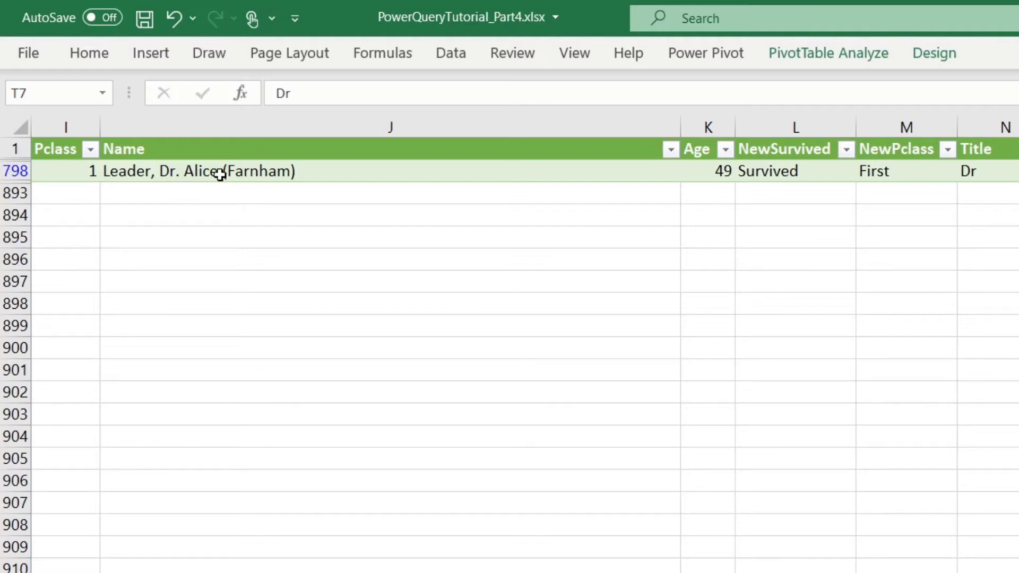
pyautogui.moveTo(333, 196)
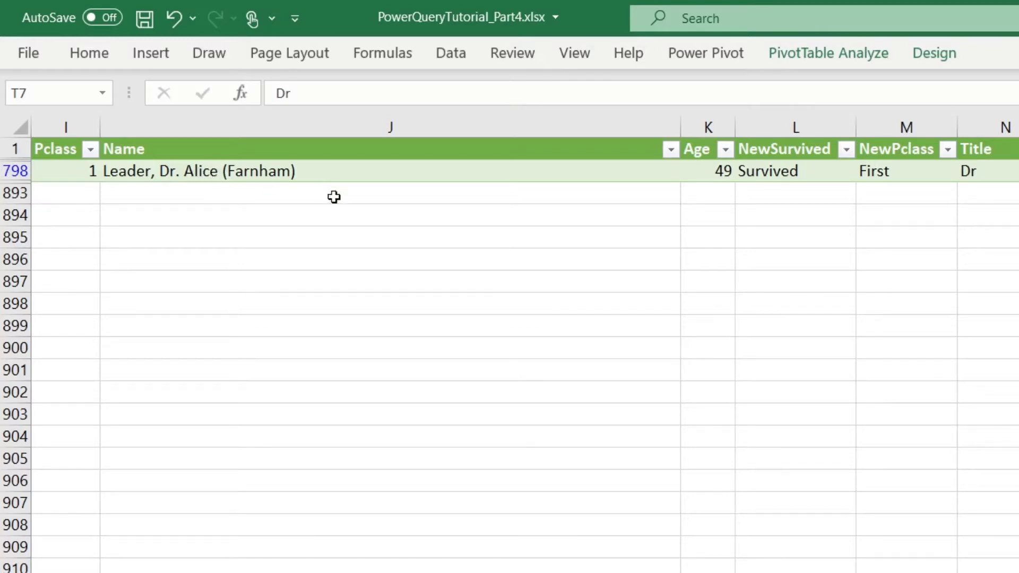
pyautogui.moveTo(306, 182)
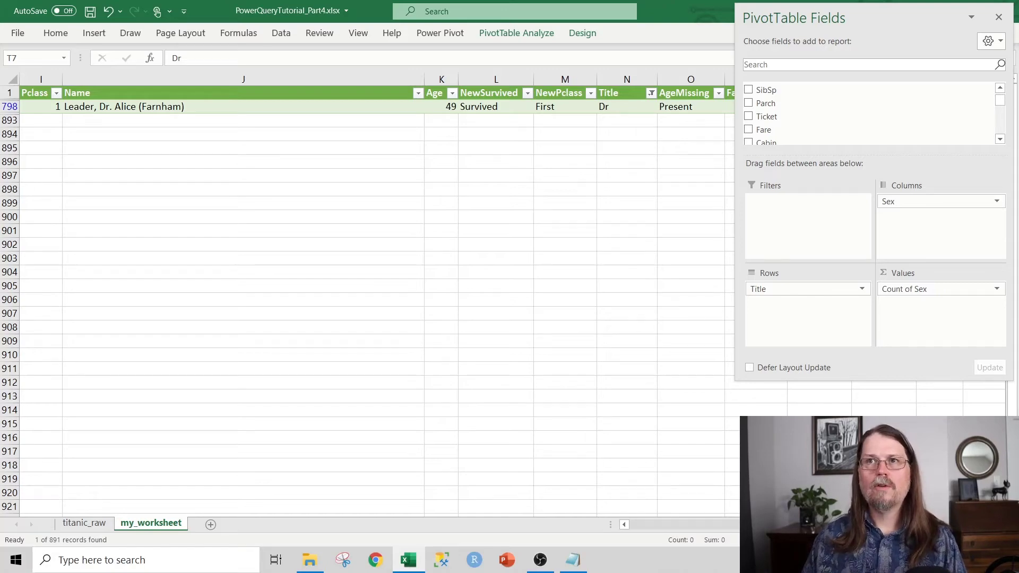
# Close PivotTable Fields, go to titanic_raw, and open MainETL from Queries & Connections
pyautogui.click(998, 18)
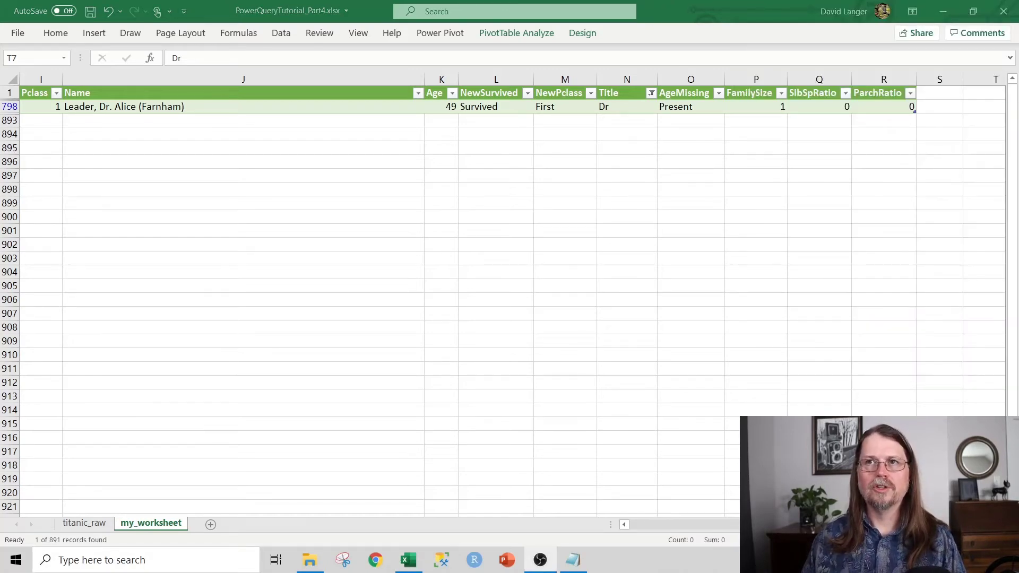
pyautogui.click(84, 523)
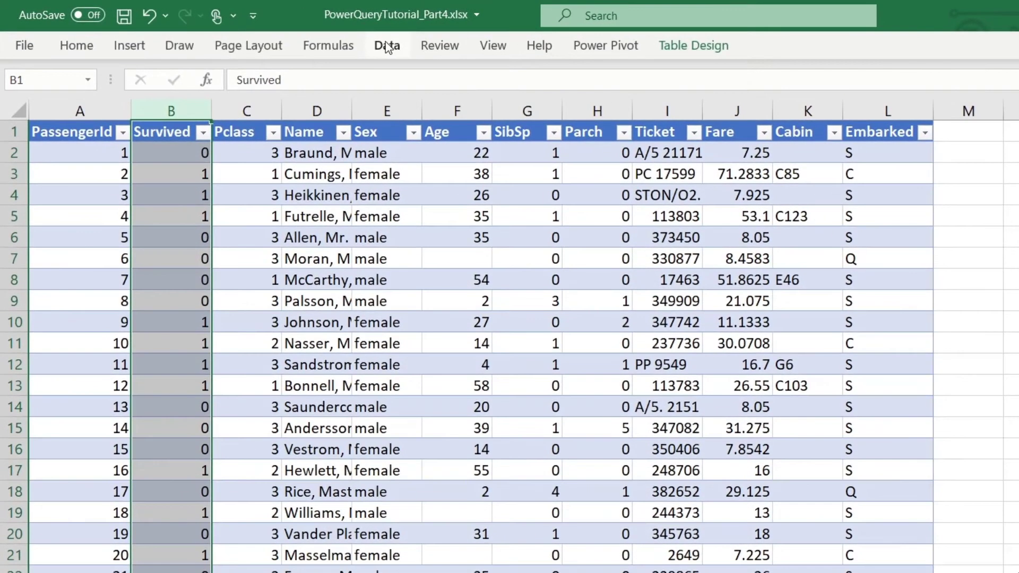
pyautogui.click(387, 44)
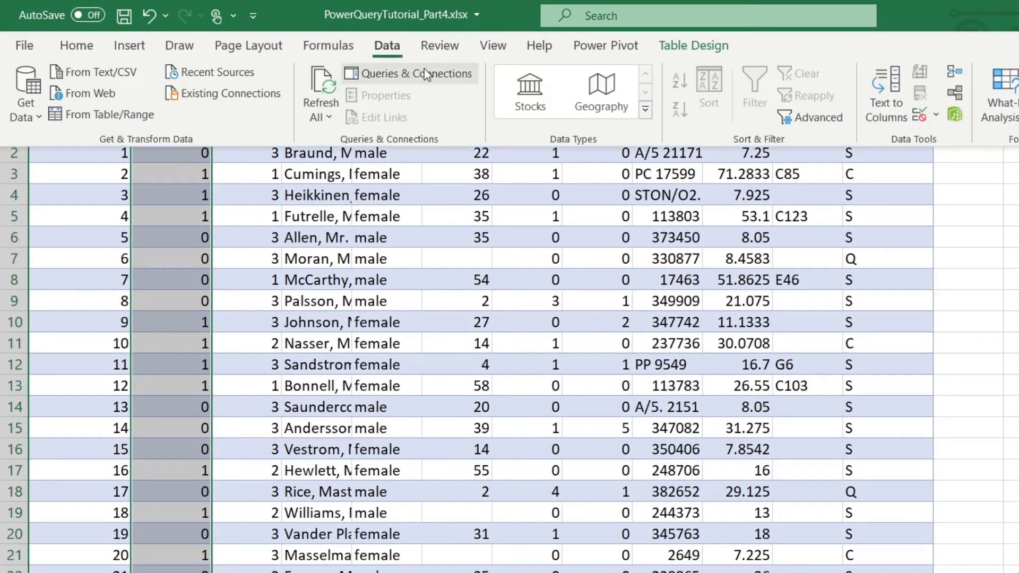
pyautogui.moveTo(446, 81)
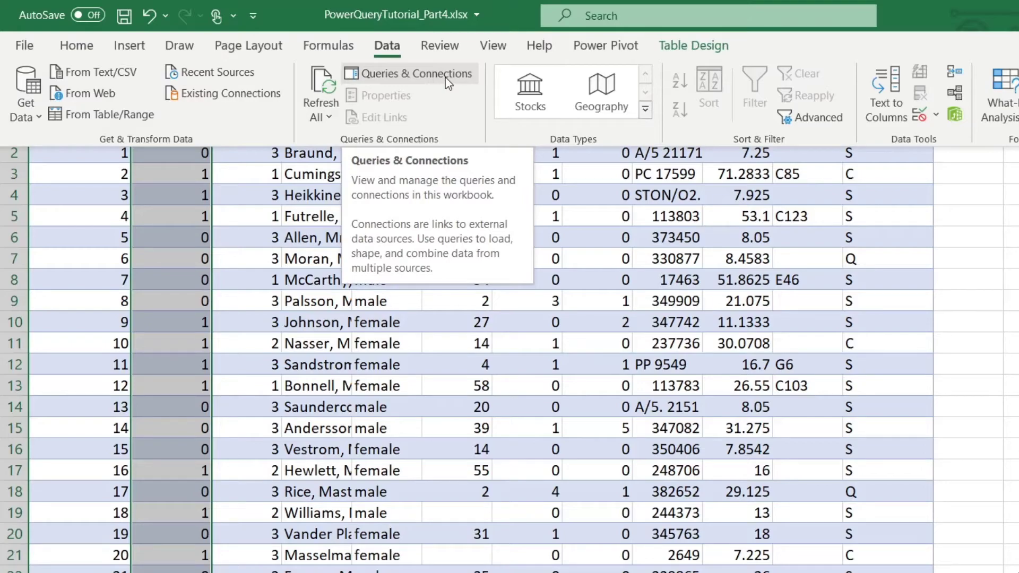
pyautogui.click(417, 73)
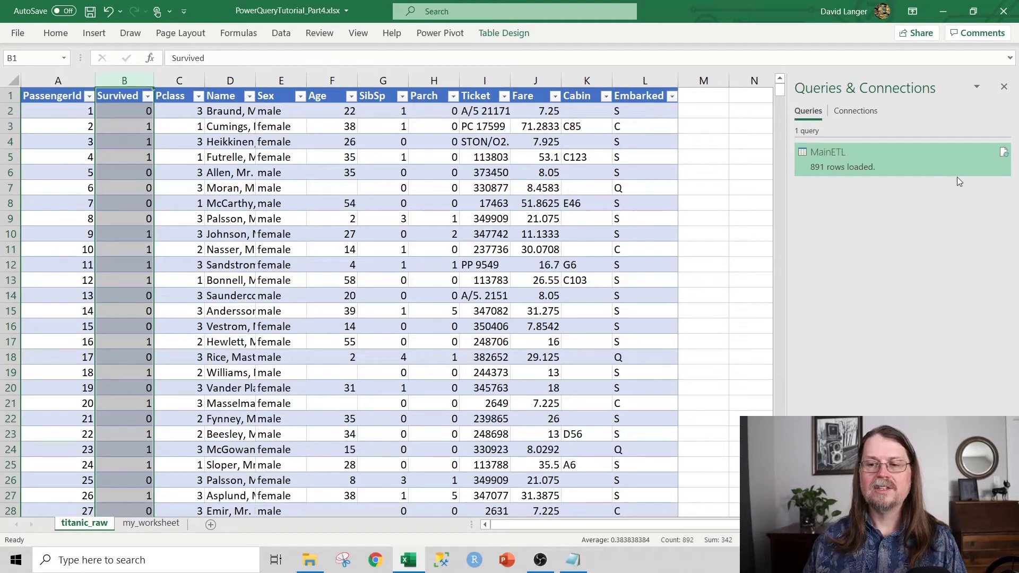
pyautogui.moveTo(934, 136)
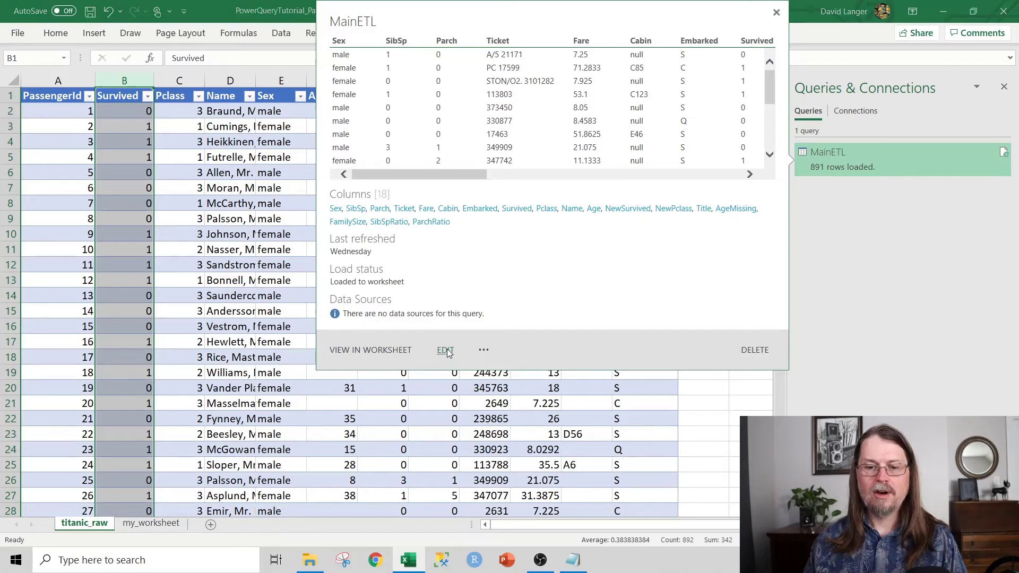
pyautogui.click(445, 349)
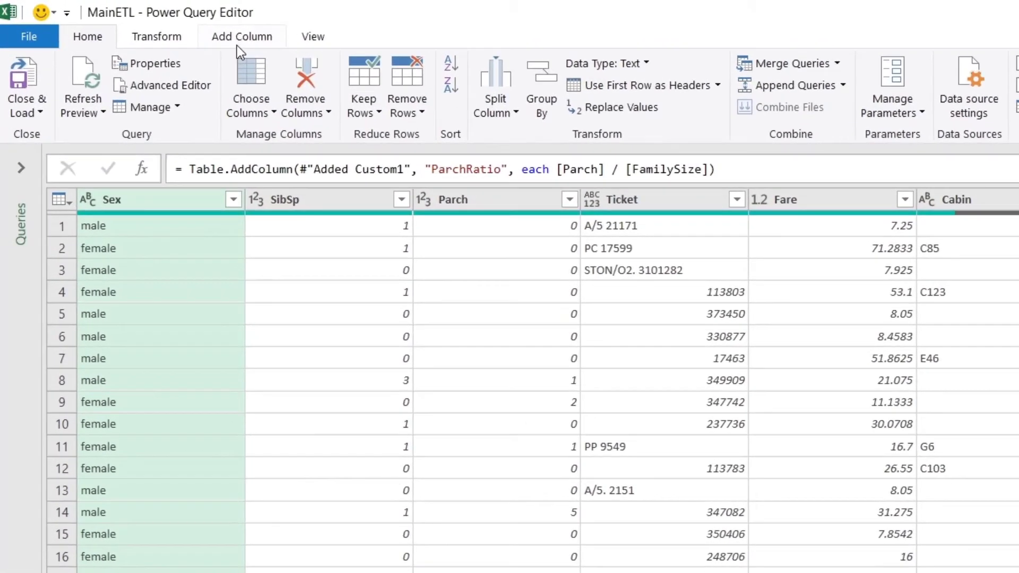
# Start a new Conditional Column from the Add Column tab of the Power Query Editor
pyautogui.click(241, 36)
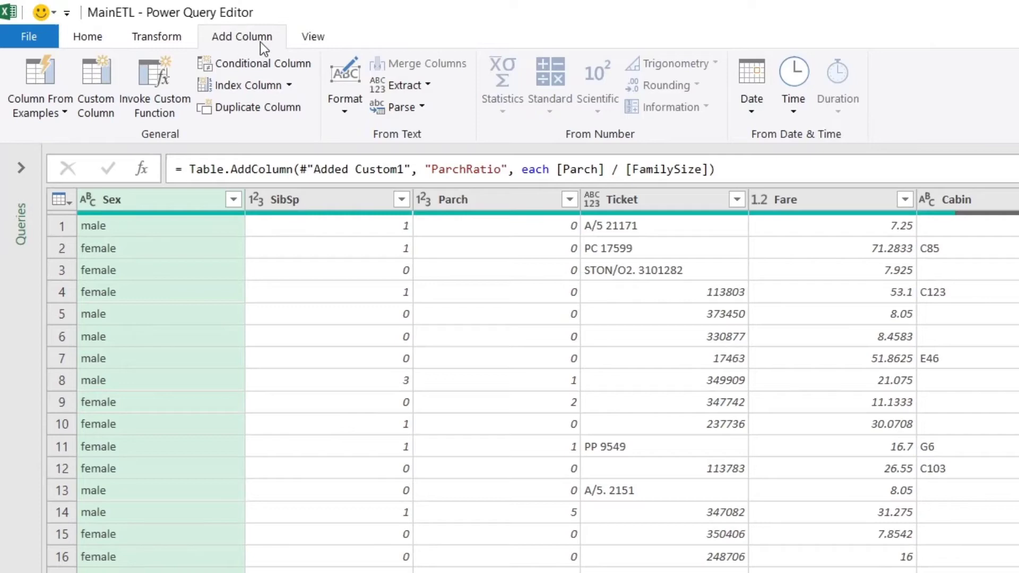
pyautogui.moveTo(261, 63)
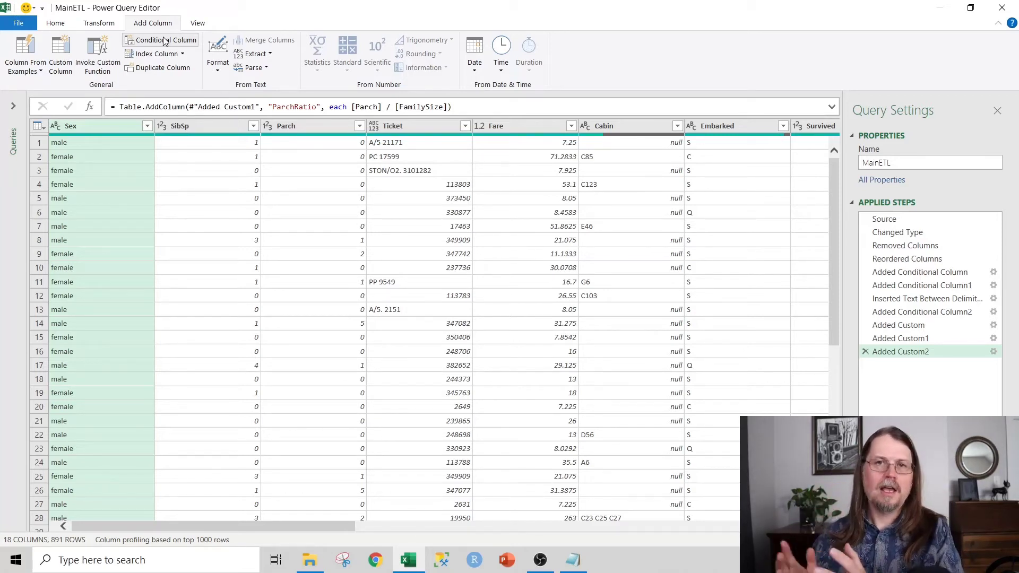
pyautogui.moveTo(154, 40)
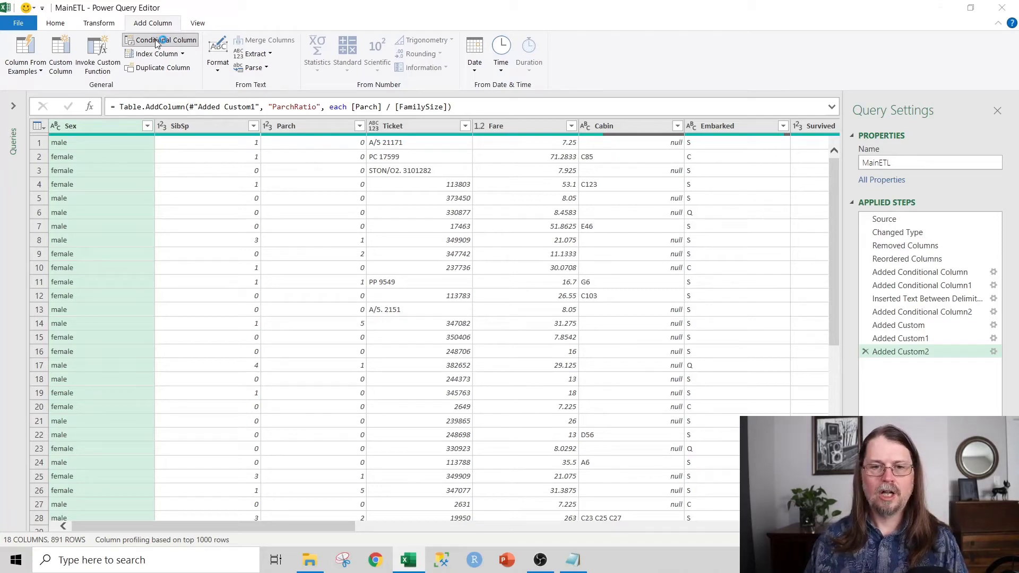
pyautogui.click(164, 40)
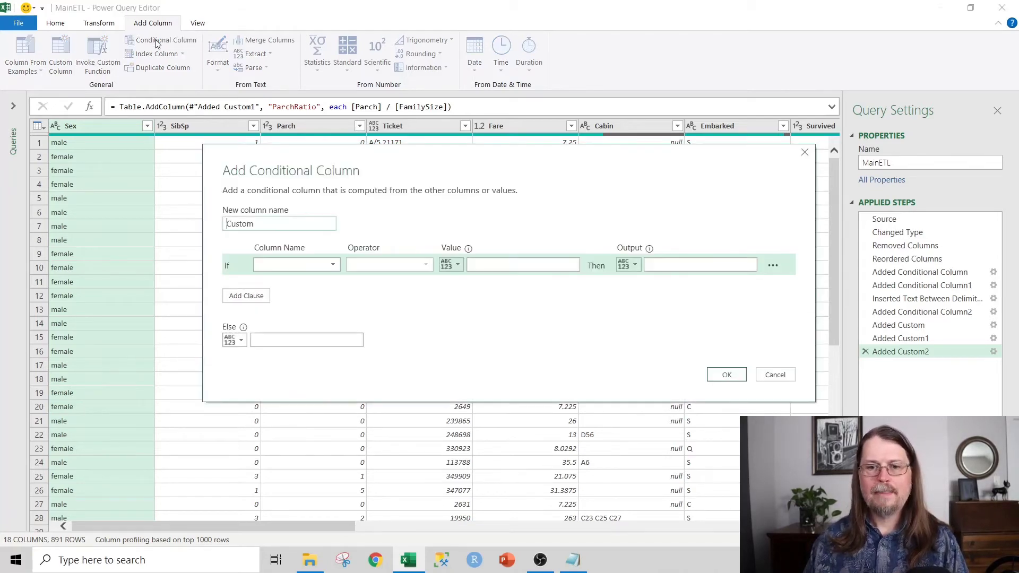
pyautogui.moveTo(487, 157)
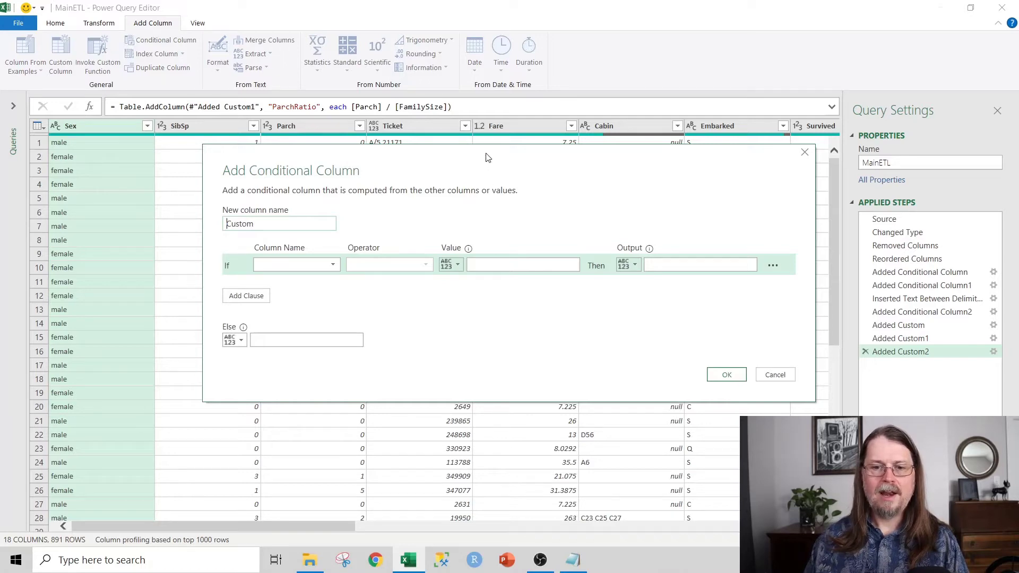
# Name the column NewTitle, map Title equals Dr to Mr, and add a clause
pyautogui.moveTo(487, 170); pyautogui.dragTo(487, 46)
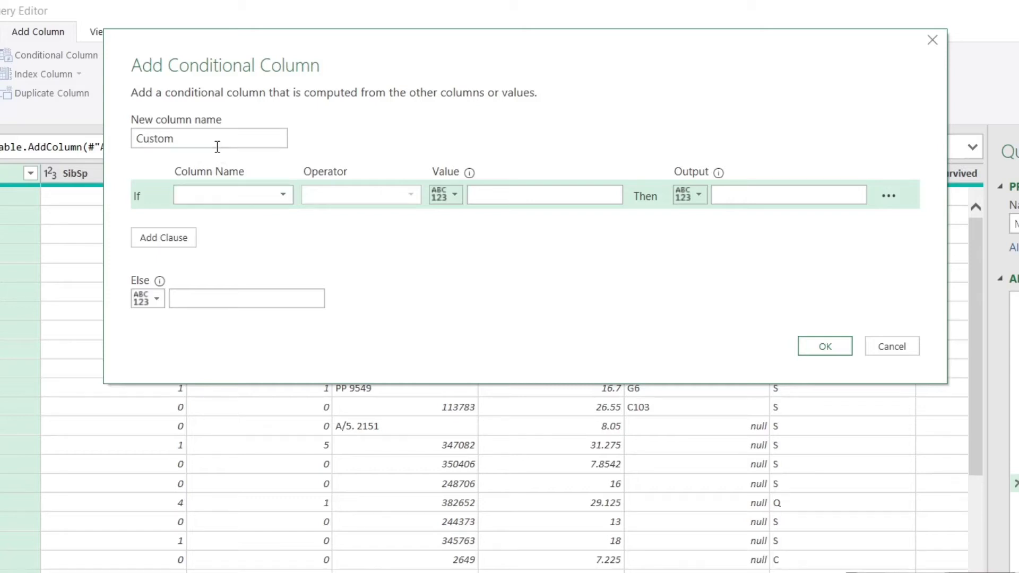
pyautogui.write('NewTitle')
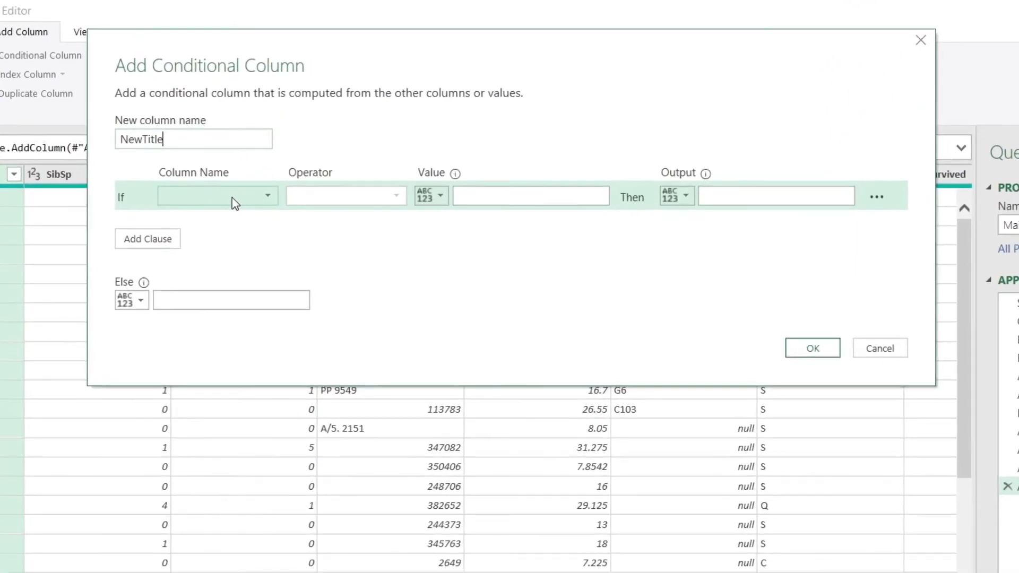
pyautogui.moveTo(180, 463)
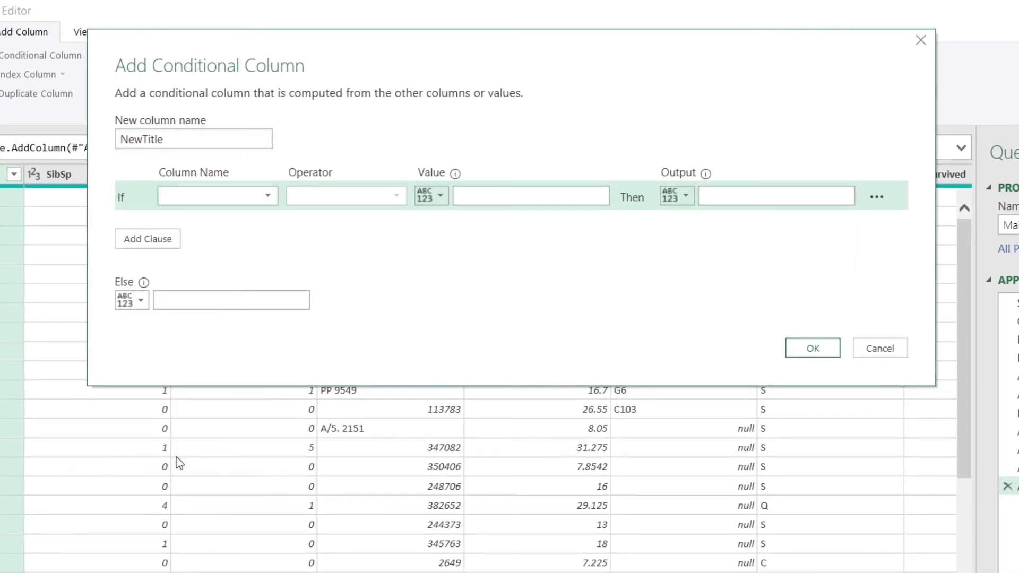
pyautogui.click(217, 196)
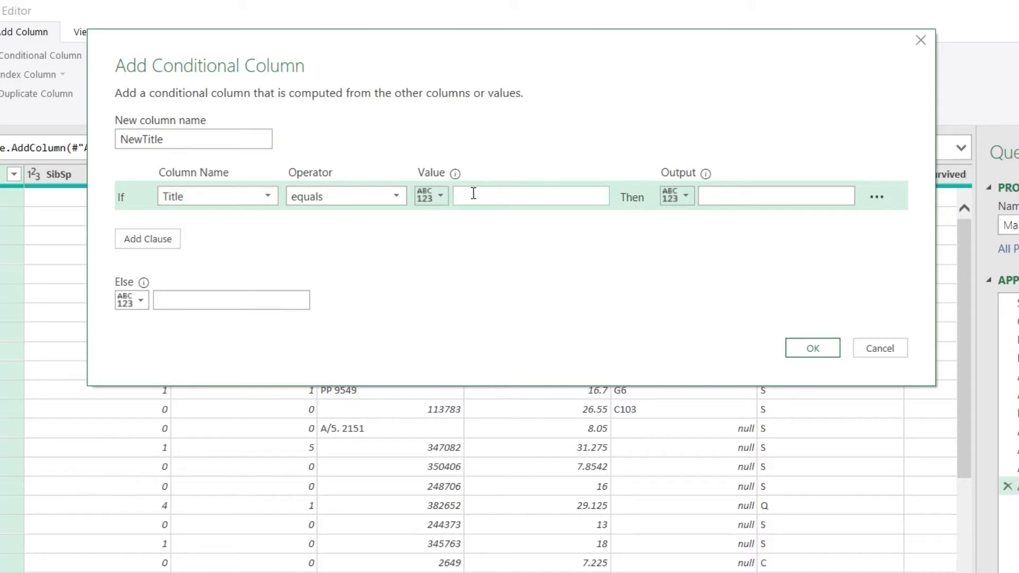
pyautogui.write('Dr')
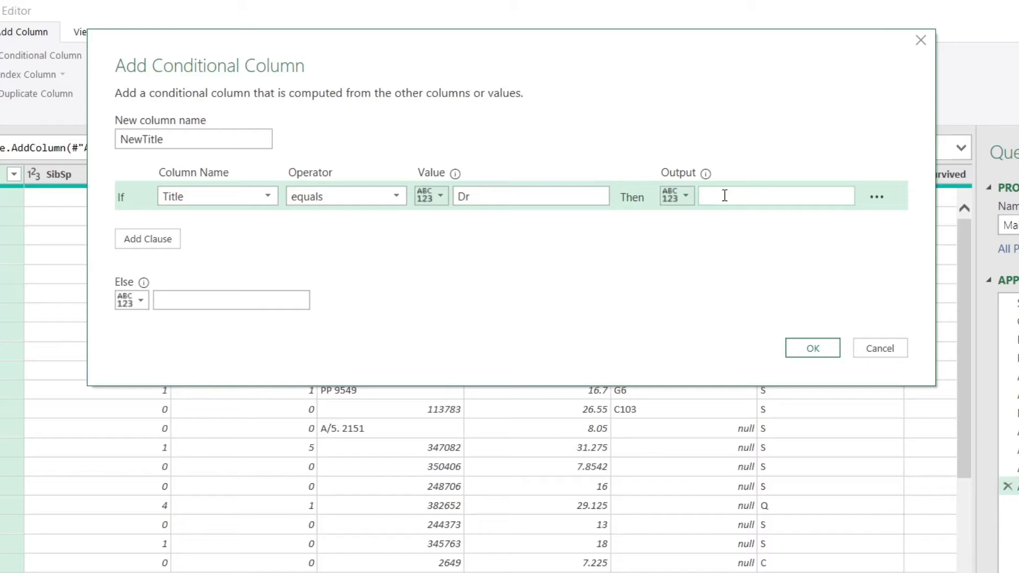
pyautogui.write('Mr')
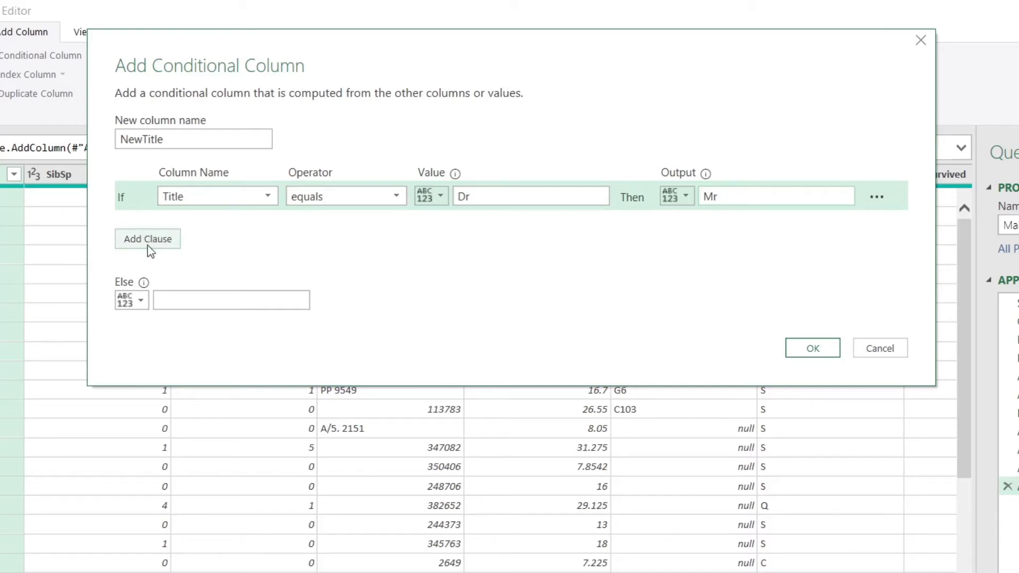
pyautogui.click(147, 239)
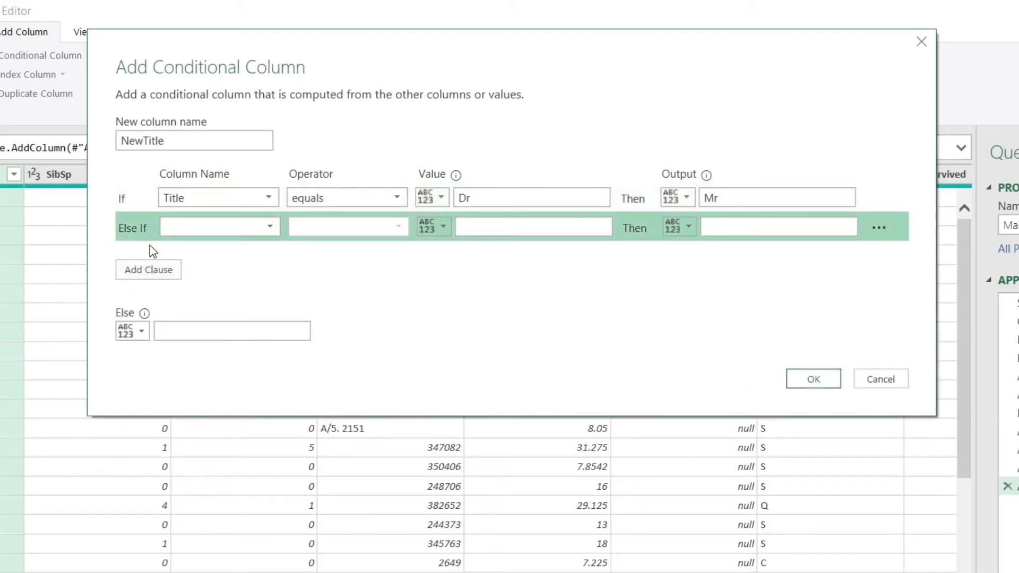
# Set the second rule: Name equals 'Leader, Dr. Alice (Farnham)' outputs Mrs
pyautogui.click(218, 226)
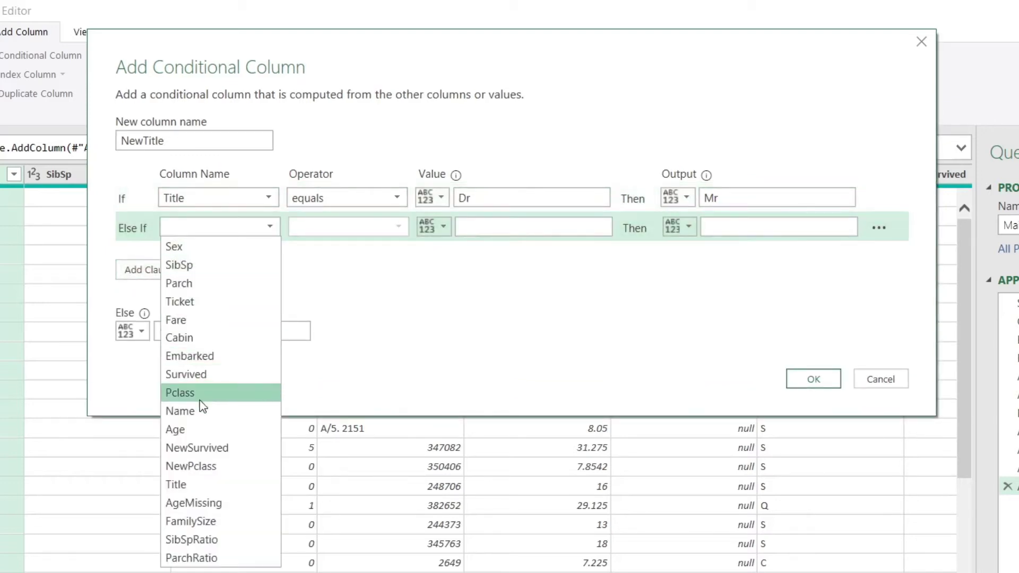
pyautogui.click(180, 411)
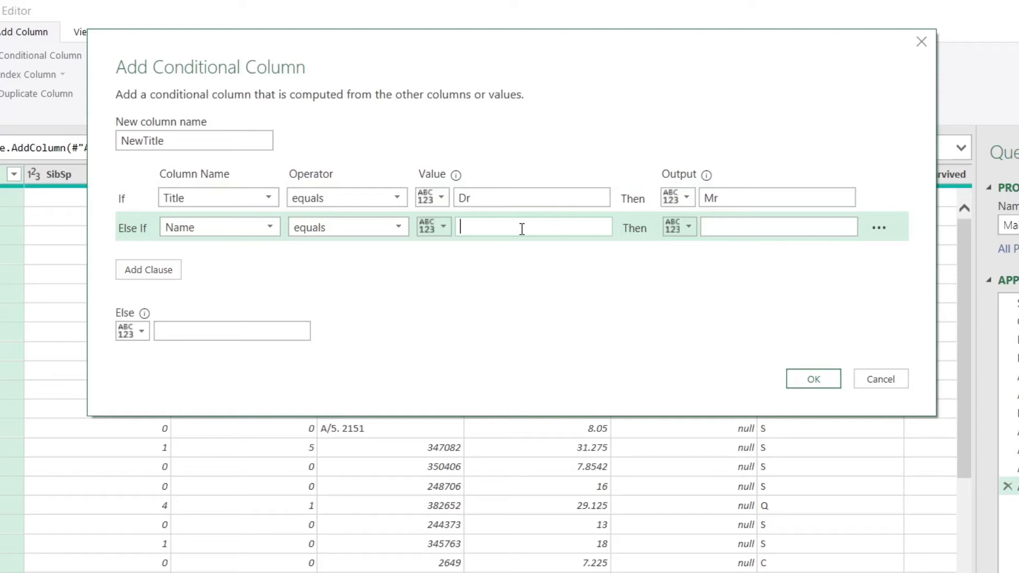
pyautogui.write('Leader, Dr. Alice (Farnham)')
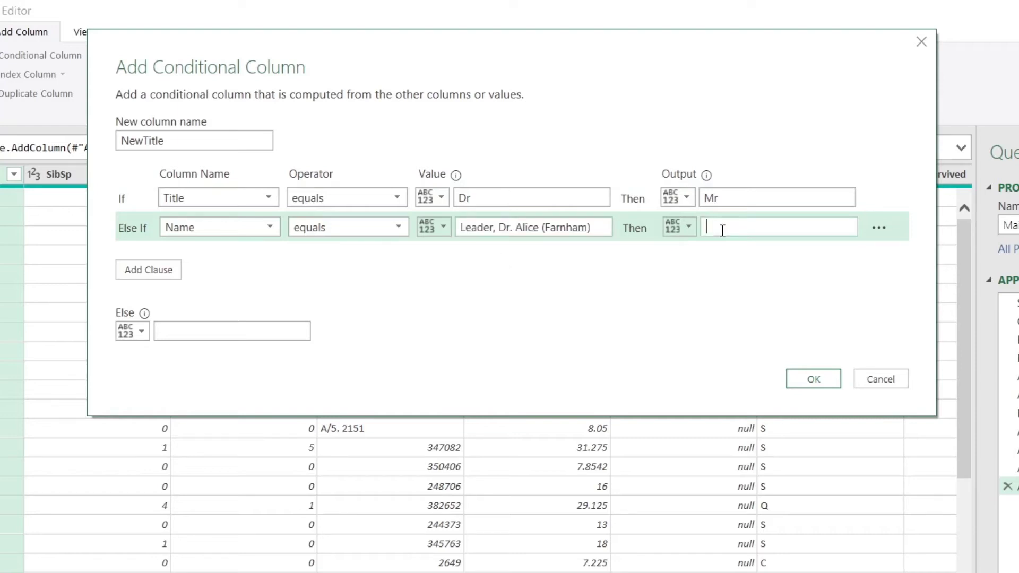
pyautogui.write('Mrs')
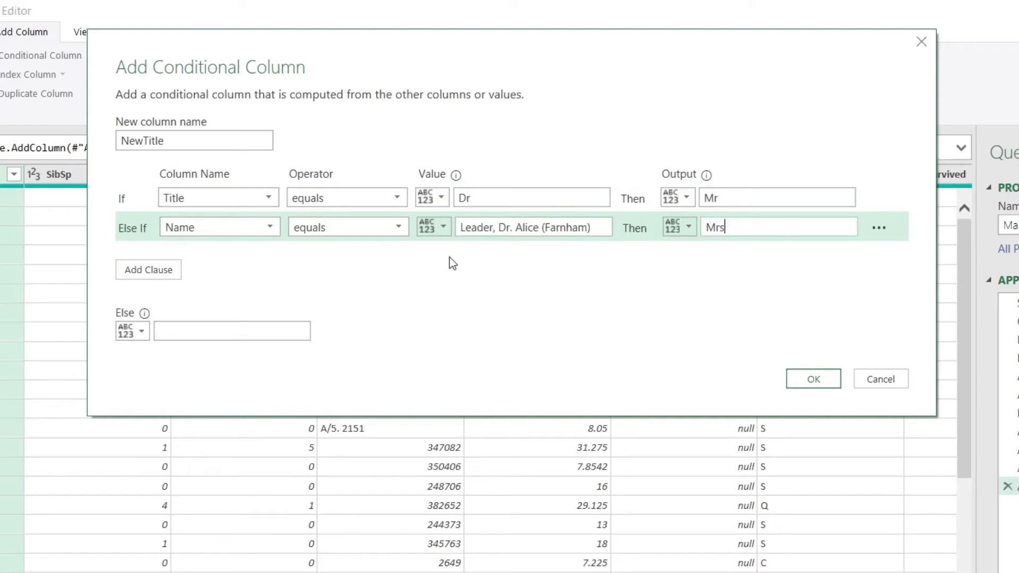
pyautogui.moveTo(402, 250)
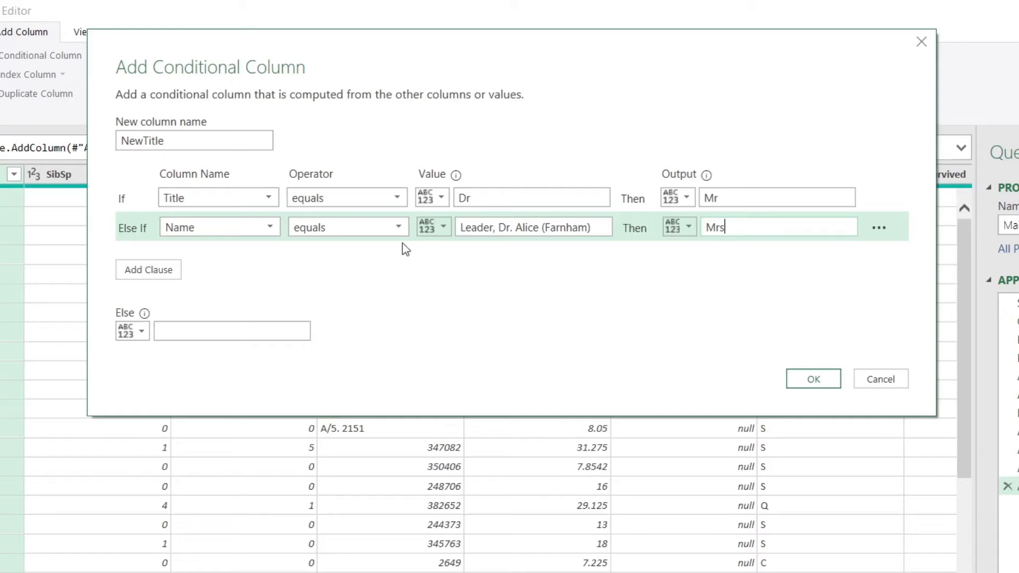
pyautogui.moveTo(423, 246)
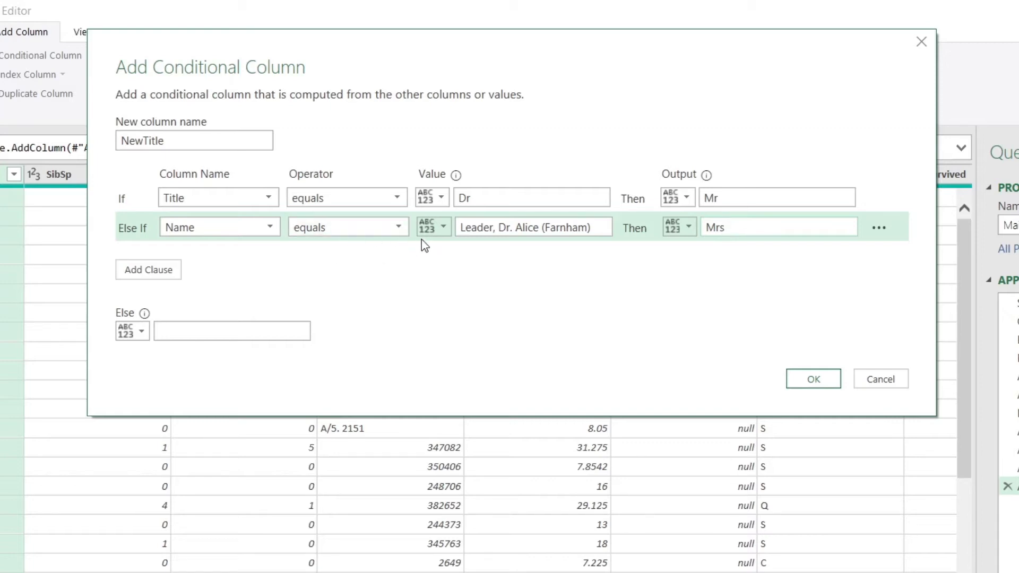
pyautogui.moveTo(485, 226)
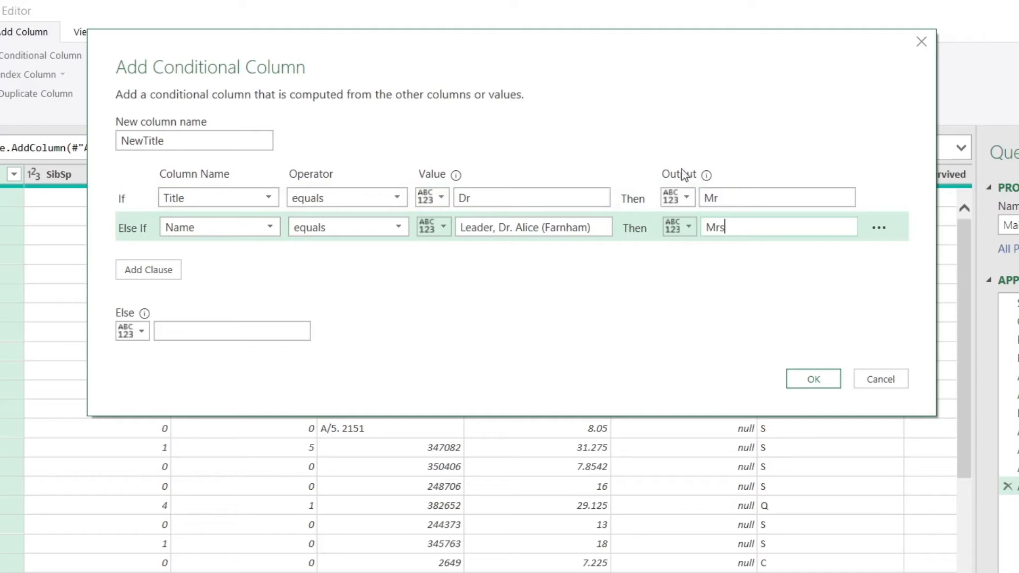
pyautogui.click(527, 197)
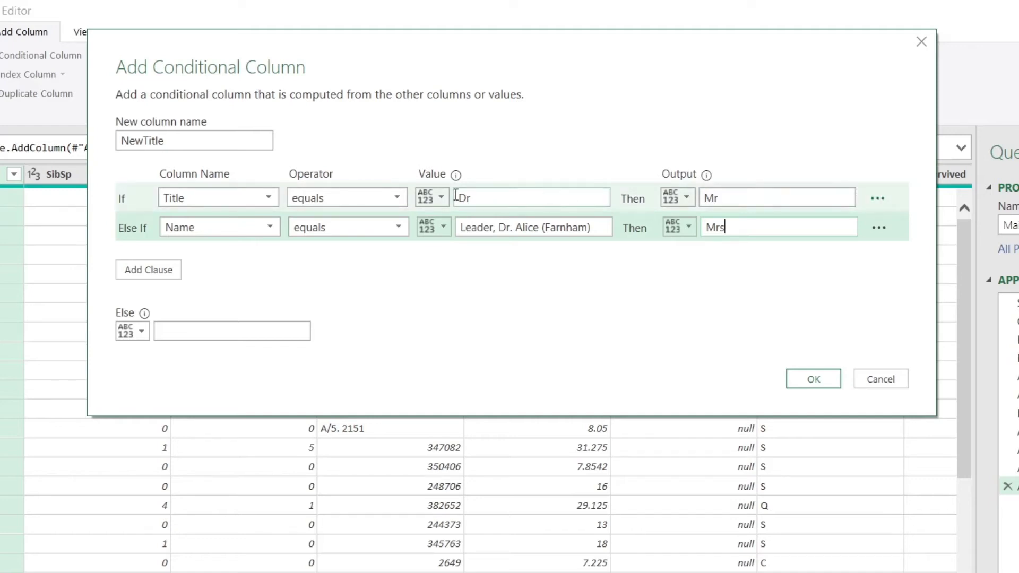
pyautogui.moveTo(478, 246)
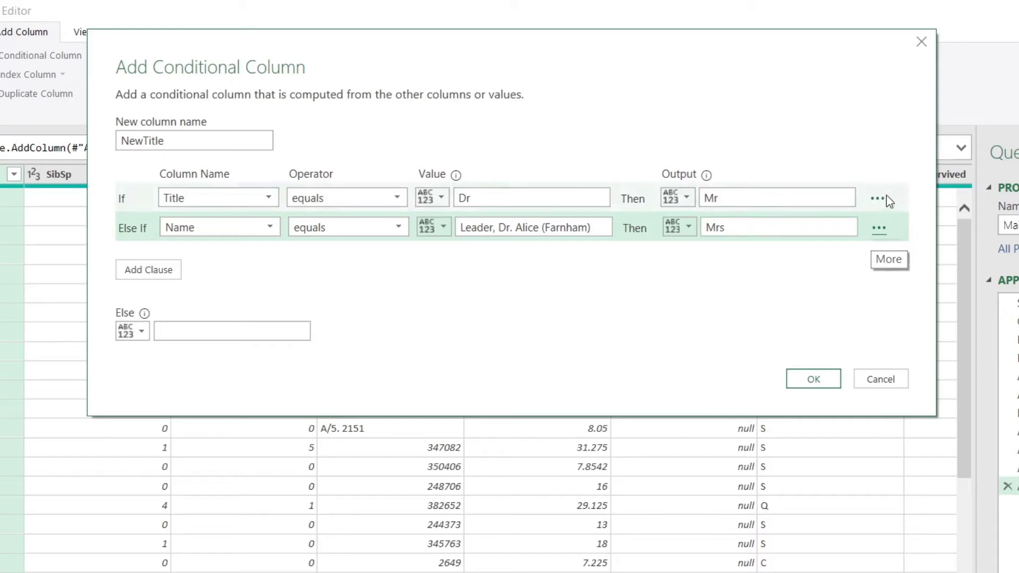
pyautogui.moveTo(879, 237)
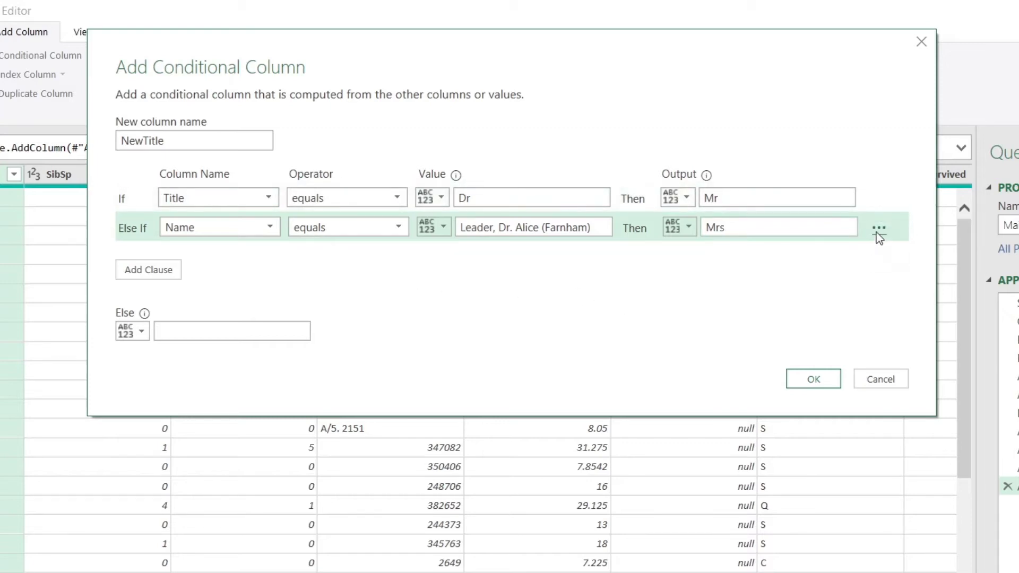
pyautogui.click(879, 226)
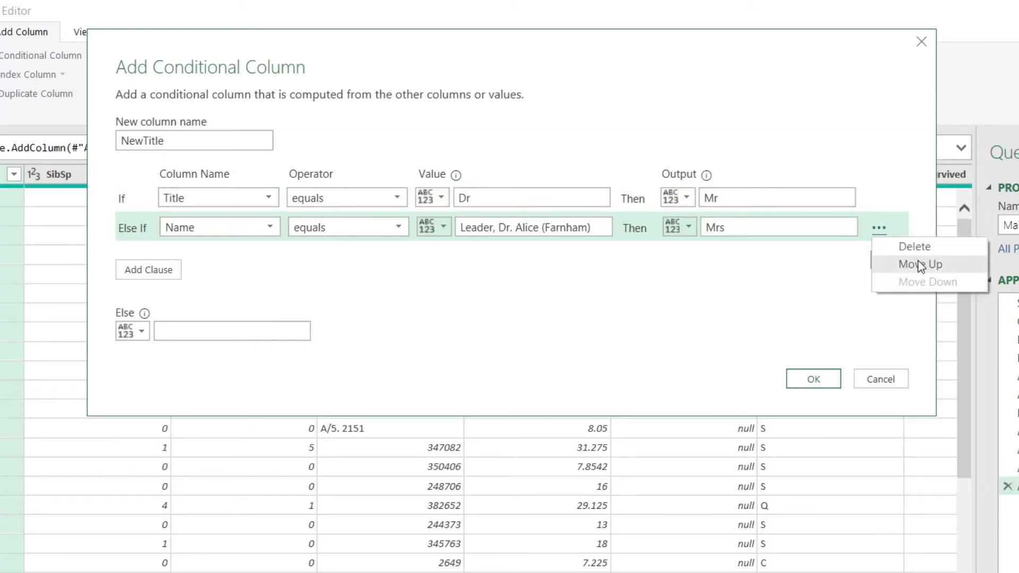
# Move the Leader, Dr. Alice (Farnham) rule up to become the If clause
pyautogui.click(920, 263)
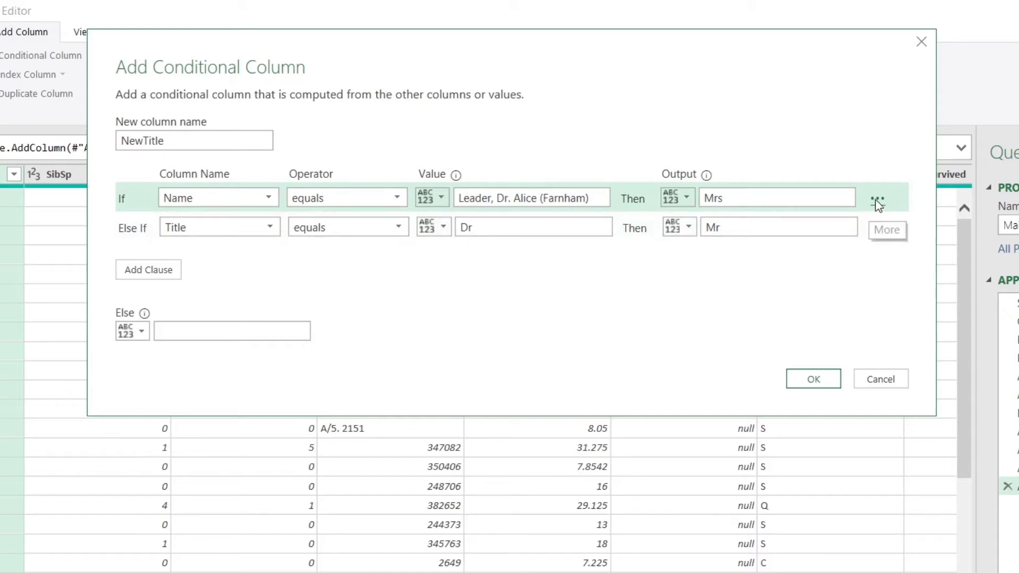
pyautogui.click(877, 197)
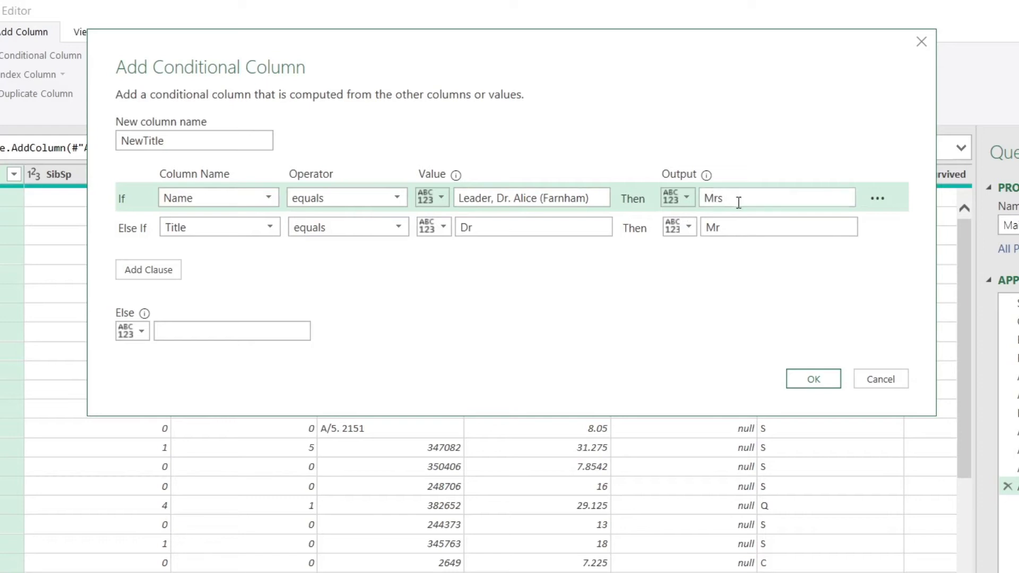
pyautogui.moveTo(520, 174)
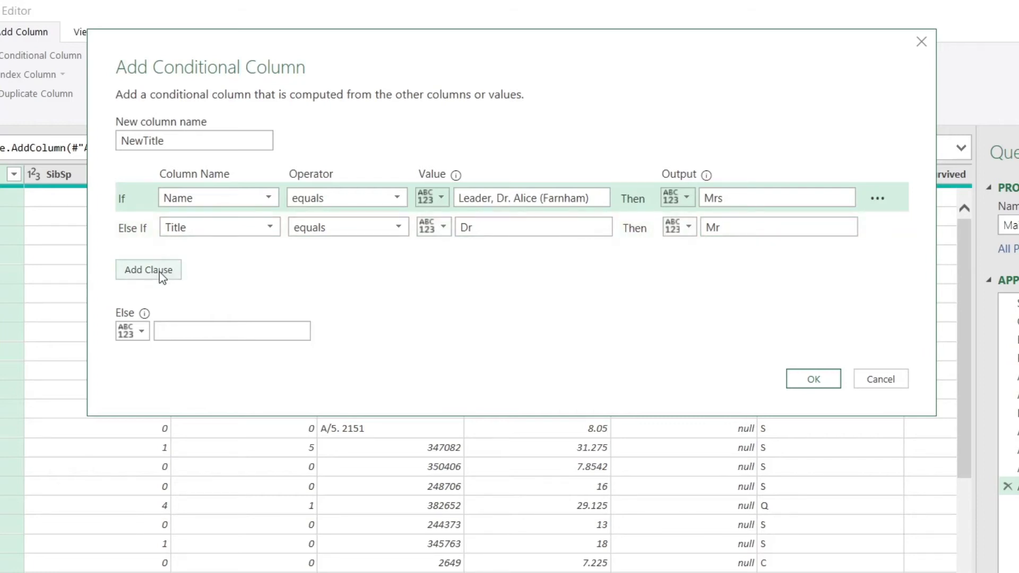
# Add clauses mapping the titles Capt and Col to Mr
pyautogui.click(148, 269)
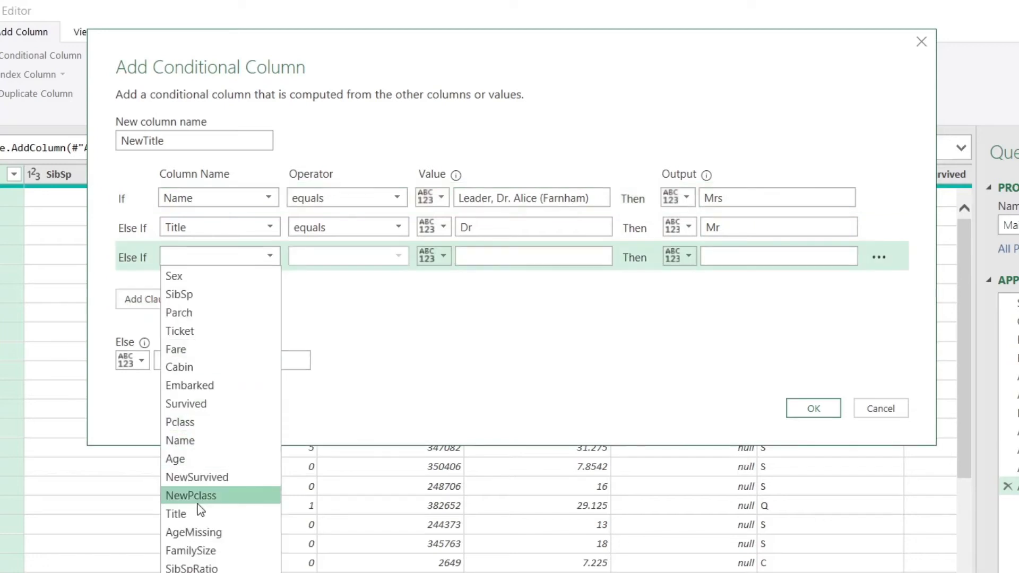
pyautogui.click(176, 514)
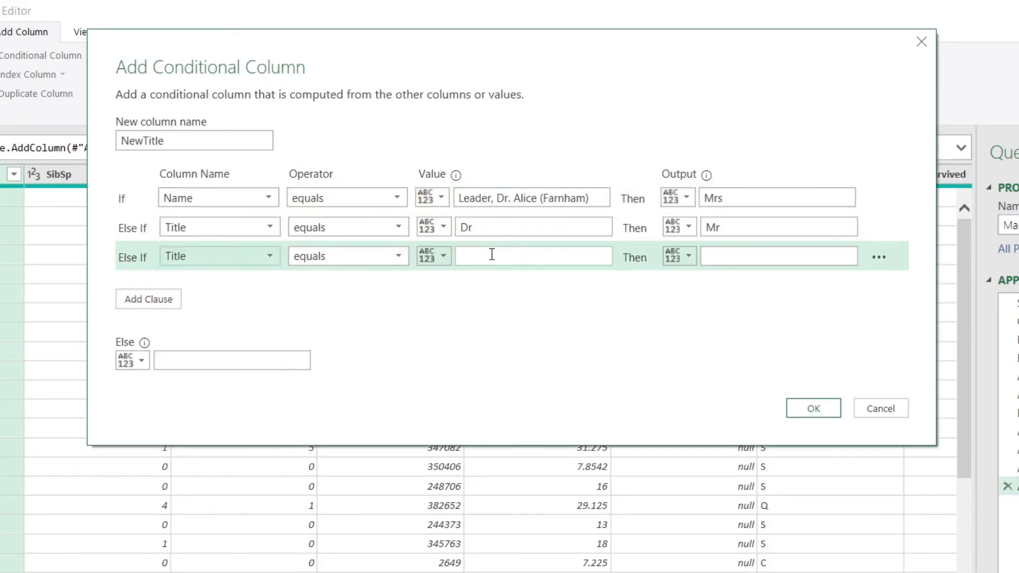
pyautogui.write('Capt')
pyautogui.write('Mr')
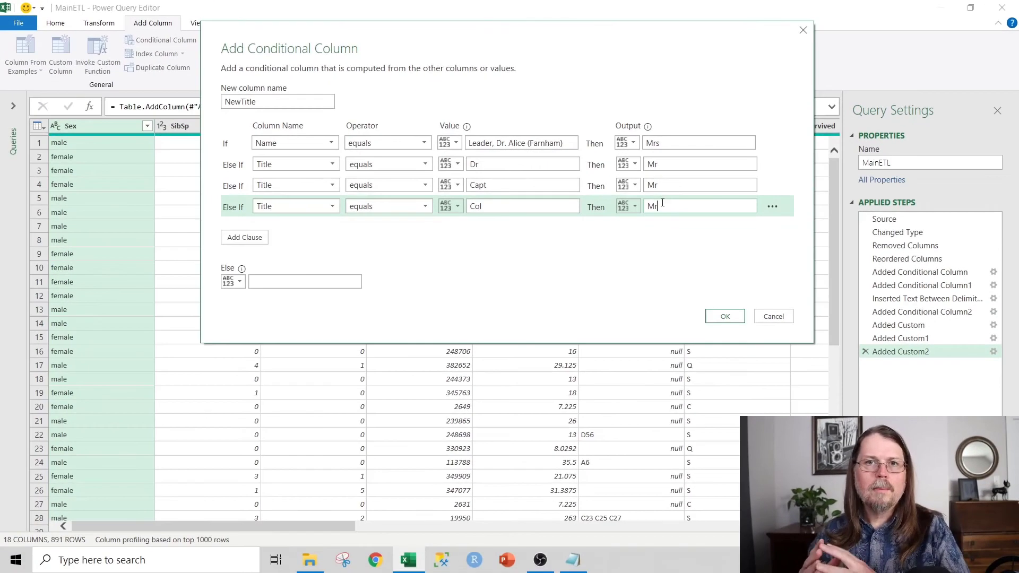
pyautogui.moveTo(492, 225)
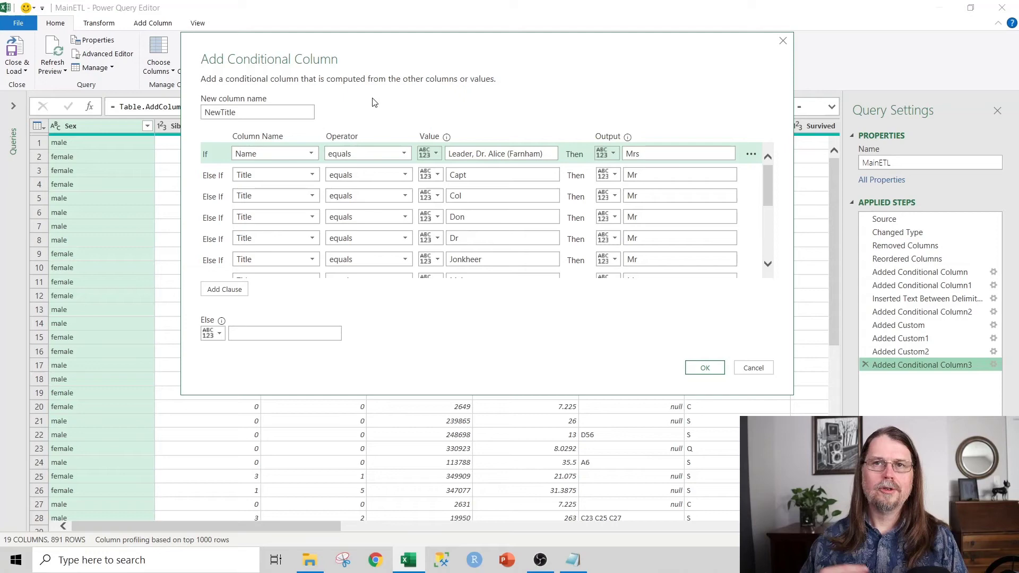
pyautogui.moveTo(596, 223)
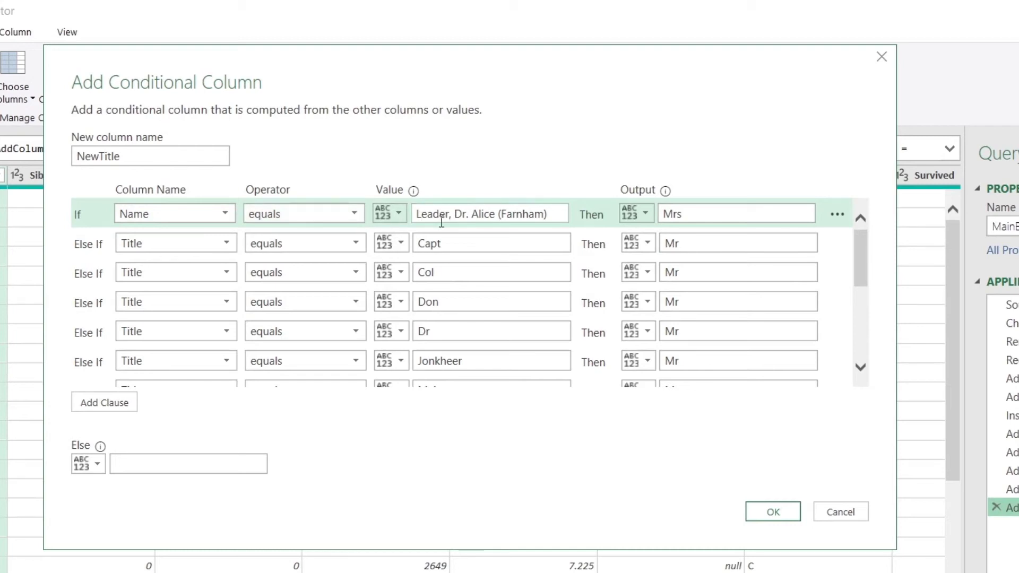
pyautogui.moveTo(466, 230)
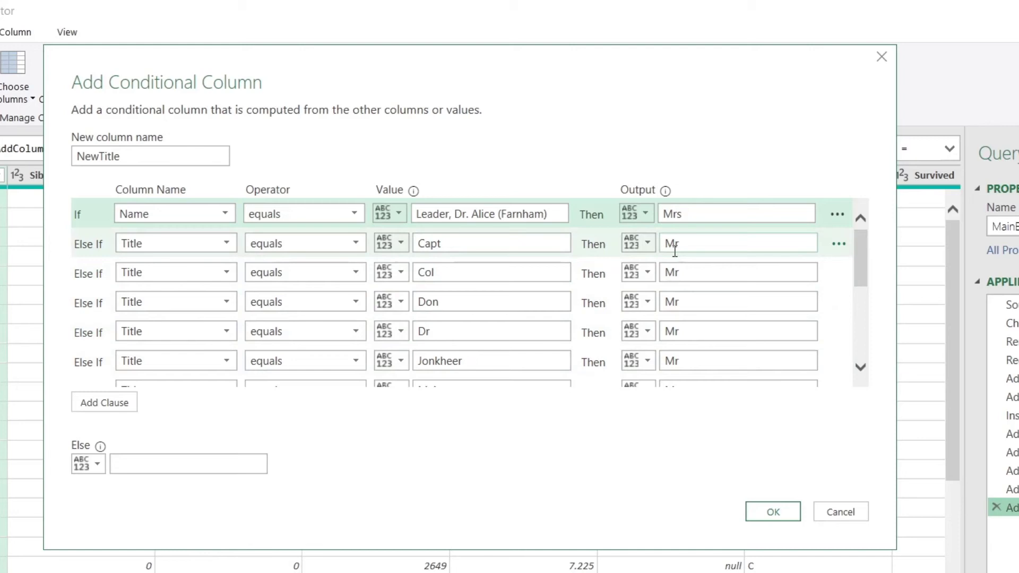
pyautogui.moveTo(834, 286)
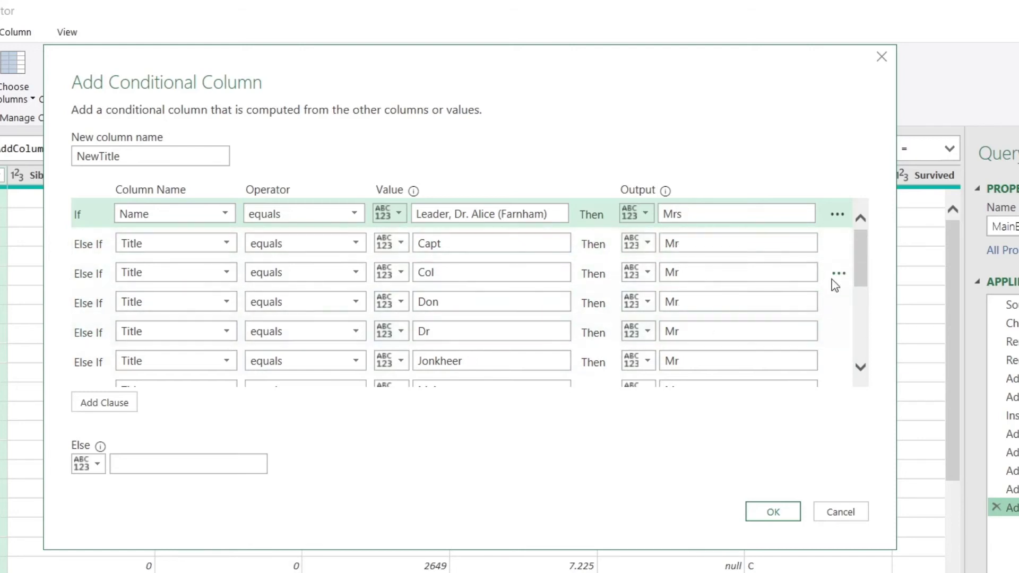
# Scroll through the rules mapping rare titles like Sir, Lady and Mlle to Mr, Mrs or Miss
pyautogui.scroll(-3)
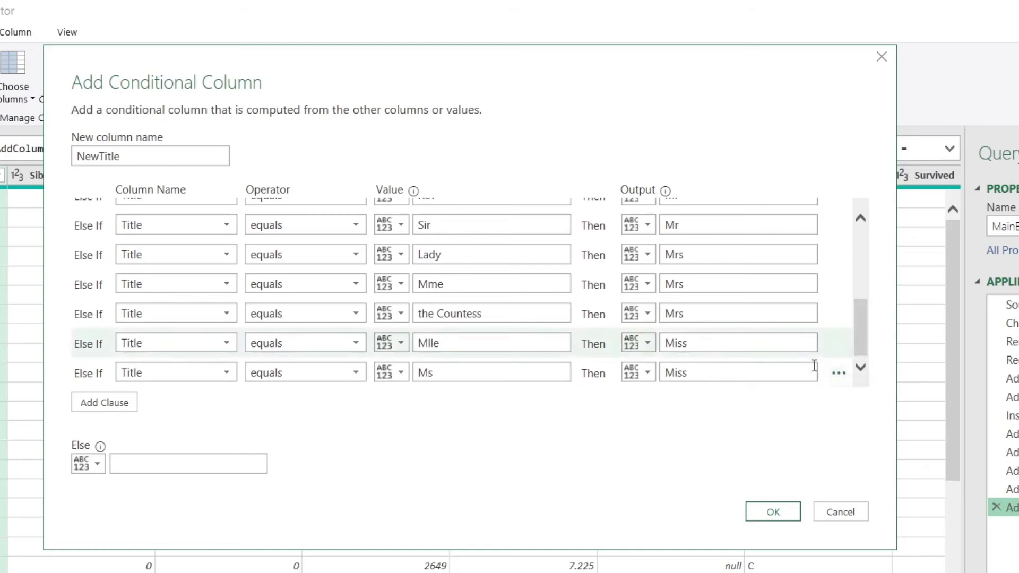
pyautogui.moveTo(741, 420)
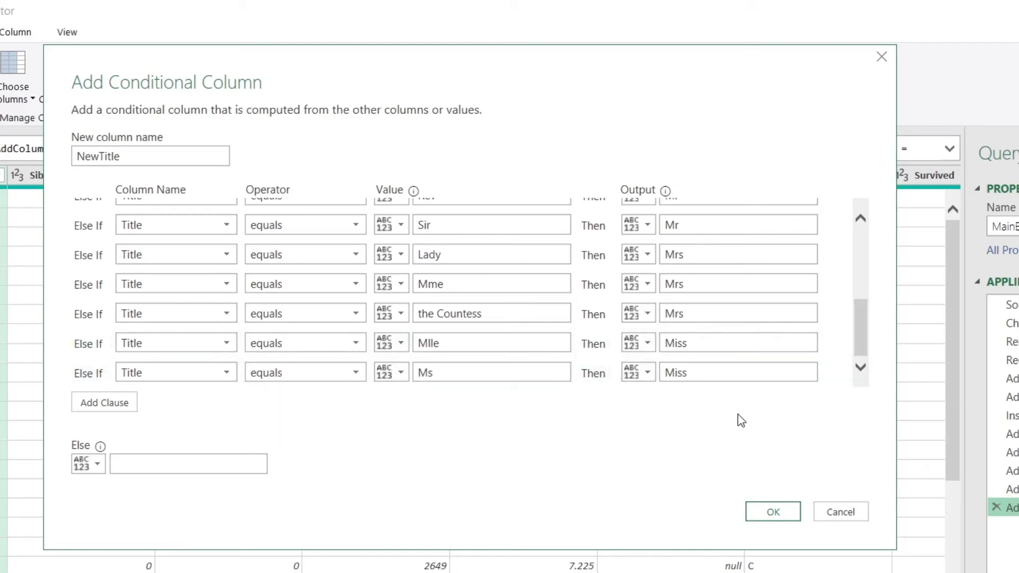
pyautogui.moveTo(419, 384)
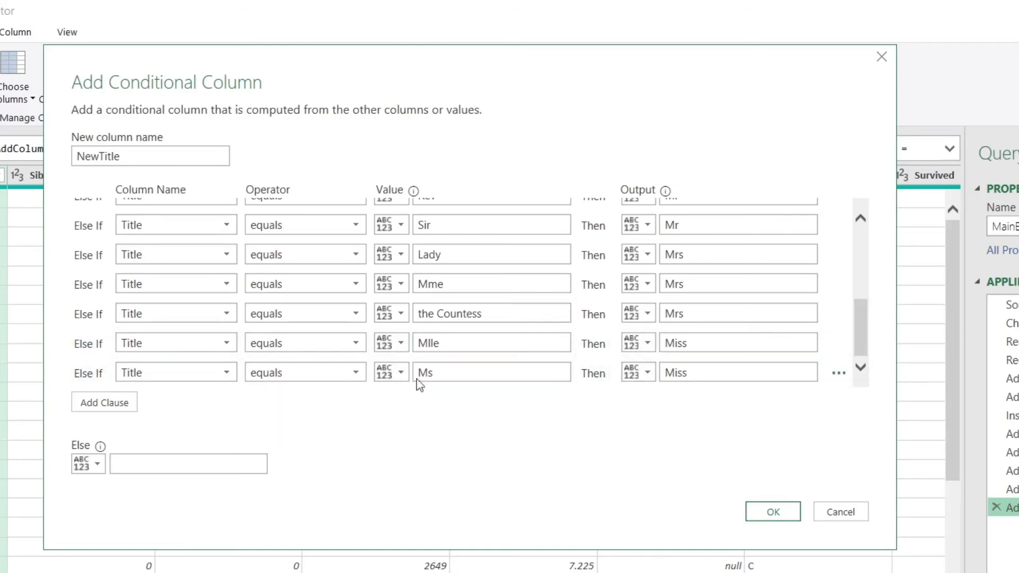
pyautogui.scroll(3)
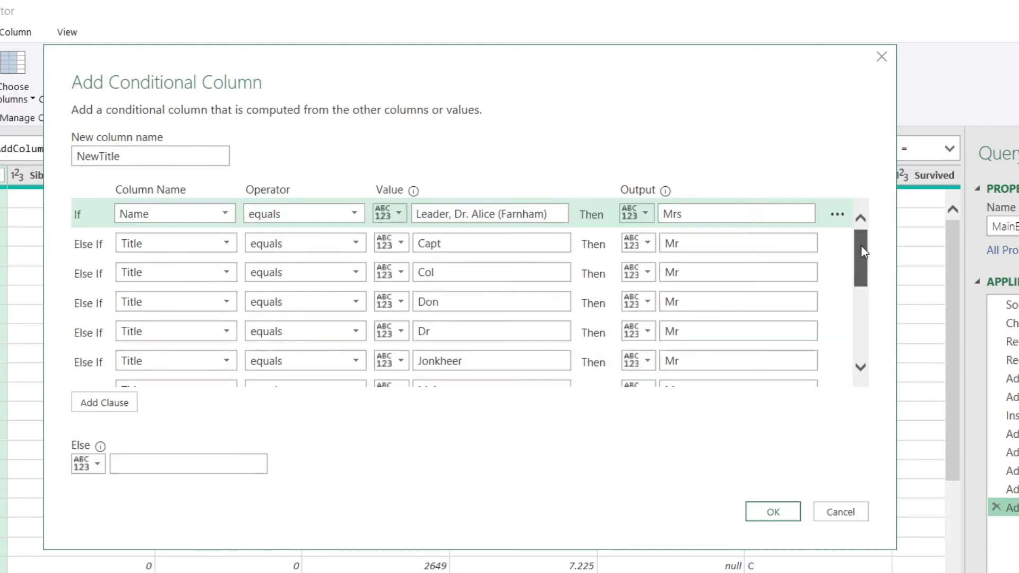
pyautogui.moveTo(869, 252)
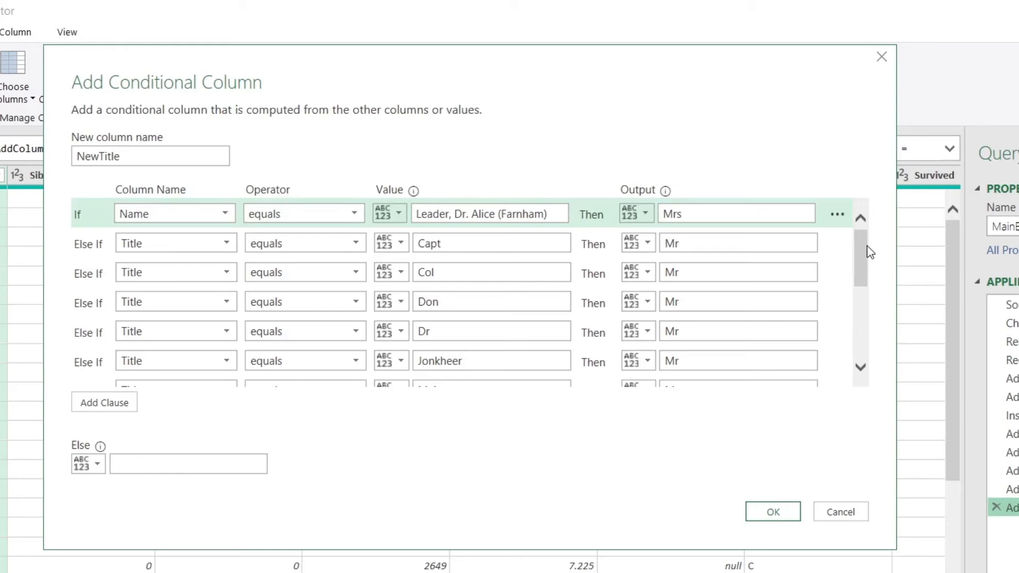
pyautogui.moveTo(751, 296)
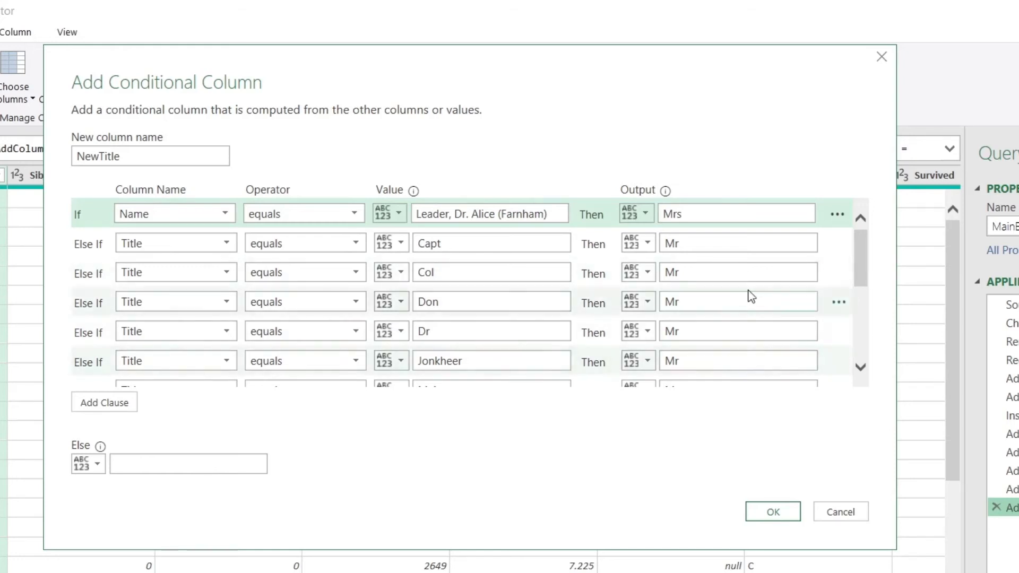
pyautogui.scroll(-3)
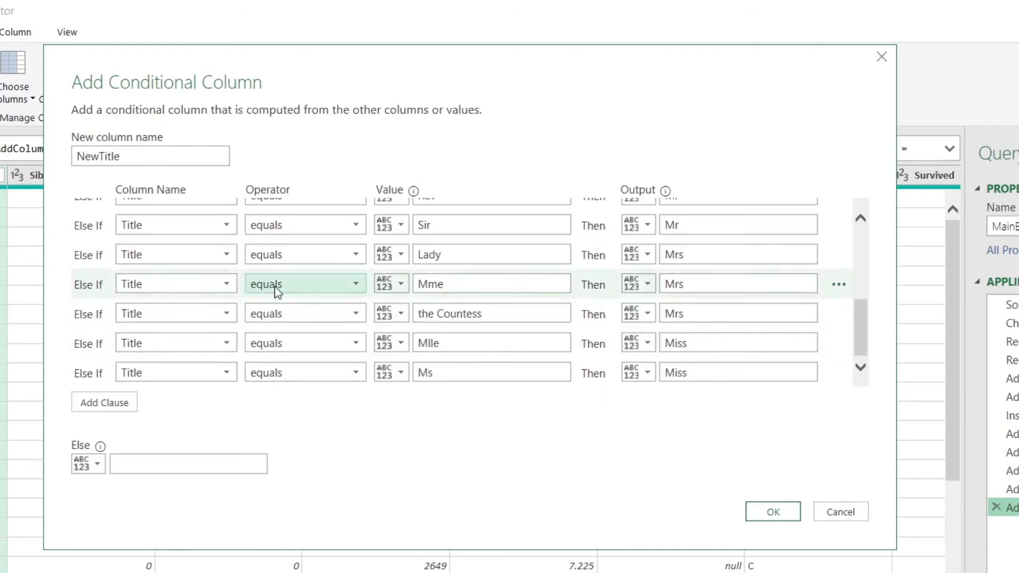
pyautogui.scroll(3)
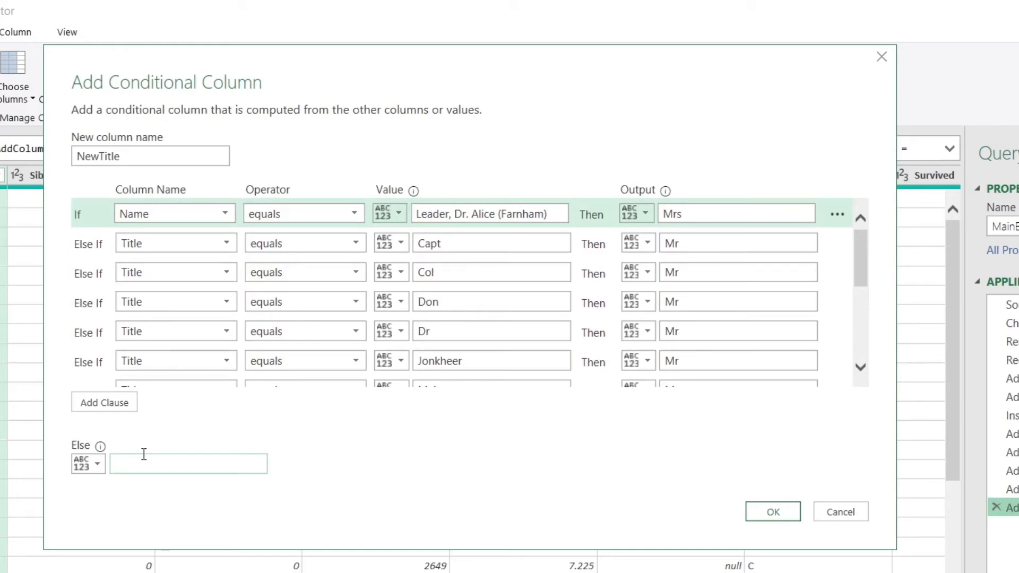
# Make the Title column the Else fallback and confirm the NewTitle conditional column
pyautogui.click(96, 463)
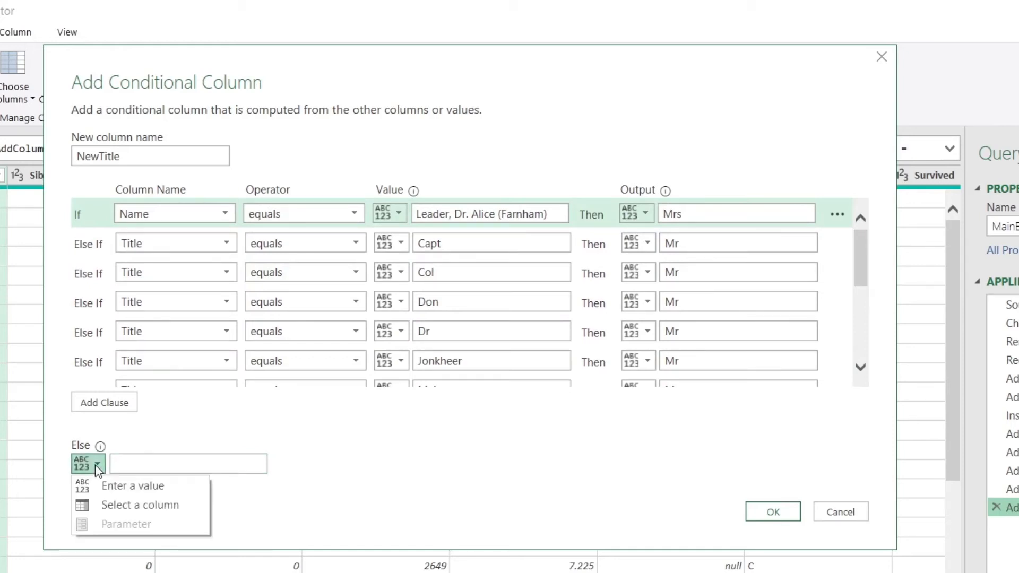
pyautogui.click(139, 505)
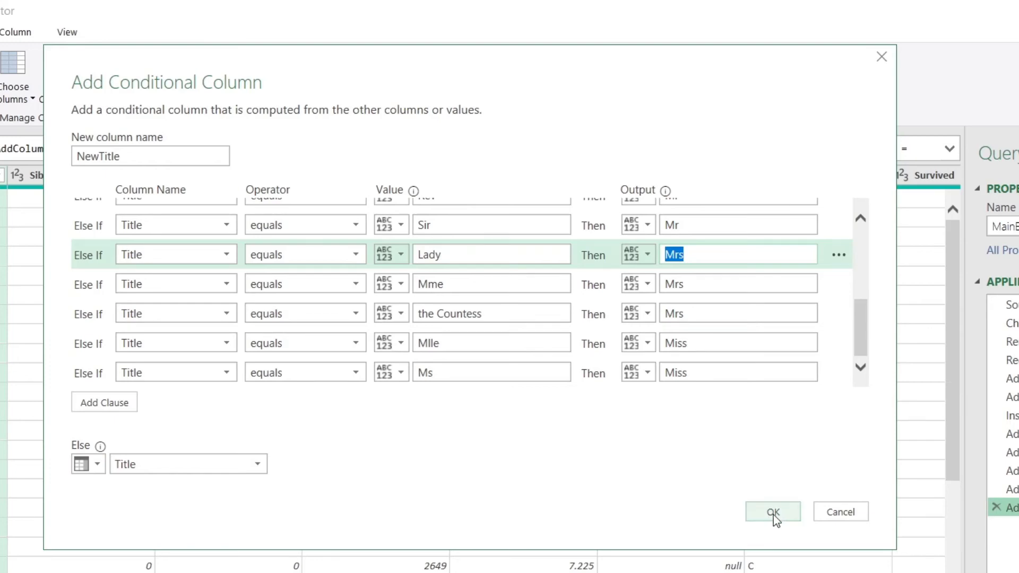
pyautogui.click(772, 512)
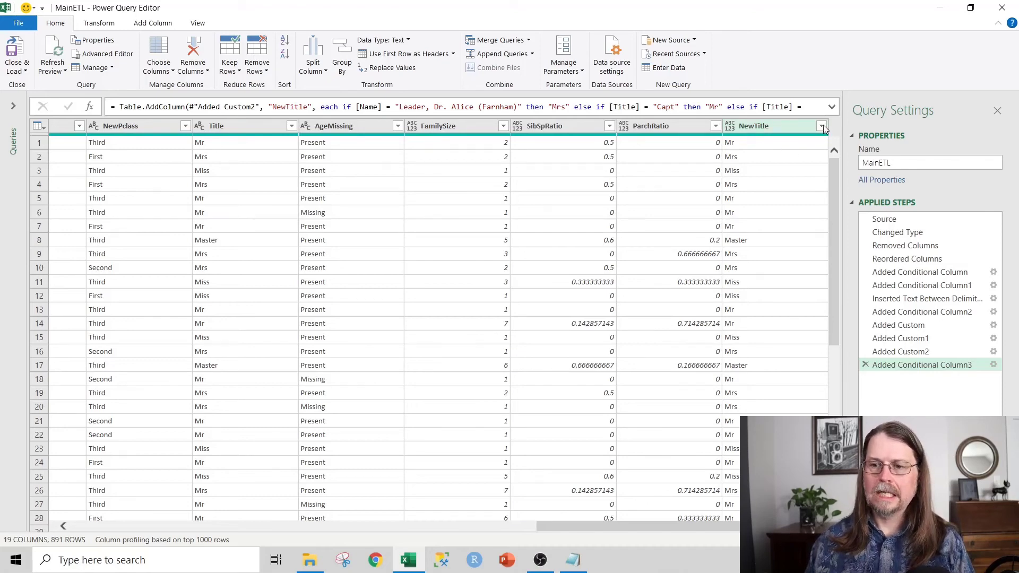
# Check the NewTitle filter list shows only Master, Miss, Mr and Mrs
pyautogui.click(821, 125)
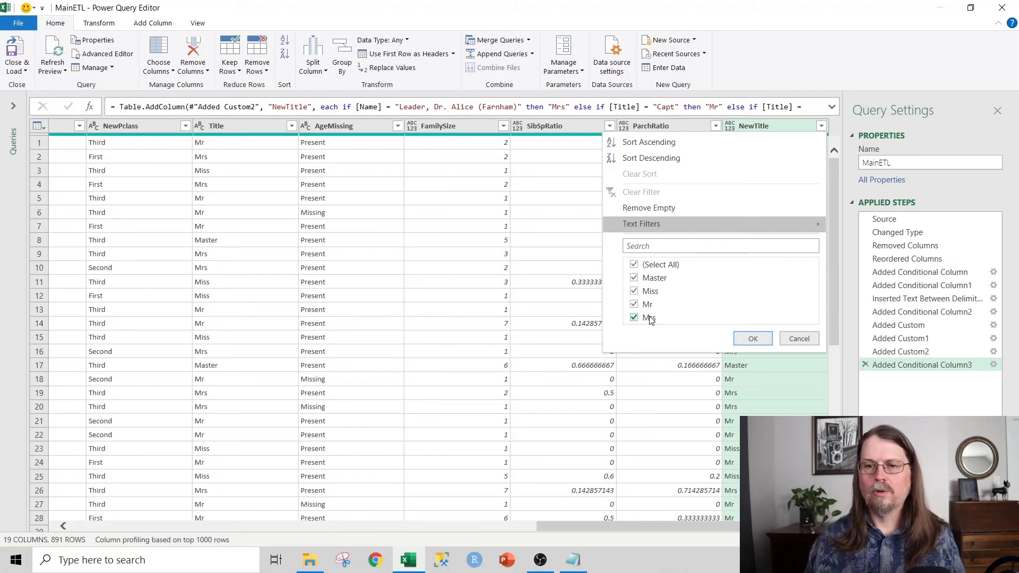
pyautogui.moveTo(724, 318)
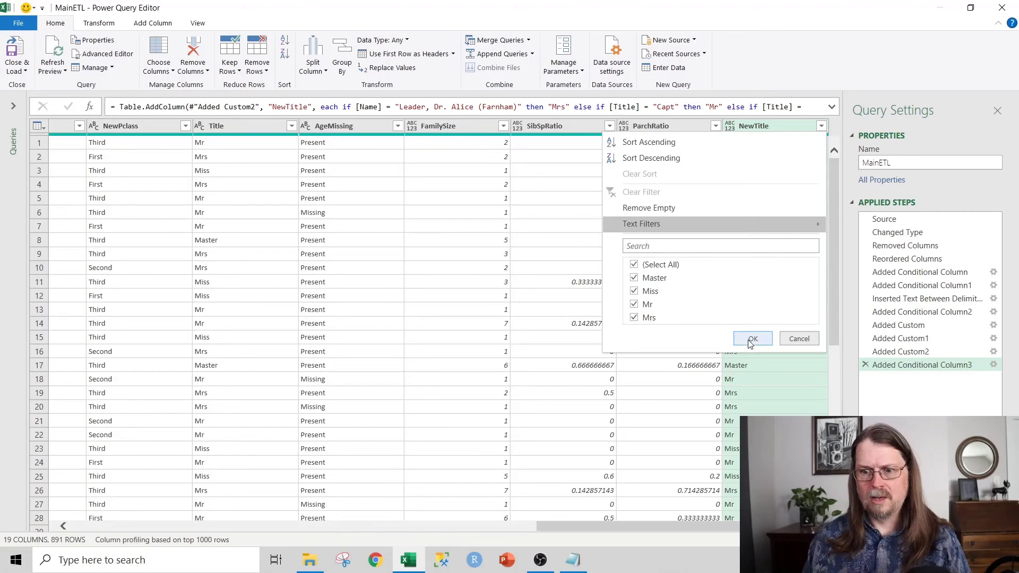
pyautogui.click(752, 338)
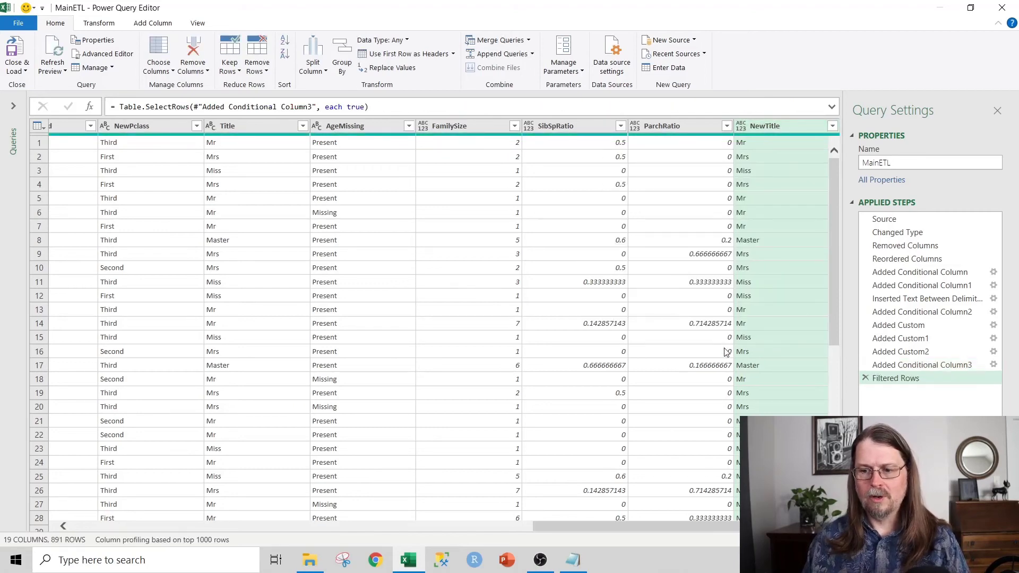
# Close & Load the MainETL query and refresh the 891-row table with NewTitle
pyautogui.click(17, 72)
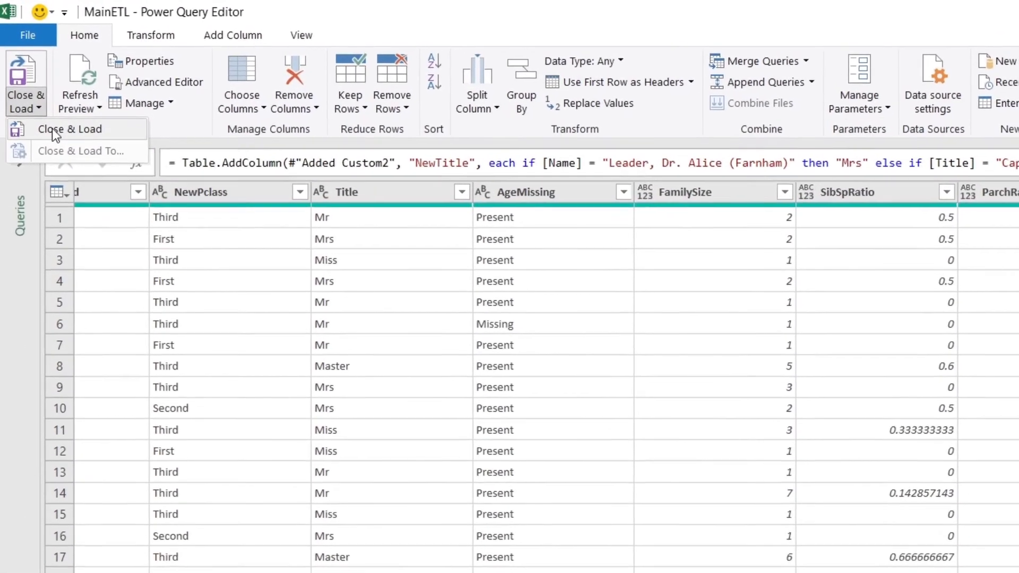
pyautogui.click(69, 129)
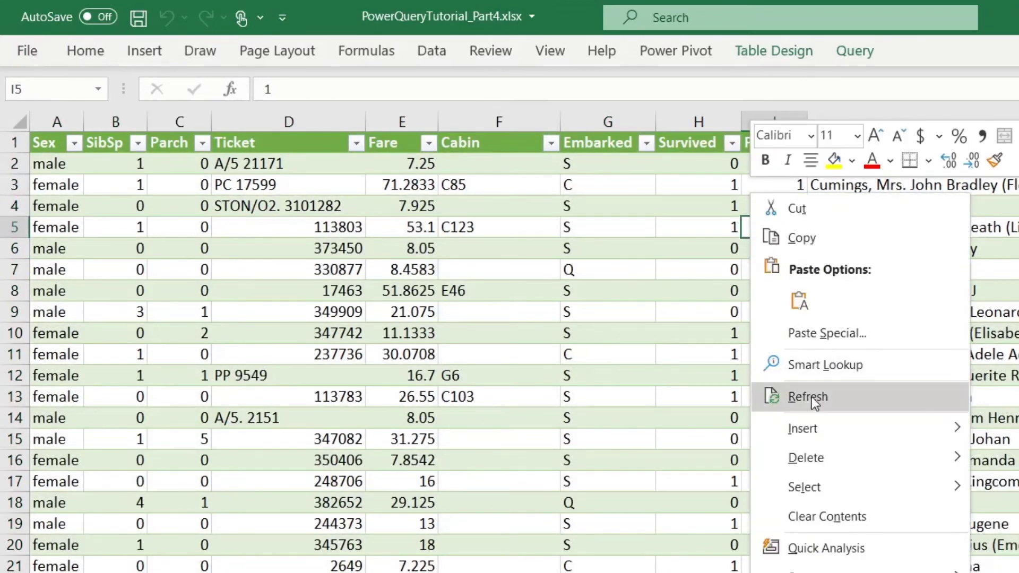
pyautogui.click(807, 396)
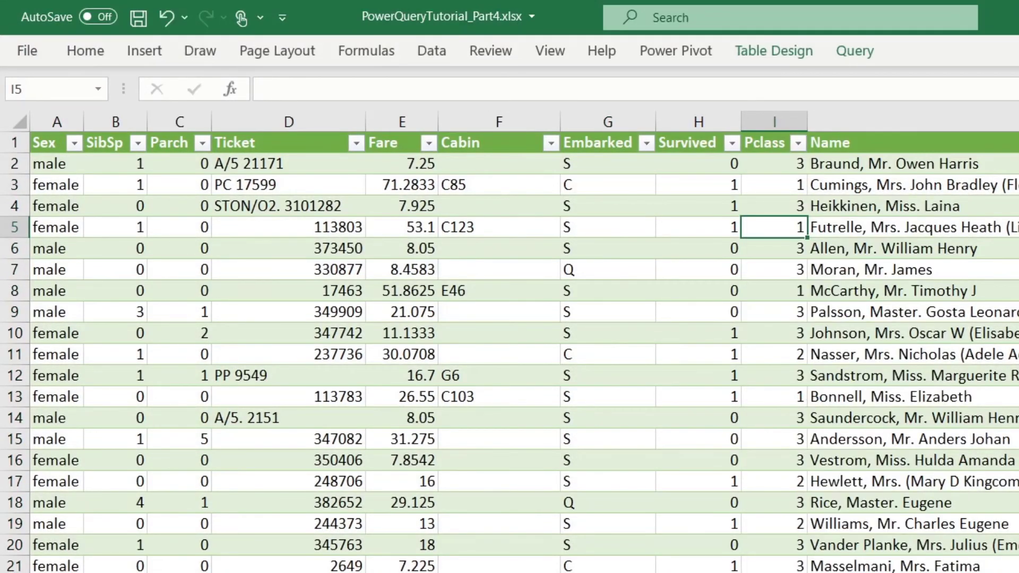
pyautogui.moveTo(881, 419)
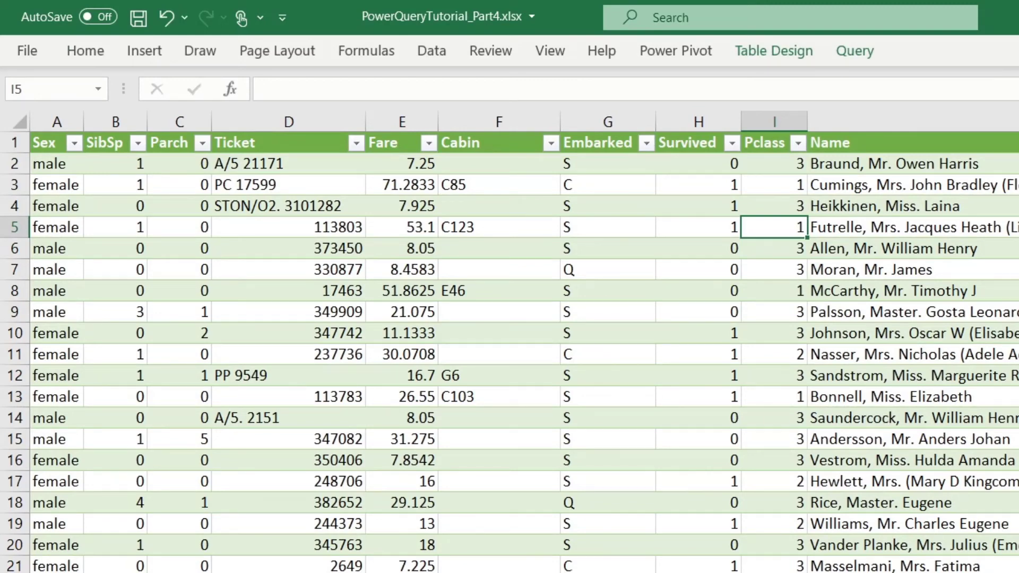
pyautogui.hscroll(3)
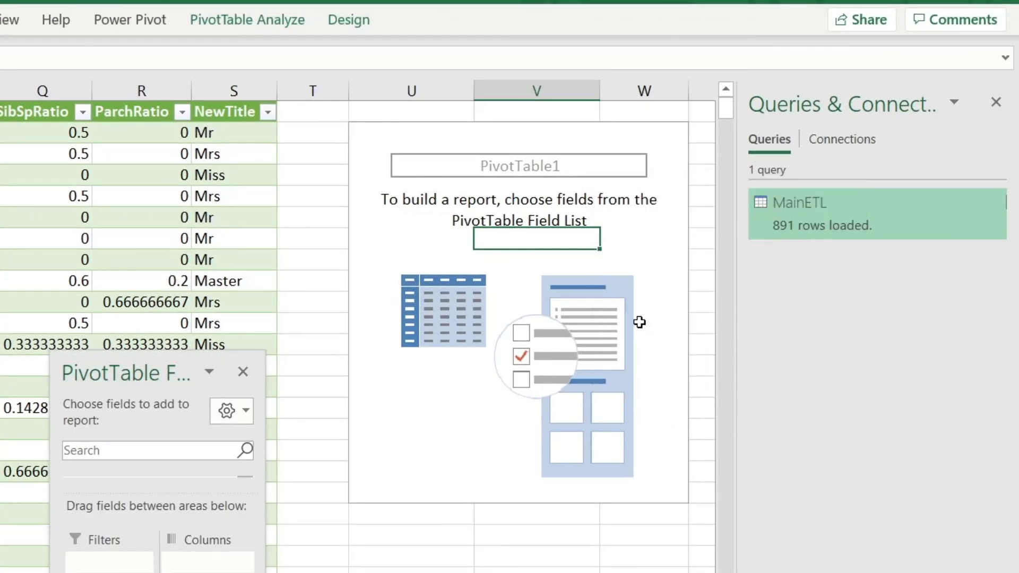
pyautogui.moveTo(940, 147)
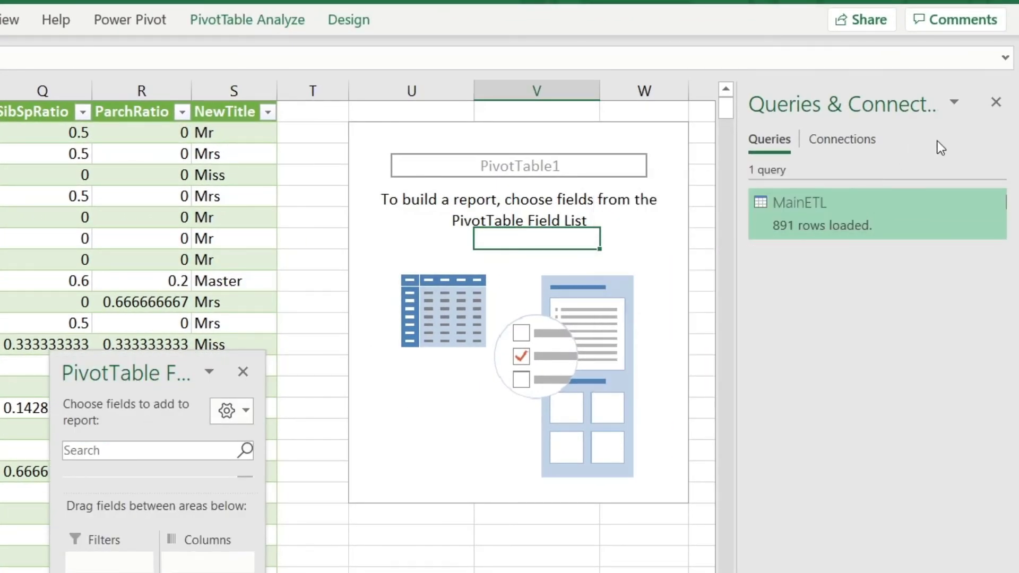
# Lay out the pivot with NewPclass and NewTitle as rows and NewSurvived counts
pyautogui.click(997, 102)
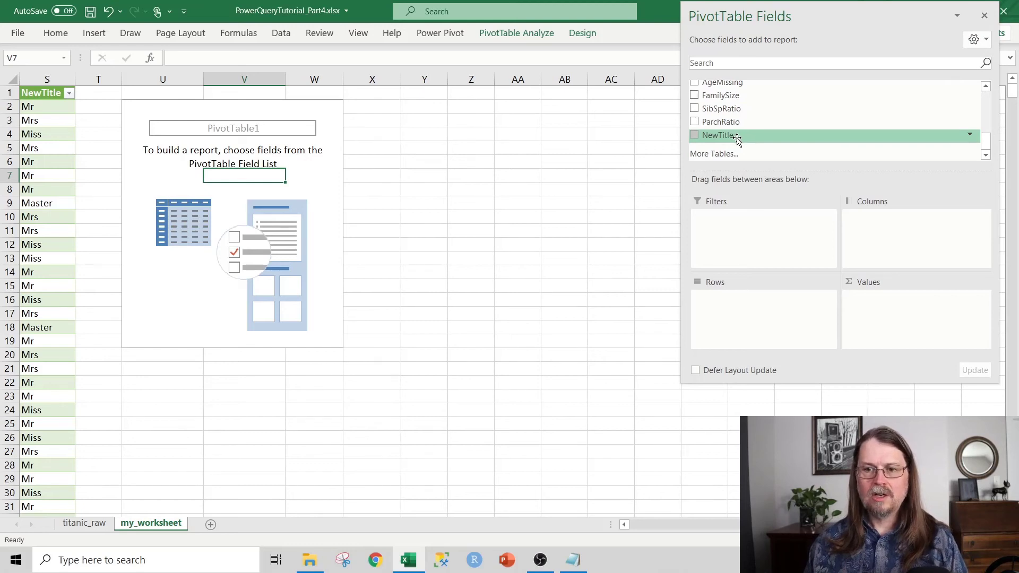
pyautogui.scroll(3)
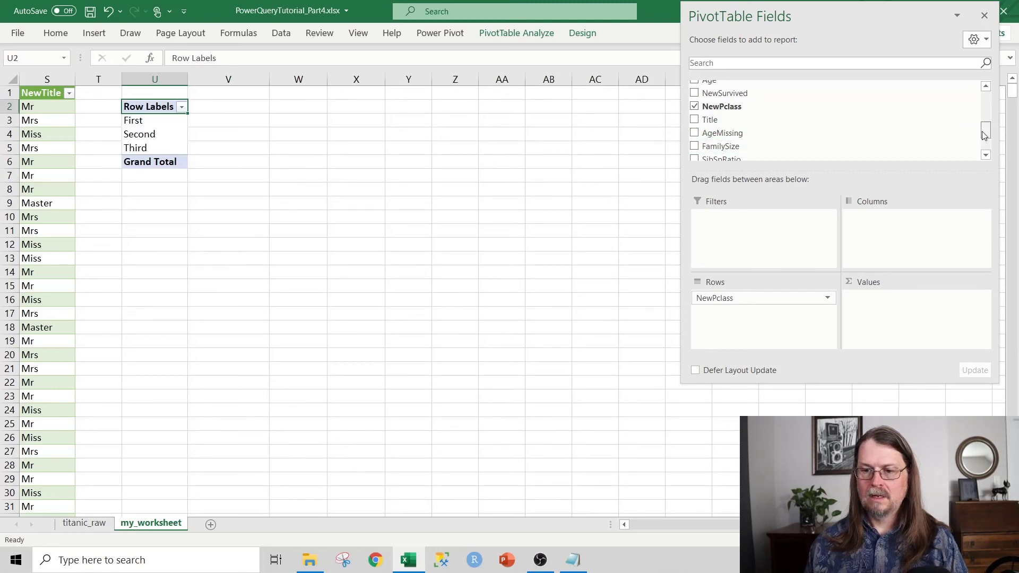
pyautogui.click(694, 134)
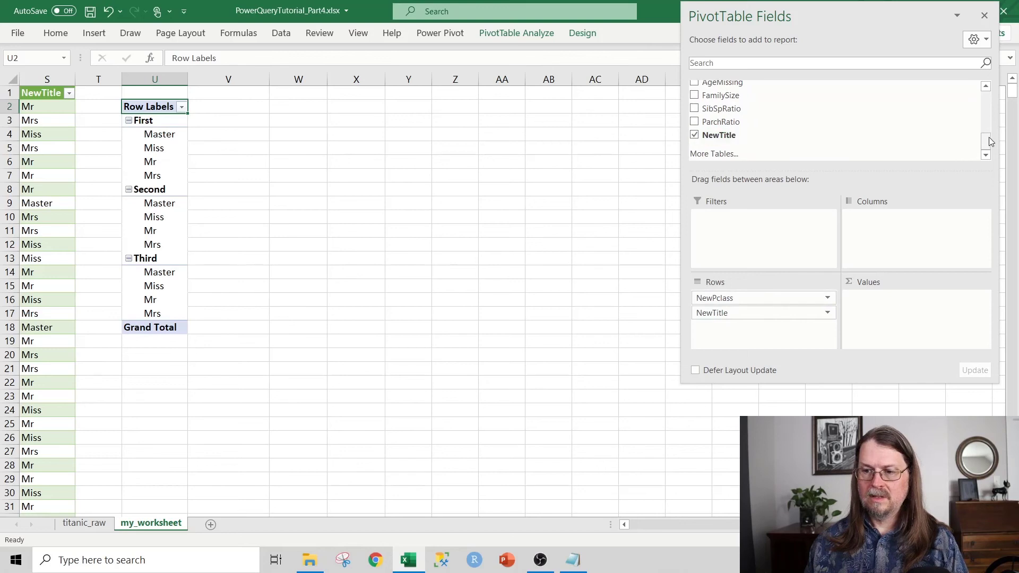
pyautogui.scroll(3)
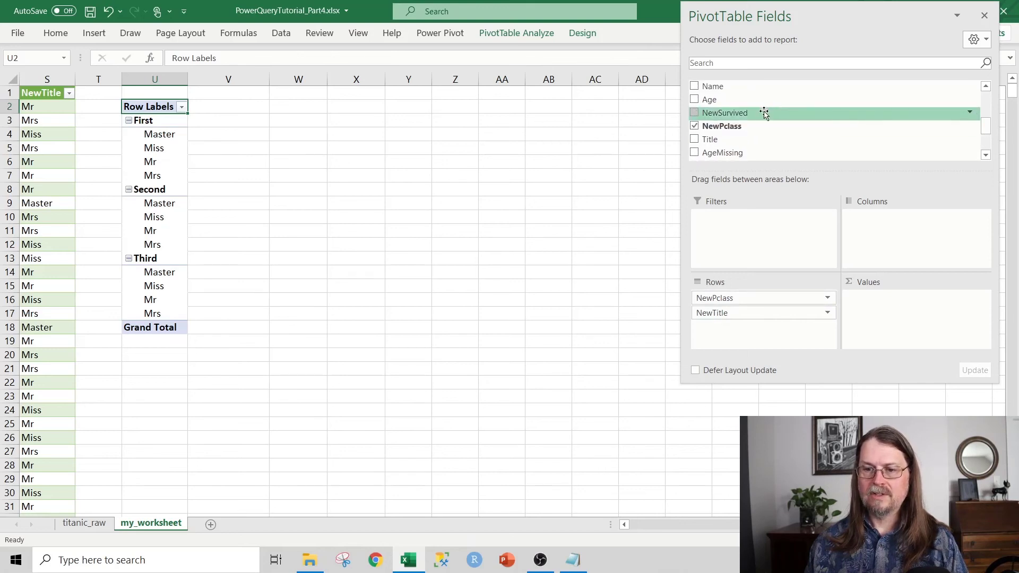
pyautogui.click(694, 112)
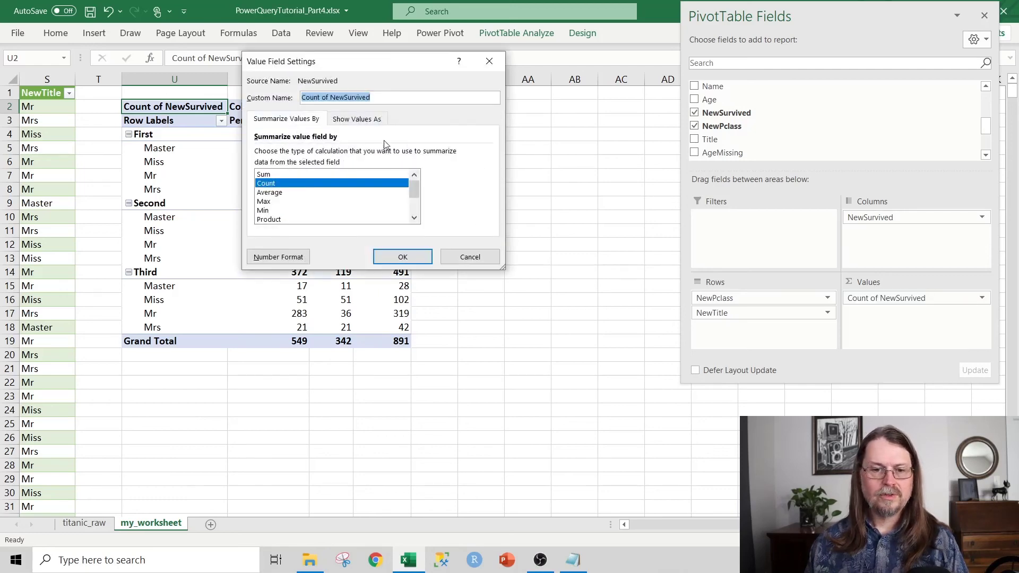
# Show the NewSurvived counts as % of Row Total
pyautogui.click(356, 118)
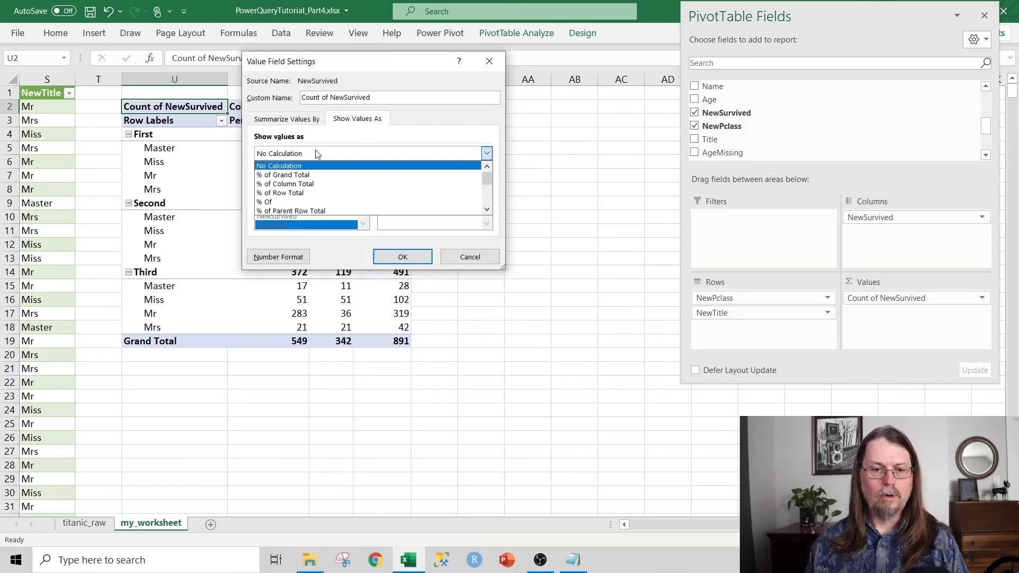
pyautogui.click(402, 255)
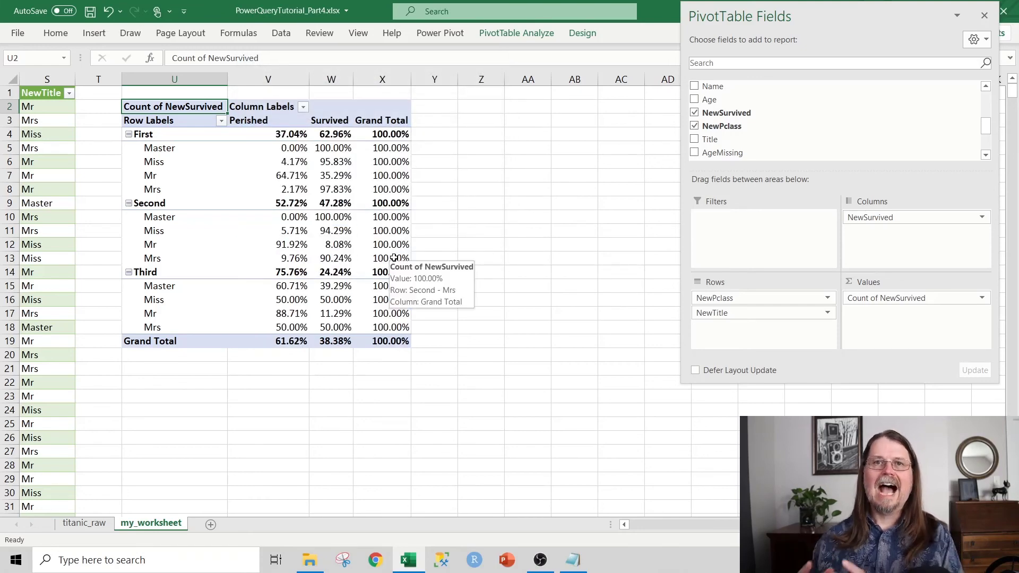
pyautogui.moveTo(296, 182)
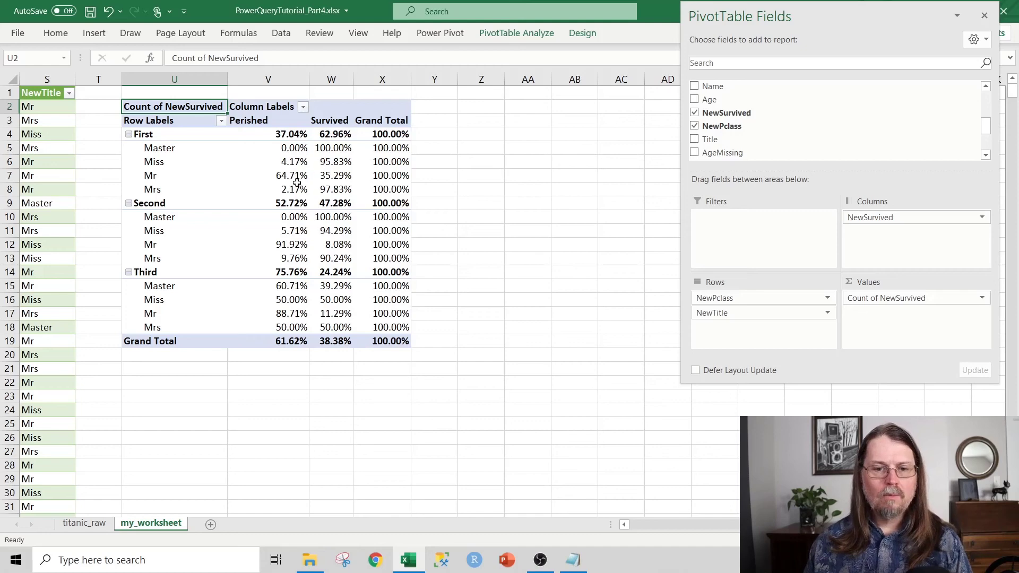
pyautogui.moveTo(292, 189)
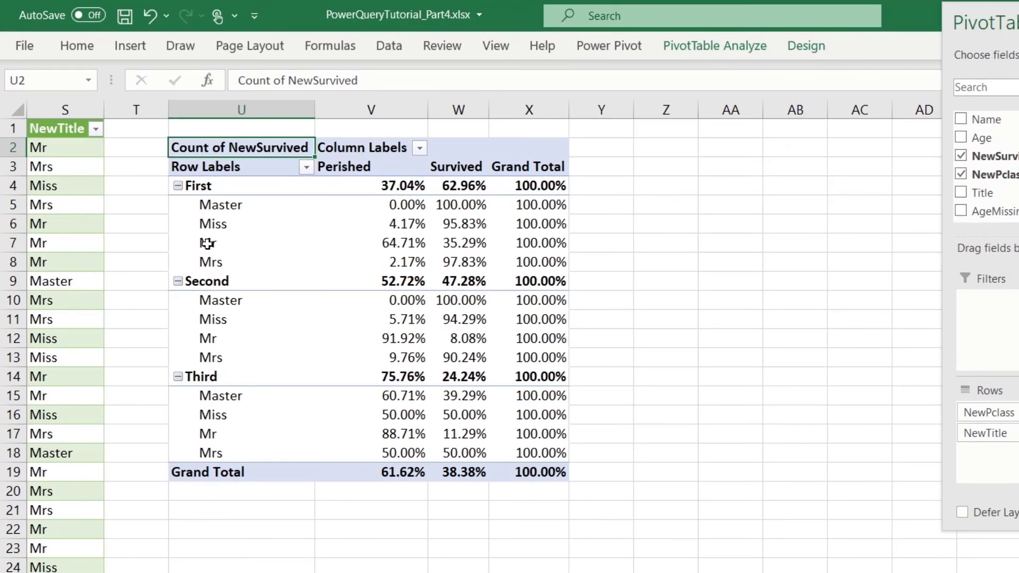
pyautogui.click(240, 242)
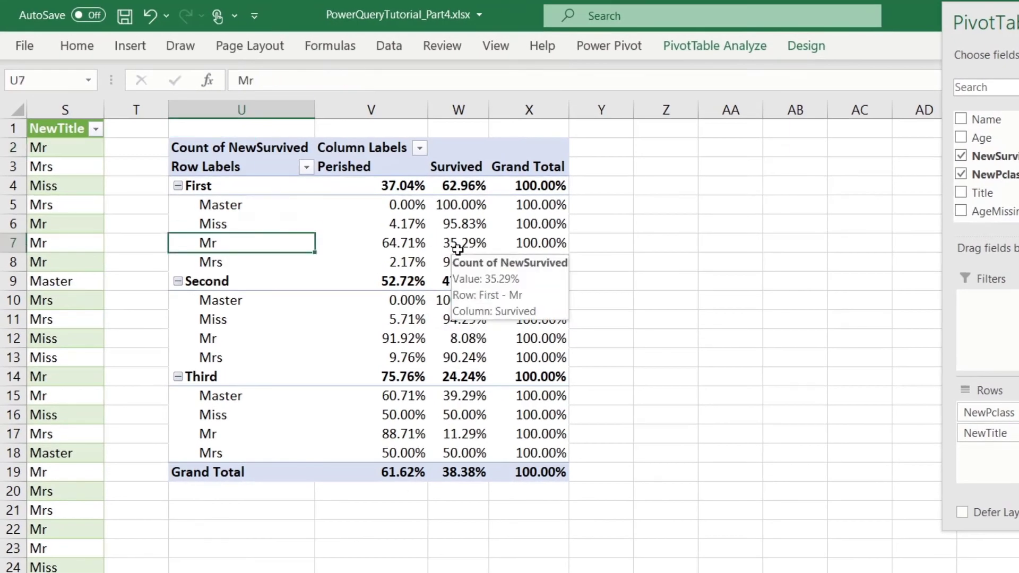
pyautogui.moveTo(296, 340)
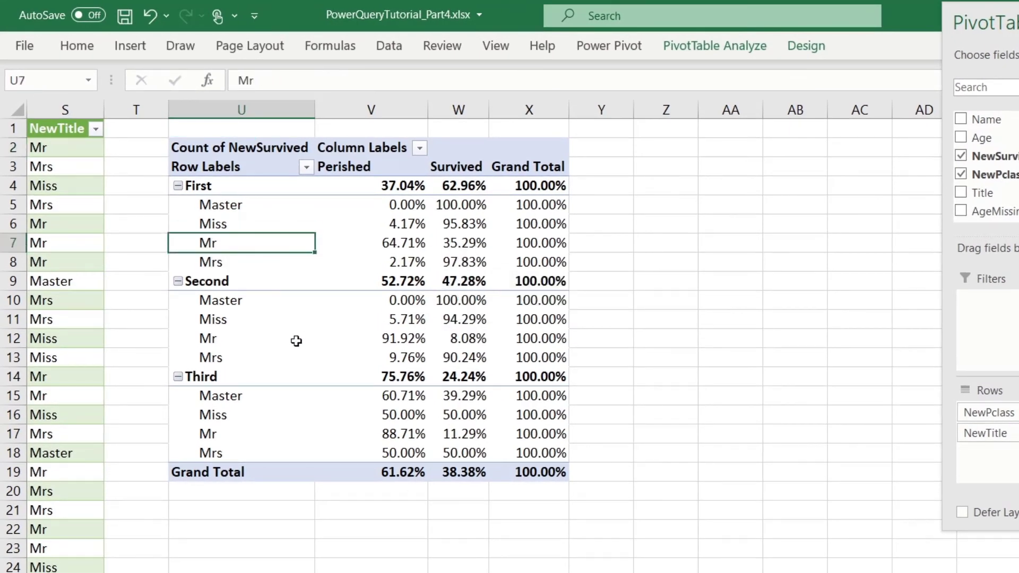
pyautogui.click(240, 338)
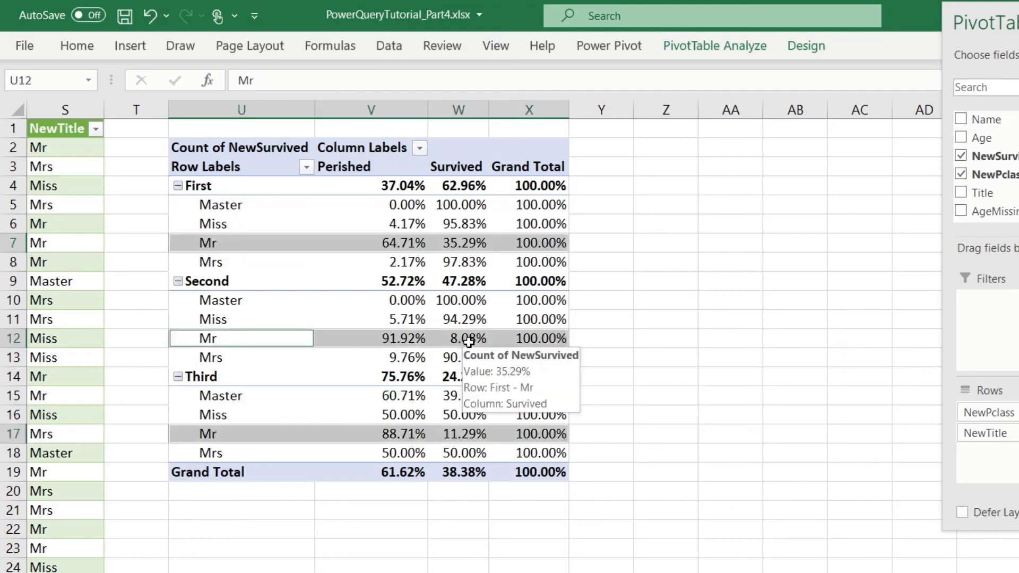
pyautogui.moveTo(465, 448)
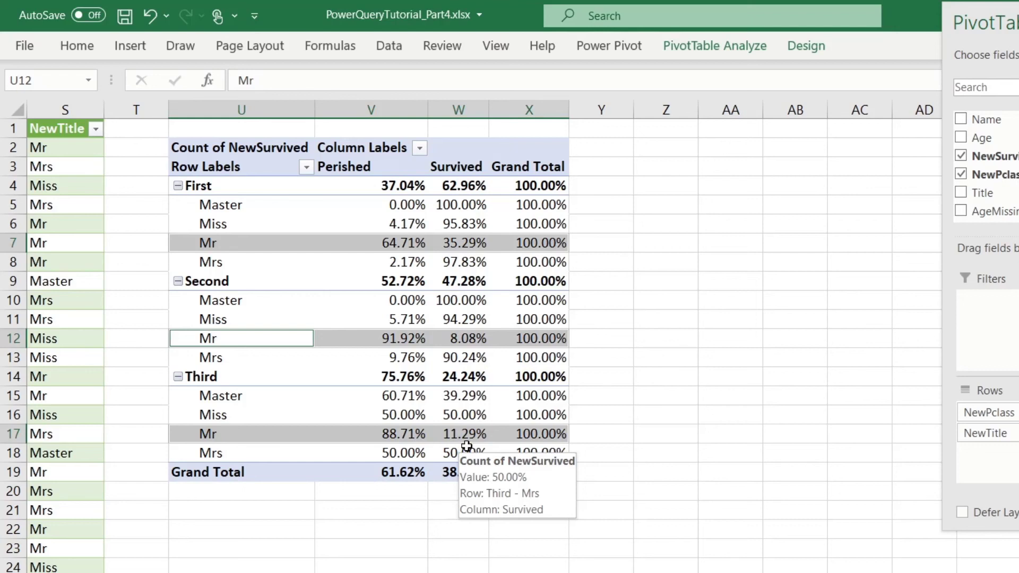
pyautogui.moveTo(216, 205)
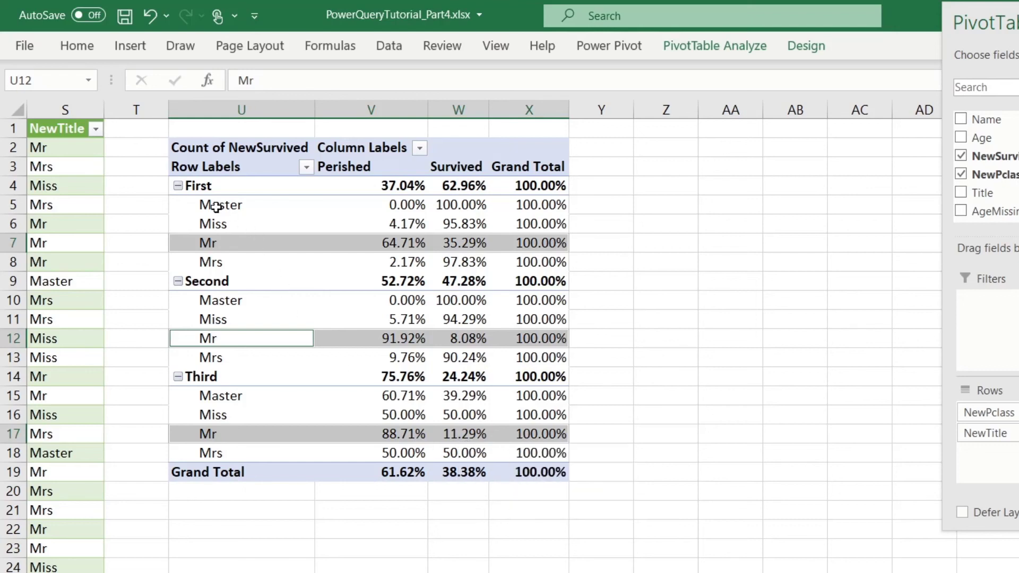
pyautogui.click(240, 203)
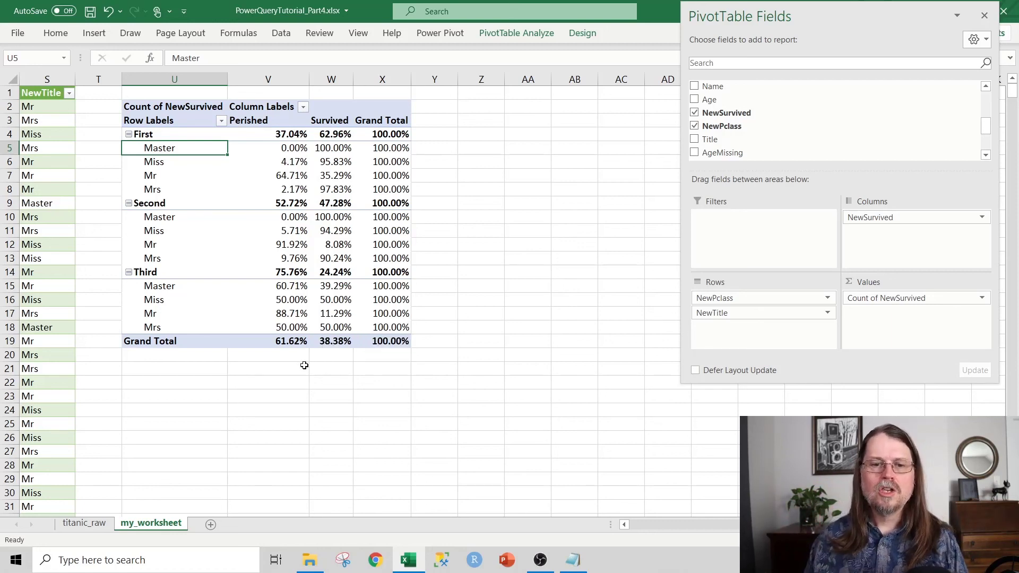
pyautogui.moveTo(265, 278)
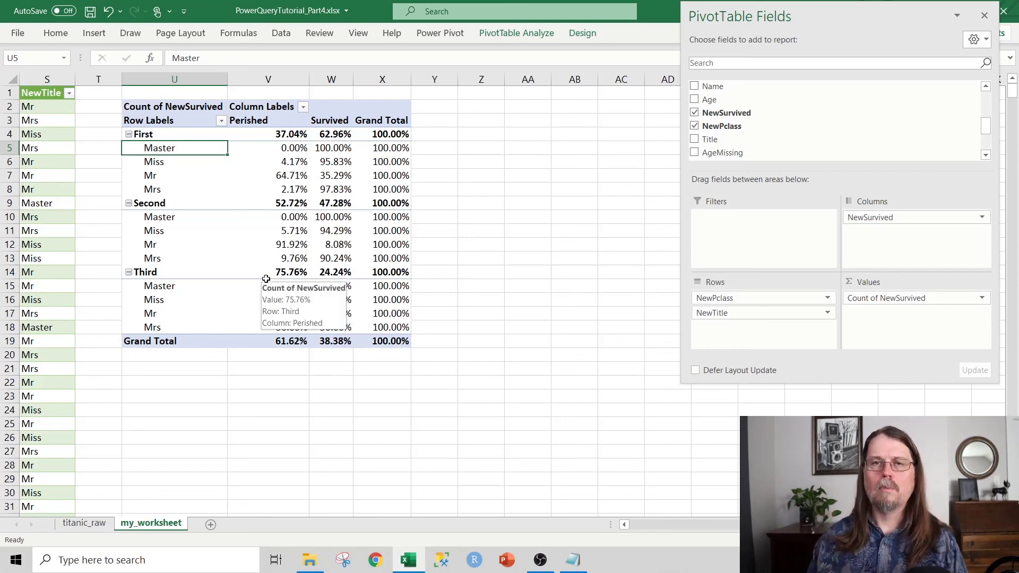